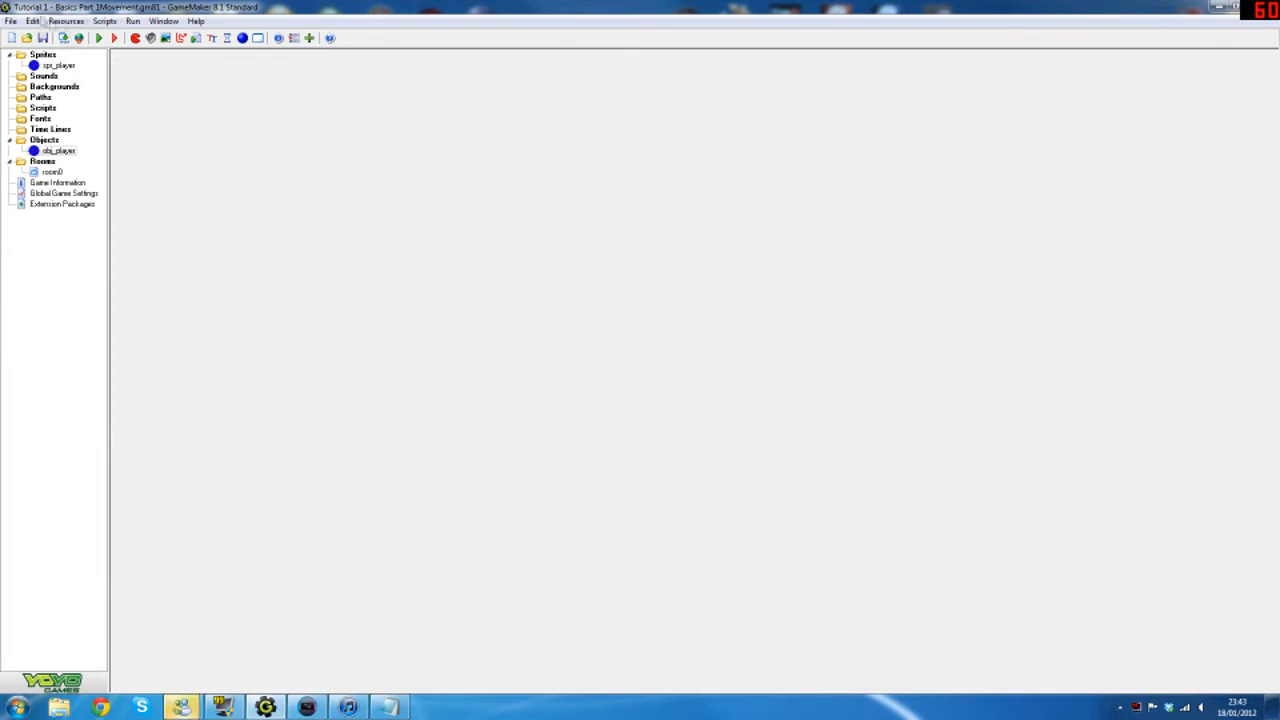
- Add a new, empty Draw event to obj_player alongside its Create event
double_click(58, 150)
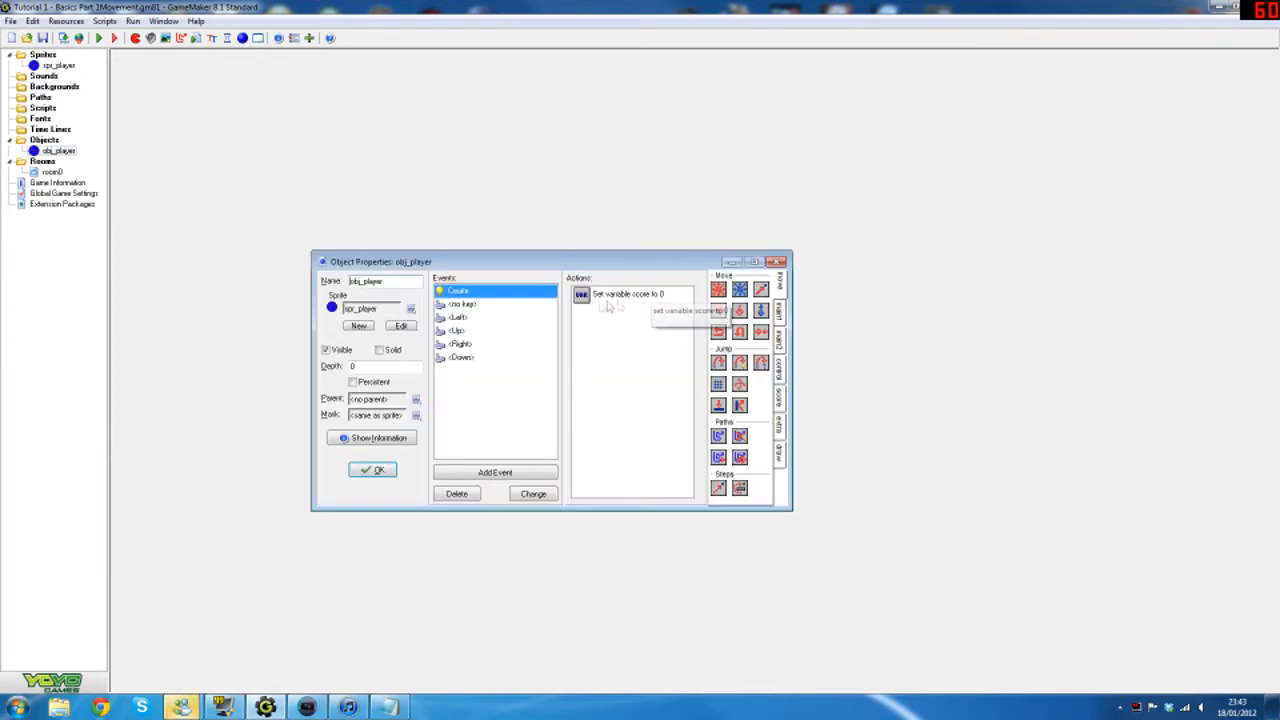
left_click(458, 317)
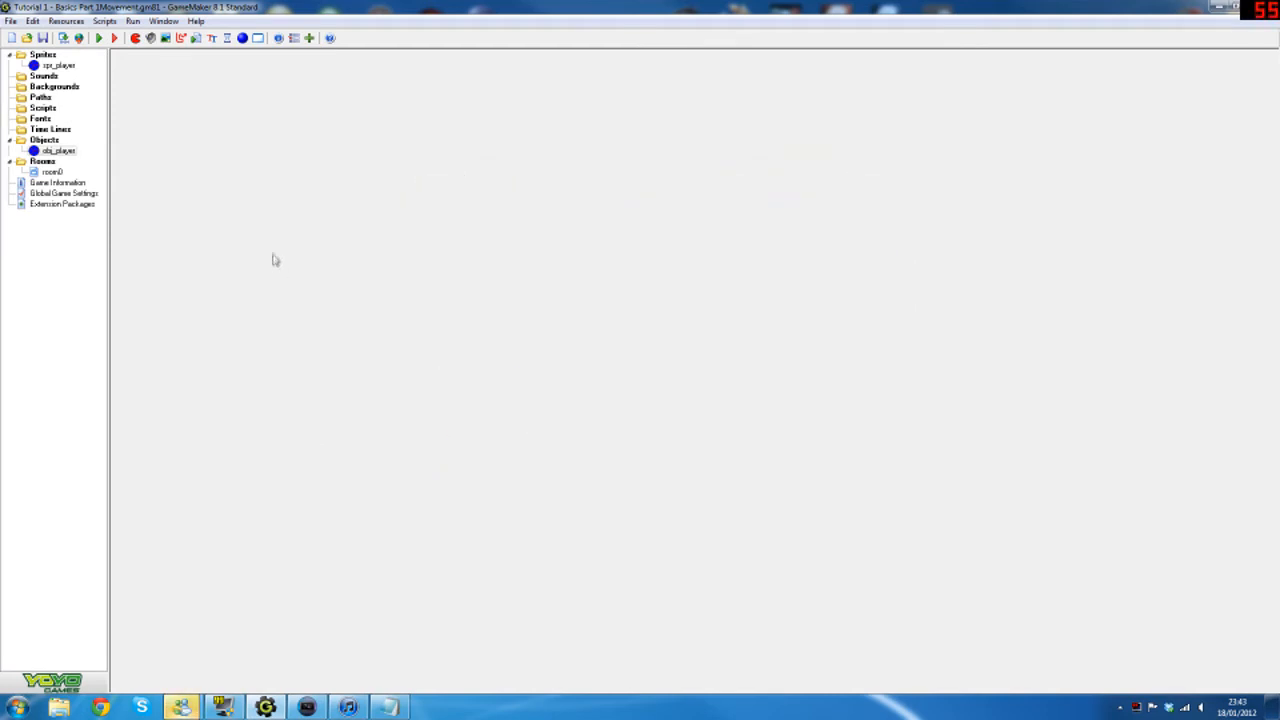
left_click(57, 150)
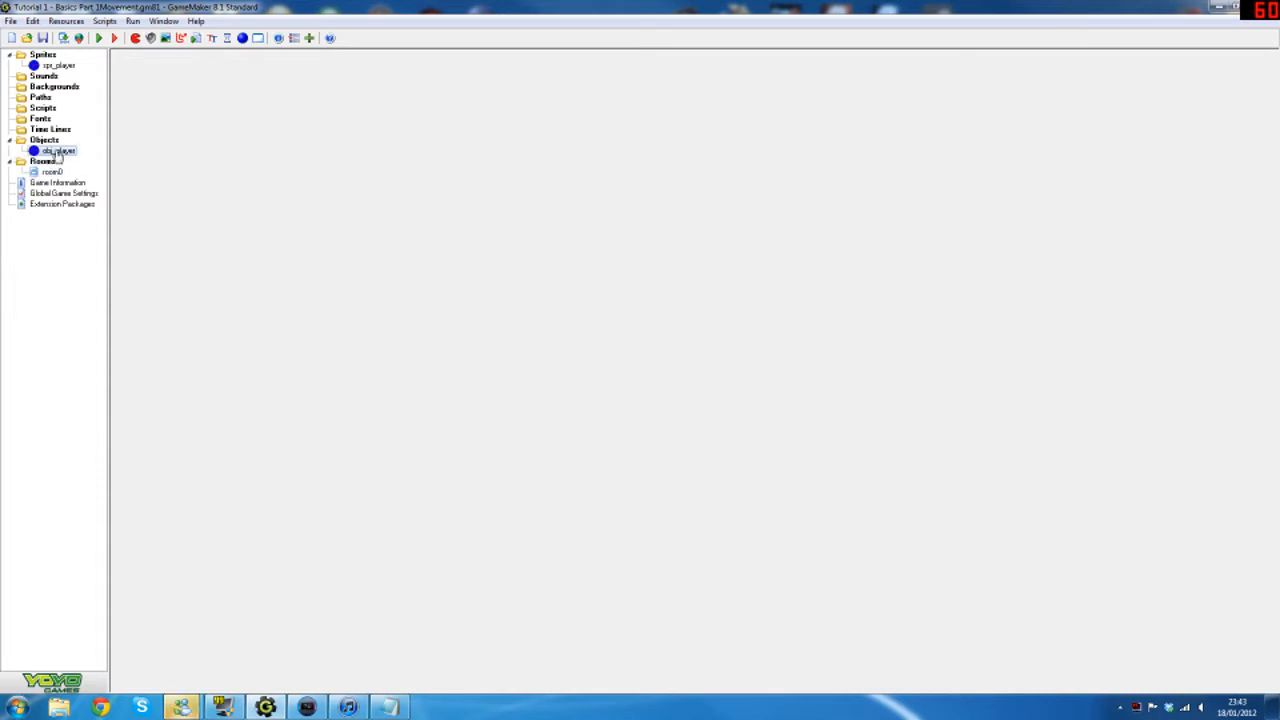
double_click(57, 150)
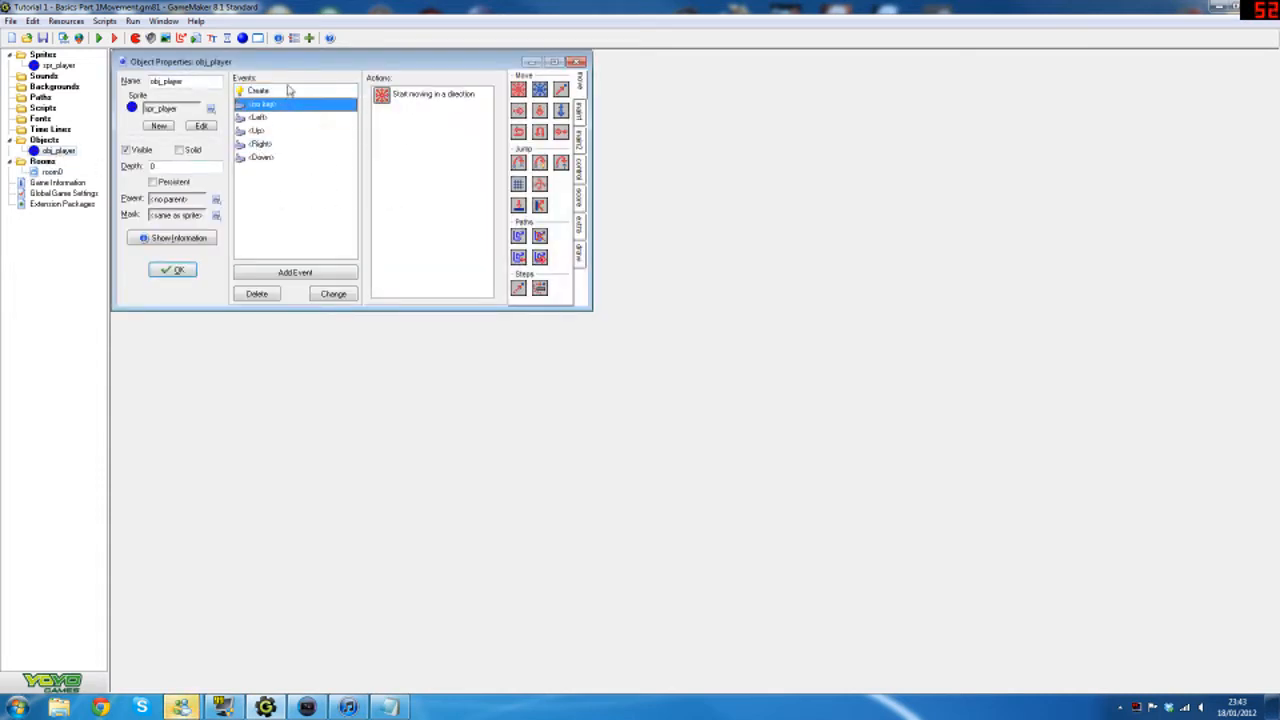
left_click(258, 91)
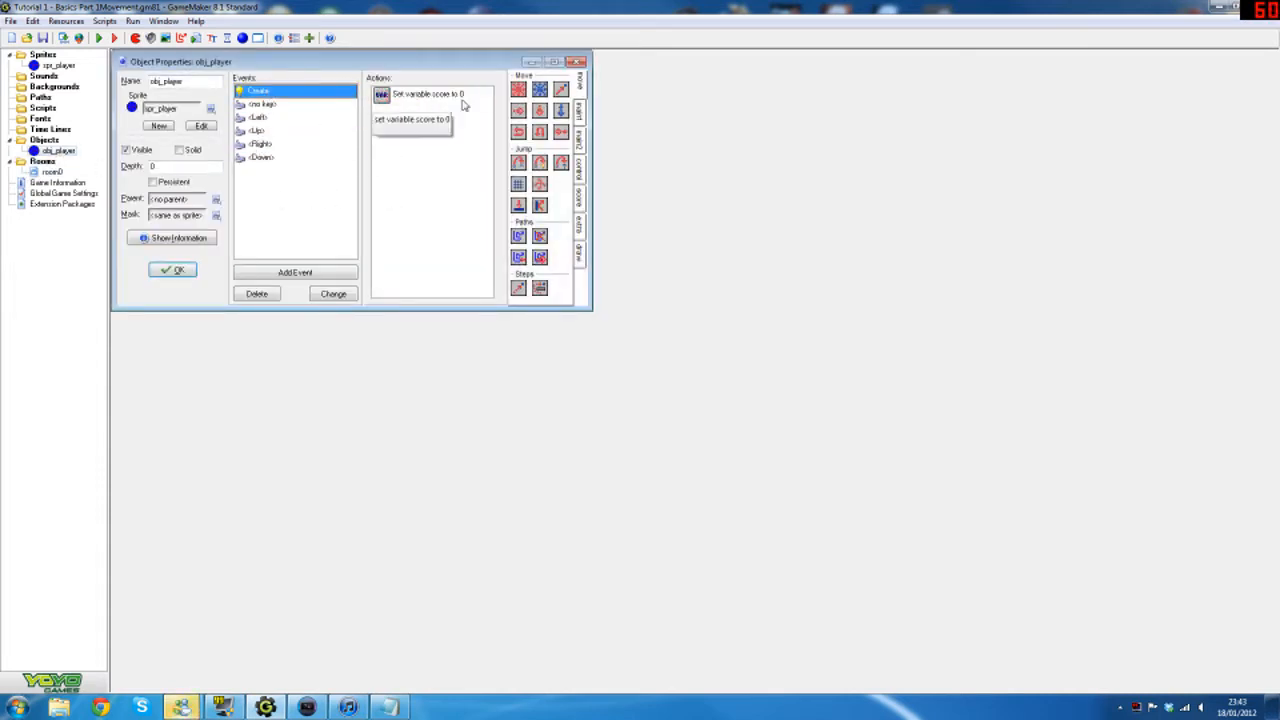
left_click(295, 272)
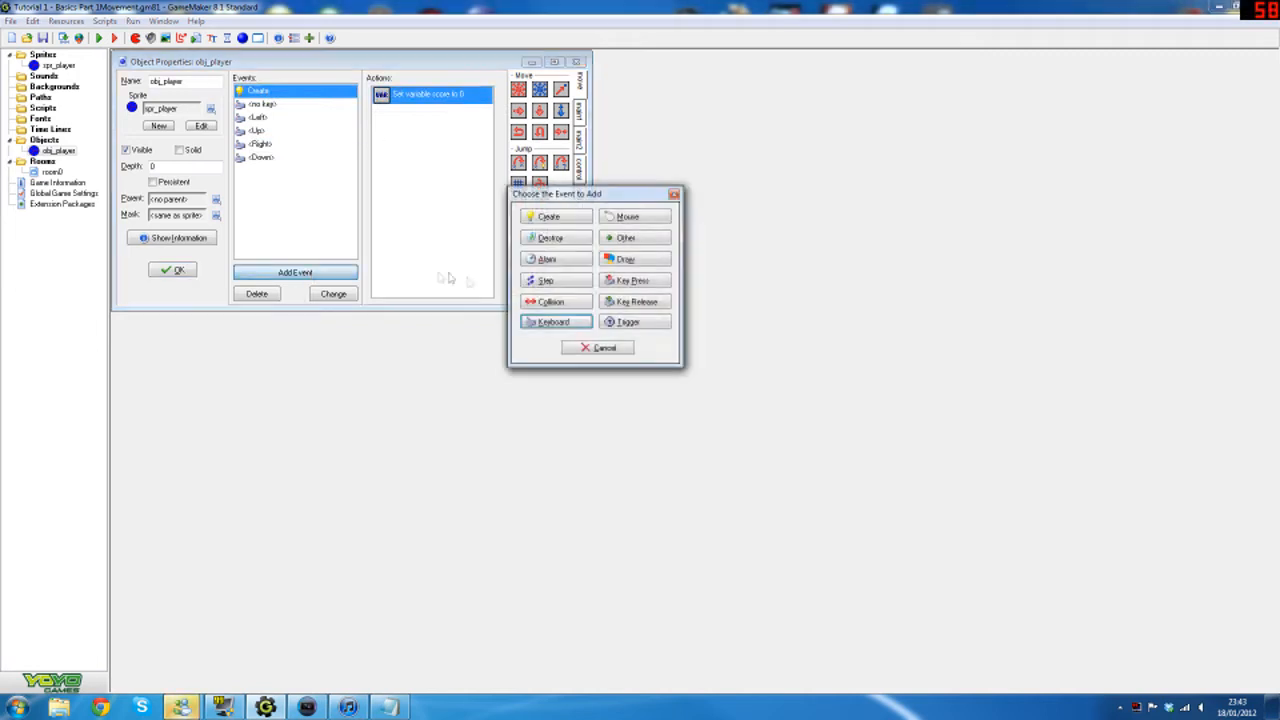
left_click(625, 259)
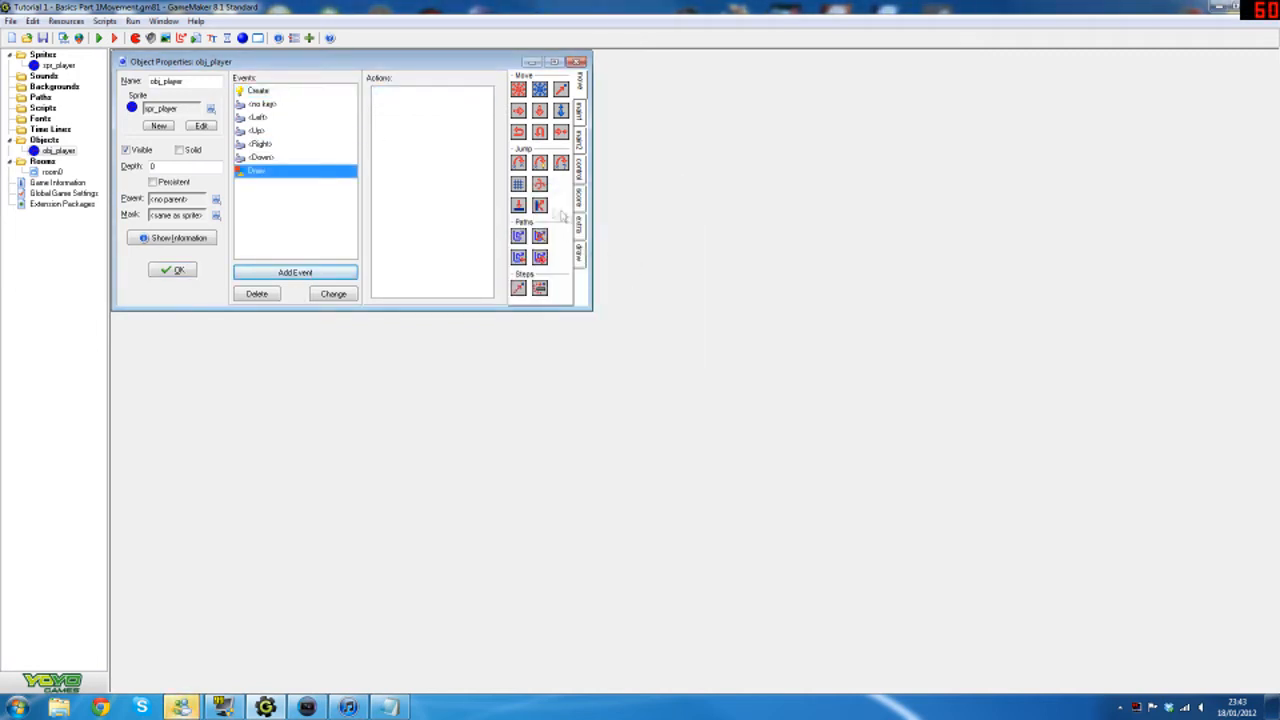
mouse_move(275, 171)
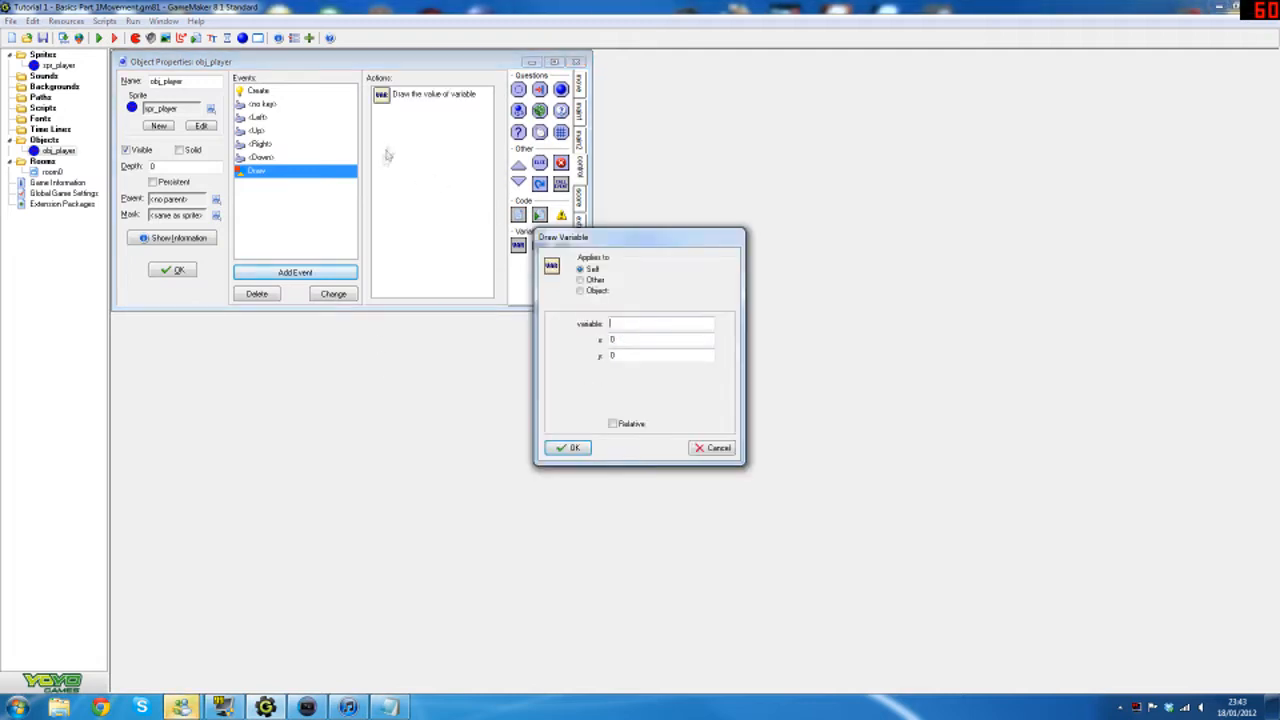
- Fill the Draw Variable action with variable score at x 5, y 5
type("score")
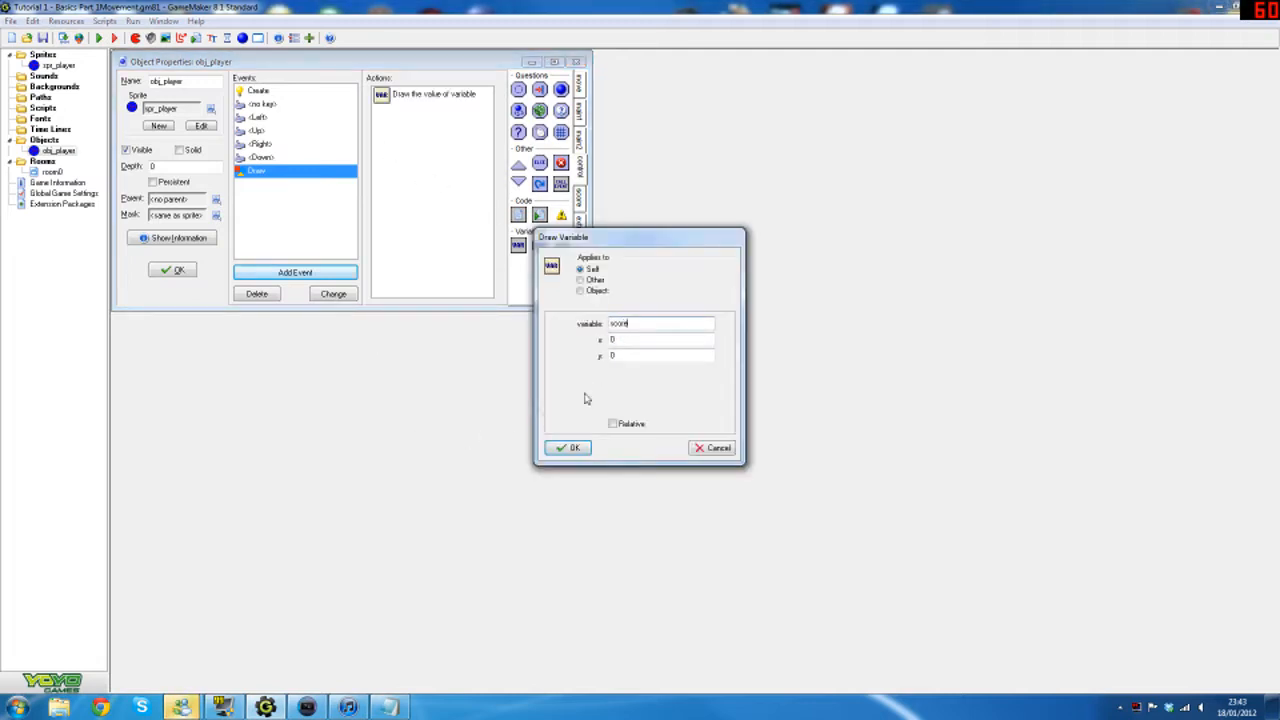
type("5")
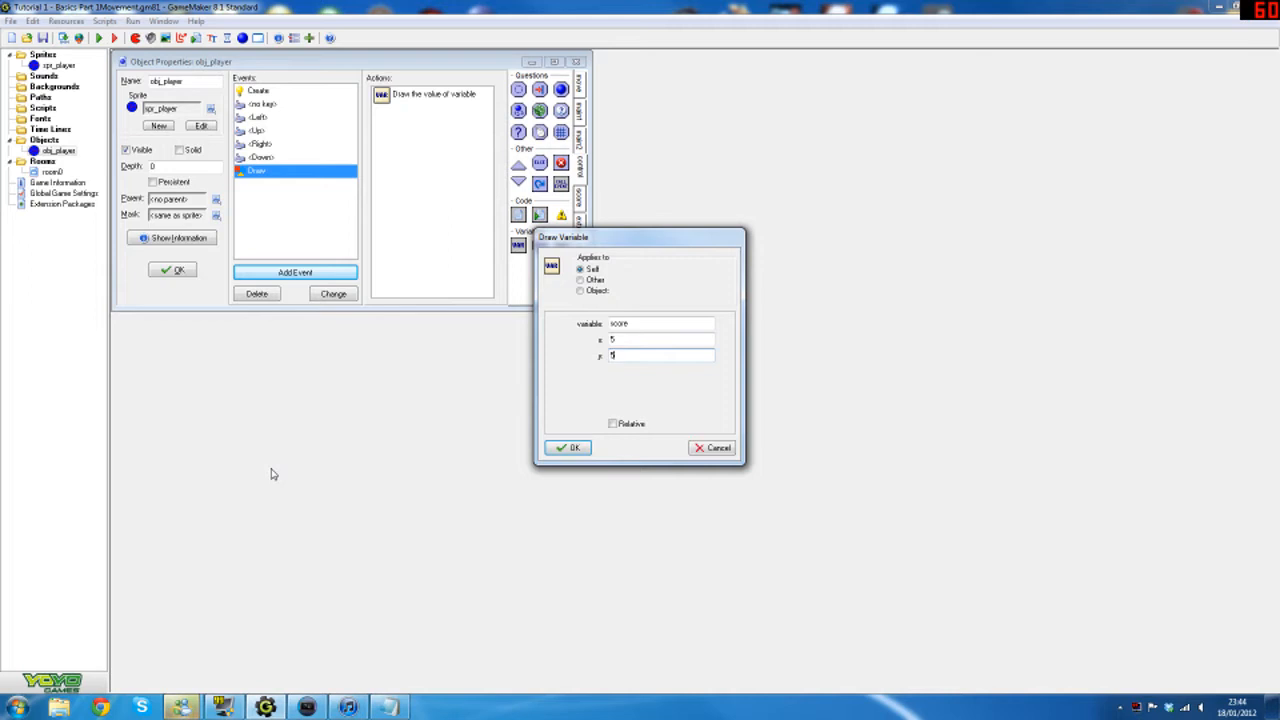
mouse_move(707, 417)
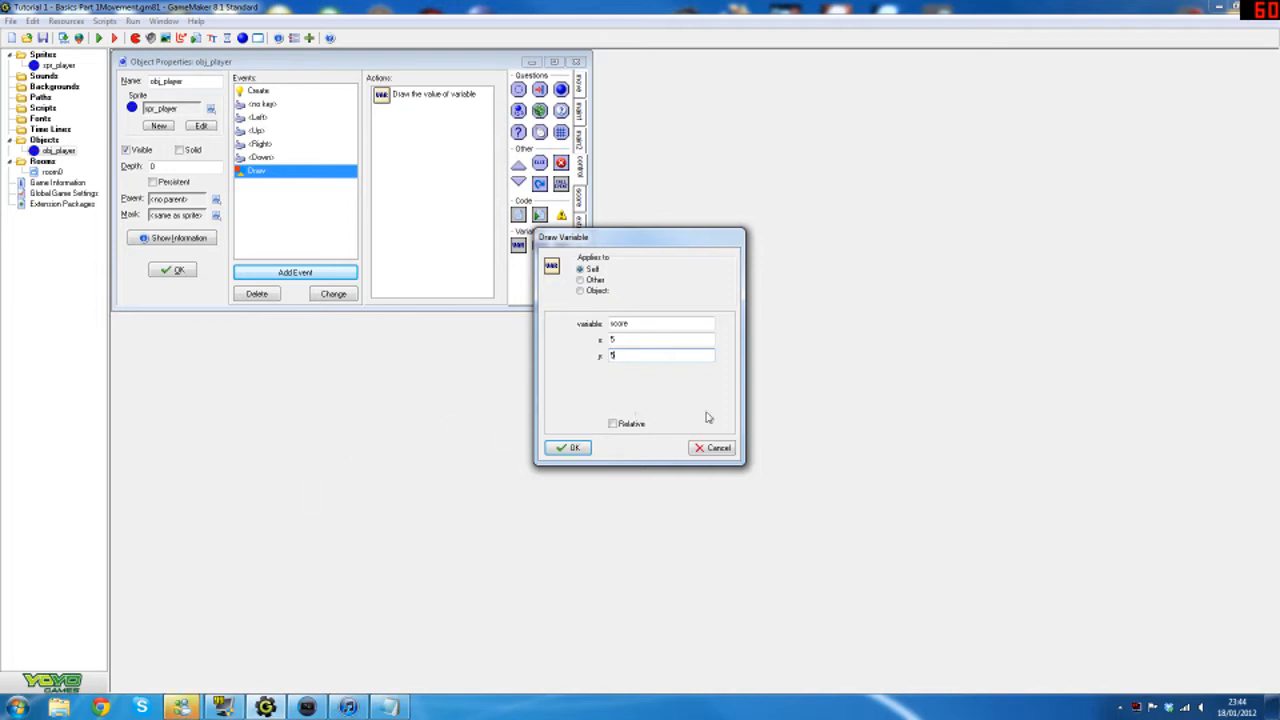
mouse_move(595, 460)
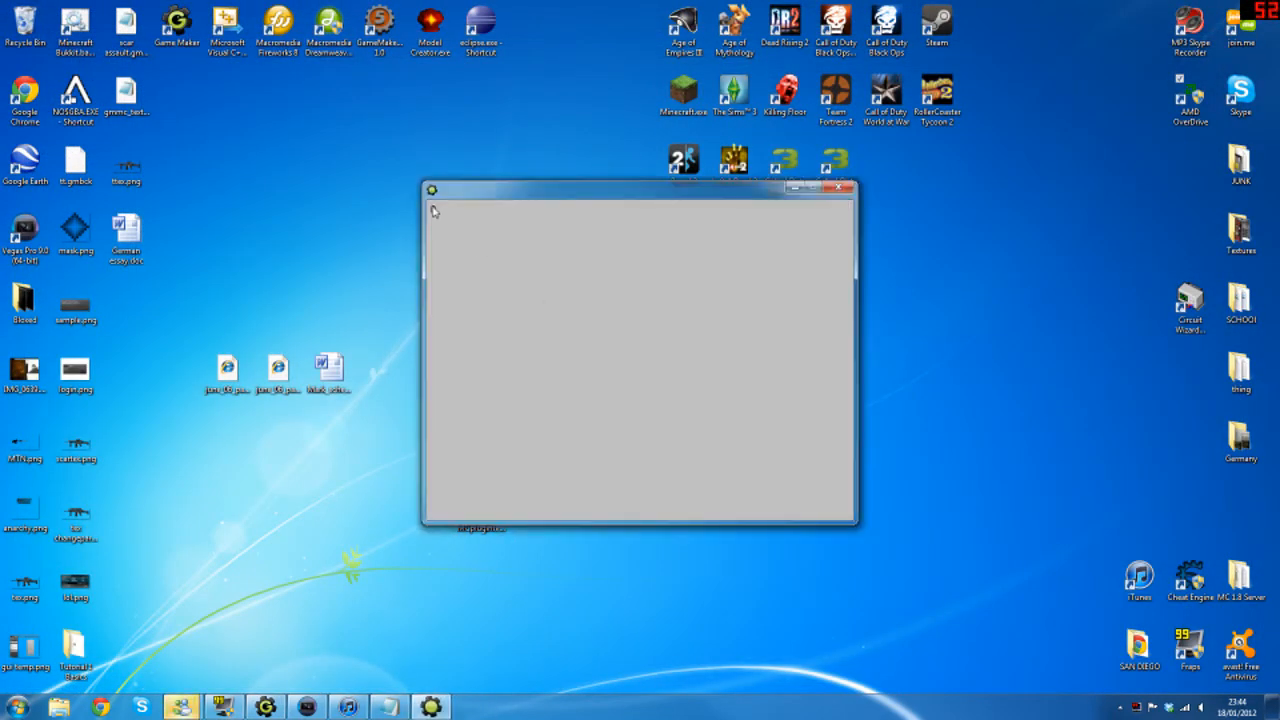
- Close the running game window
left_click(840, 187)
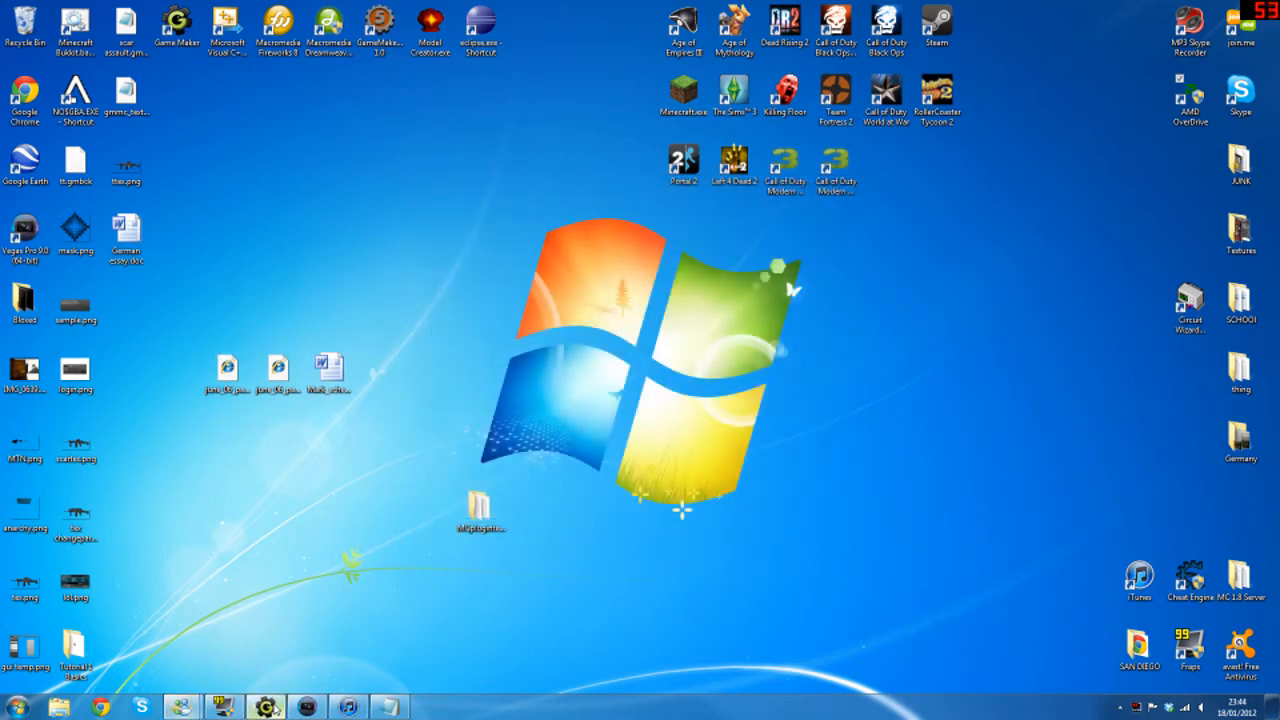
mouse_move(350, 595)
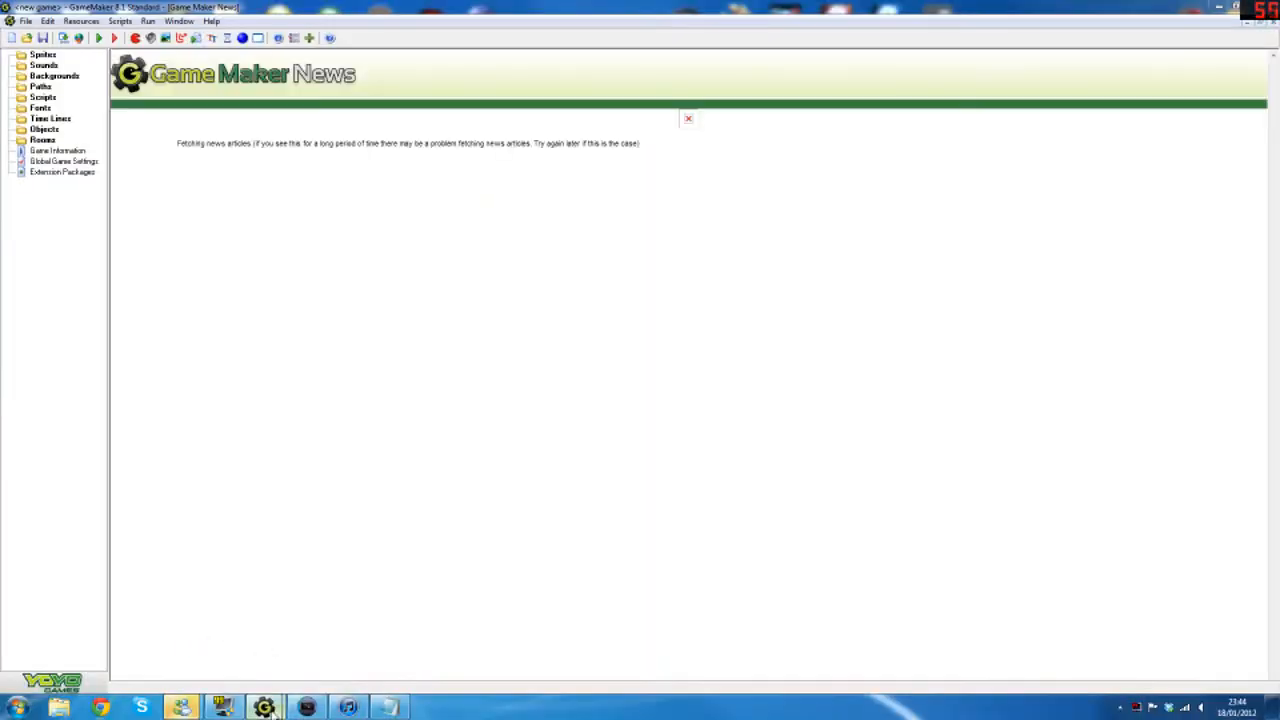
mouse_move(224, 628)
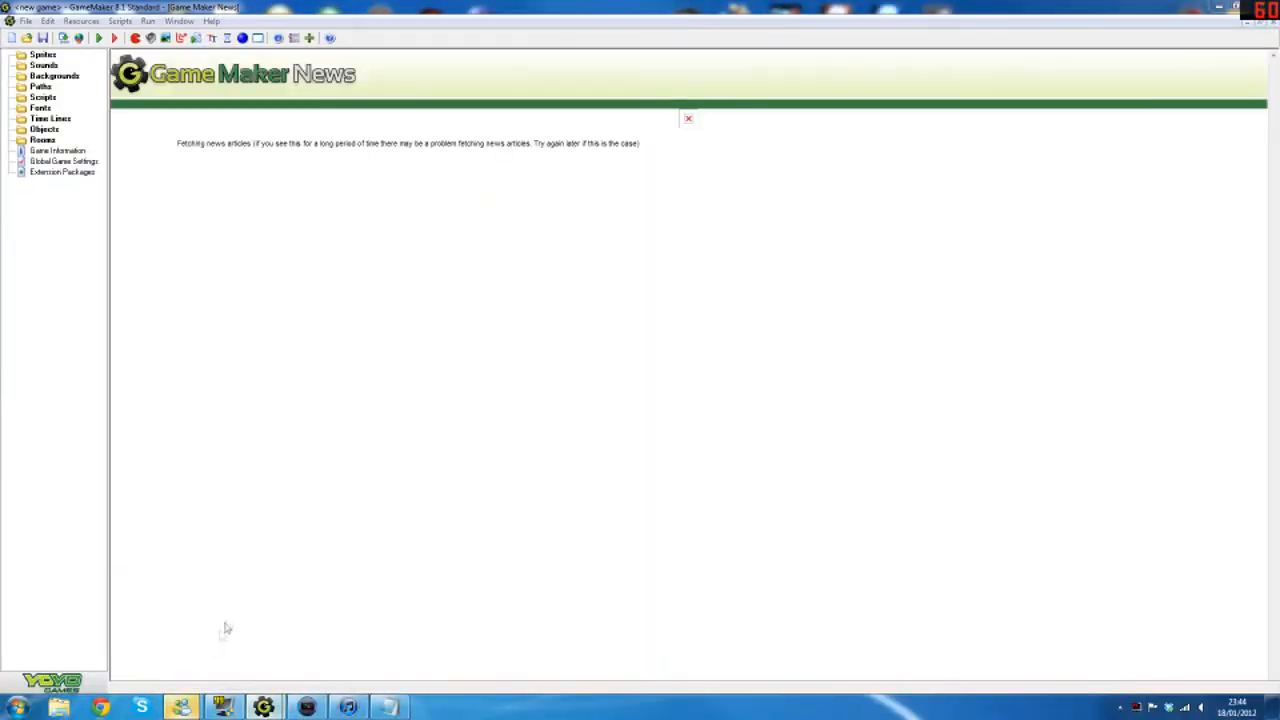
- Load Basics Part 1 Movement from the Desktop's Tutorial 1 Basics folder
left_click(25, 21)
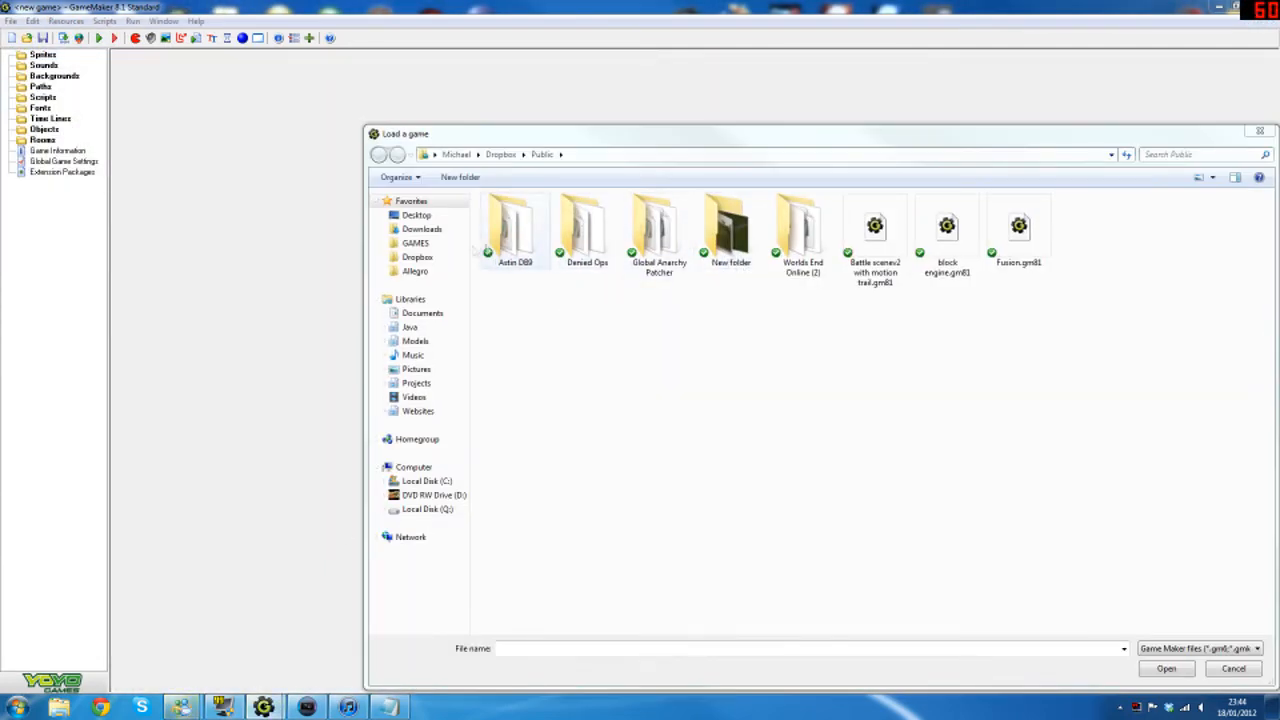
left_click(416, 214)
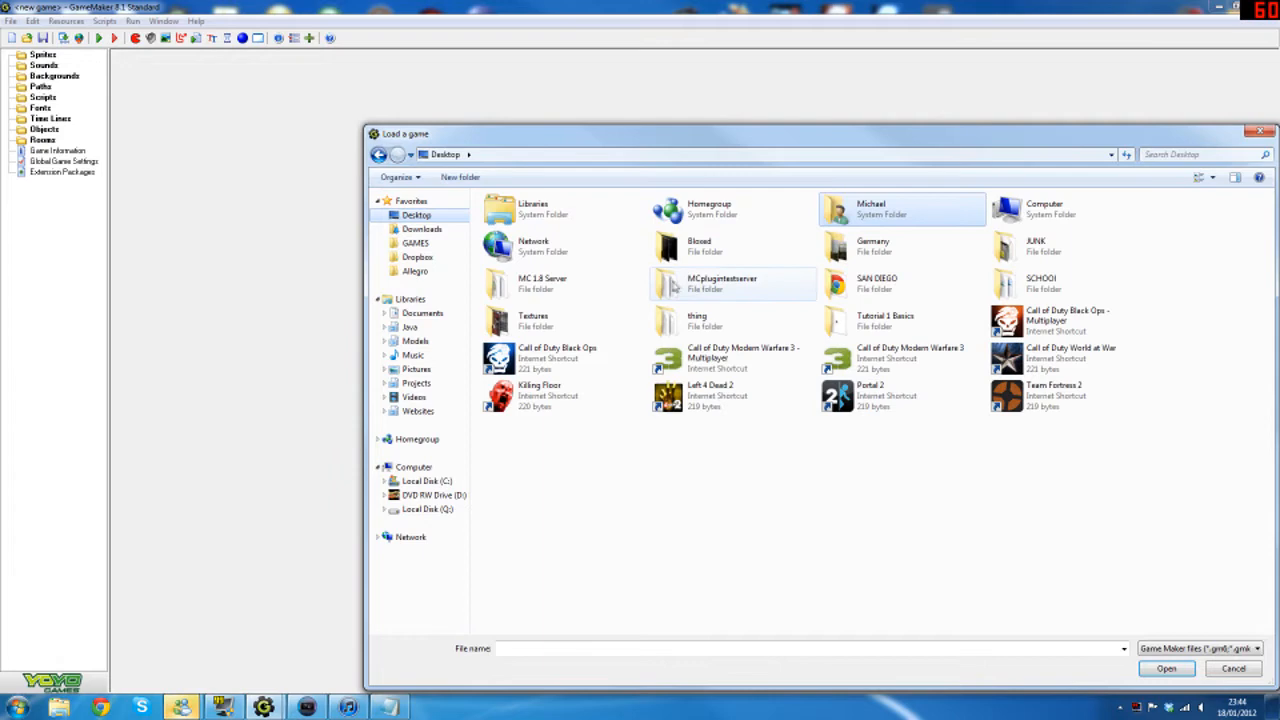
mouse_move(640, 322)
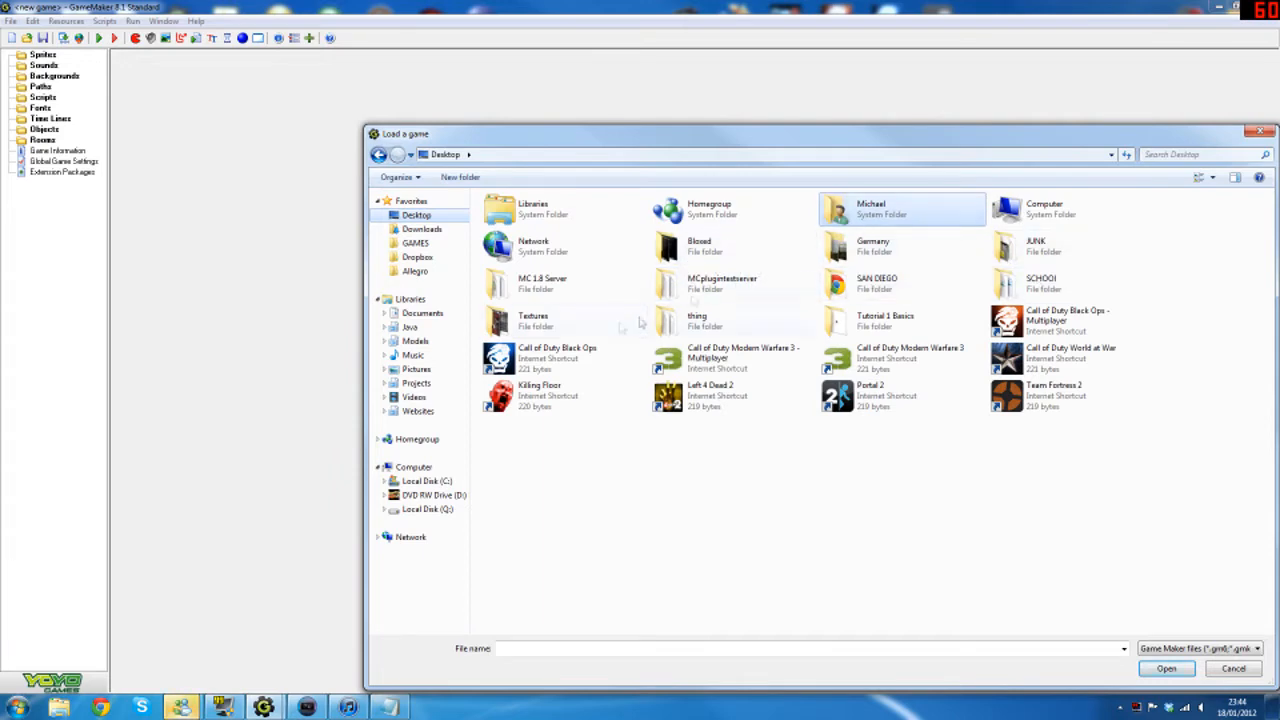
double_click(884, 320)
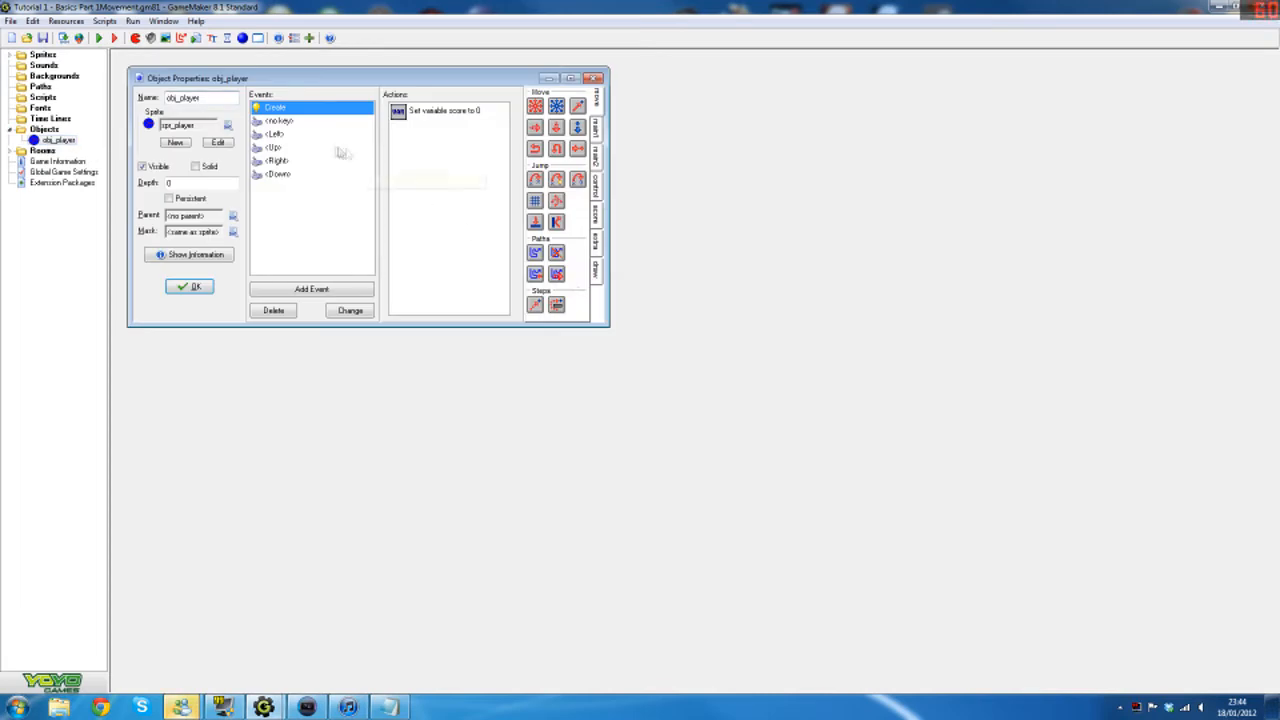
- Add a Draw event to obj_player with a Draw Text action reading 'Score'
left_click(445, 110)
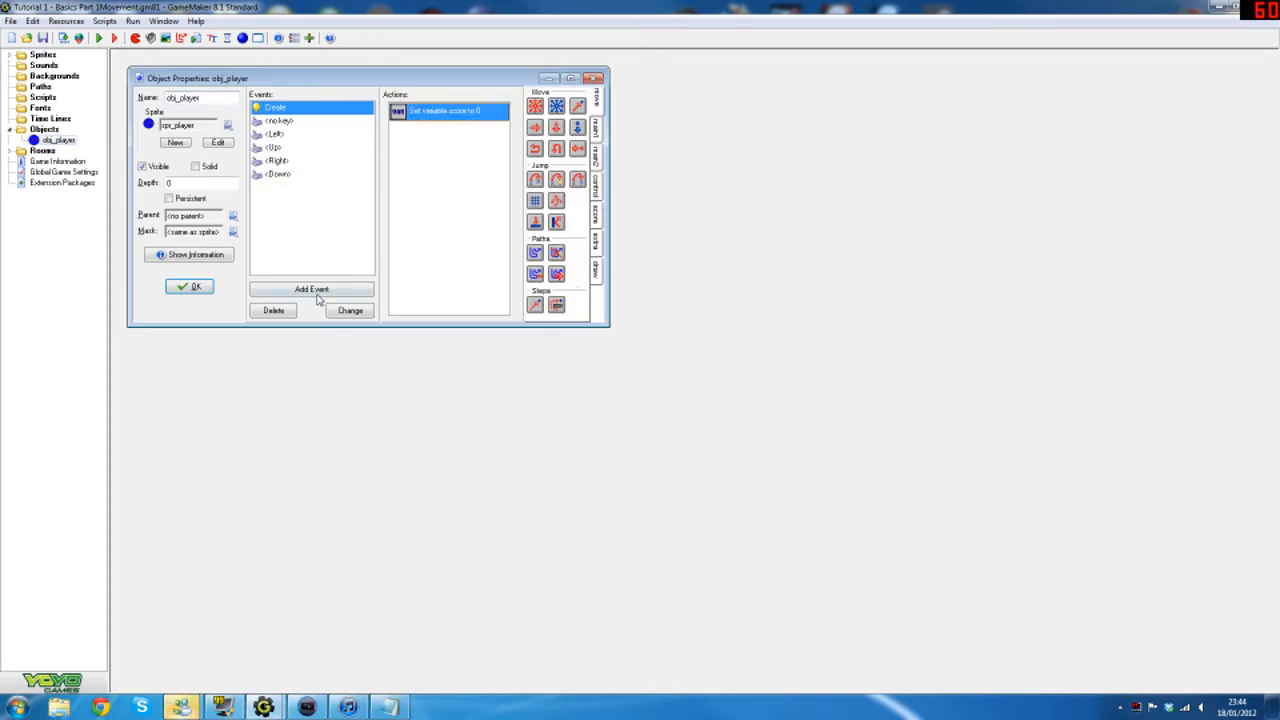
left_click(312, 289)
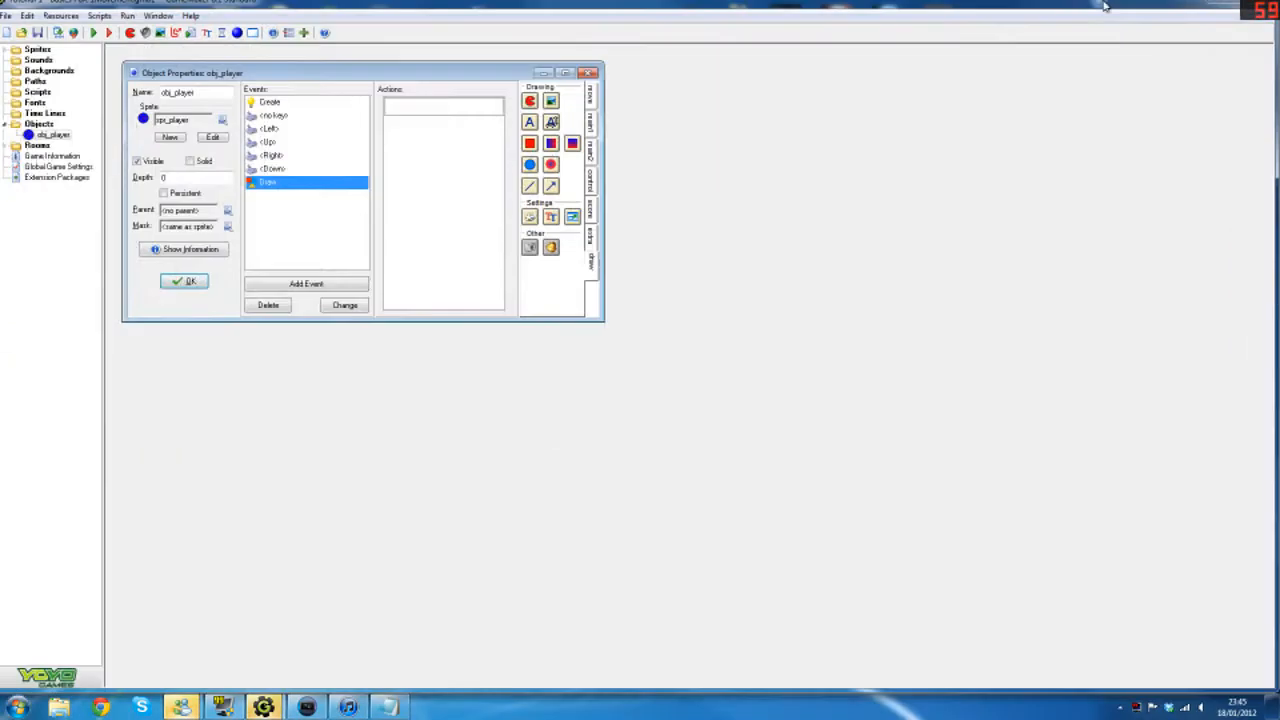
left_click(184, 281)
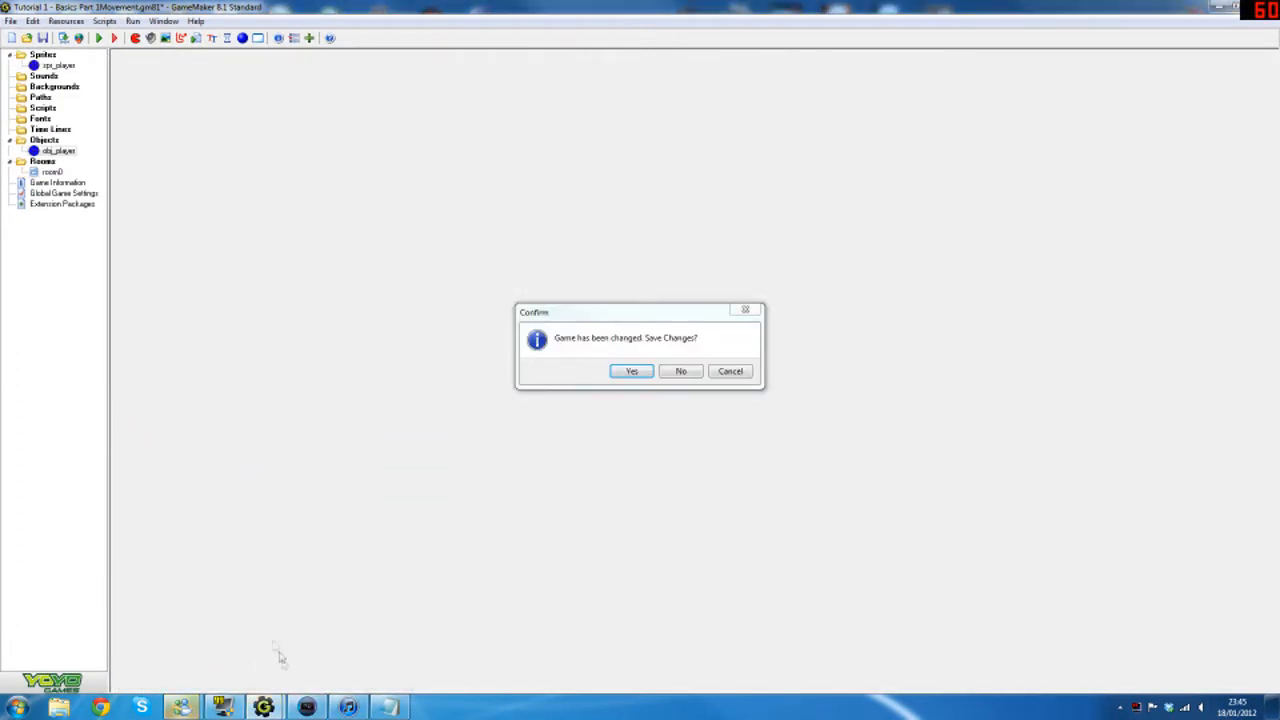
left_click(681, 371)
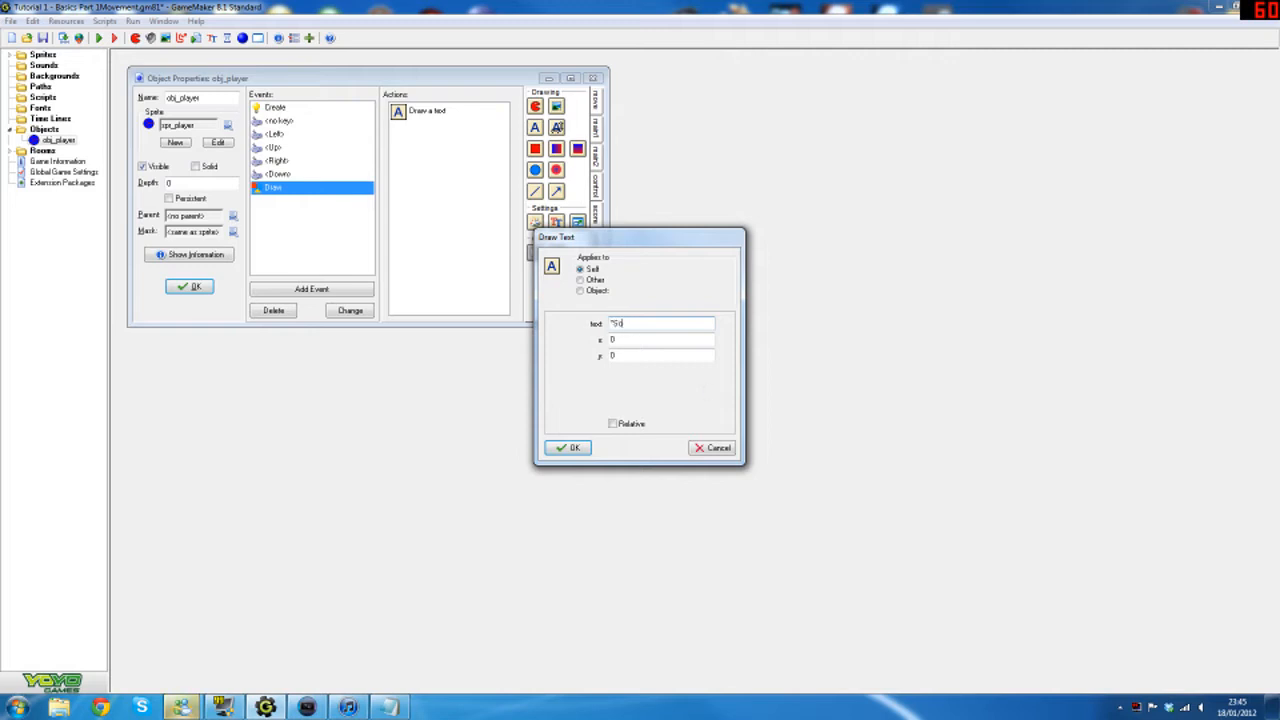
type("Score\"")
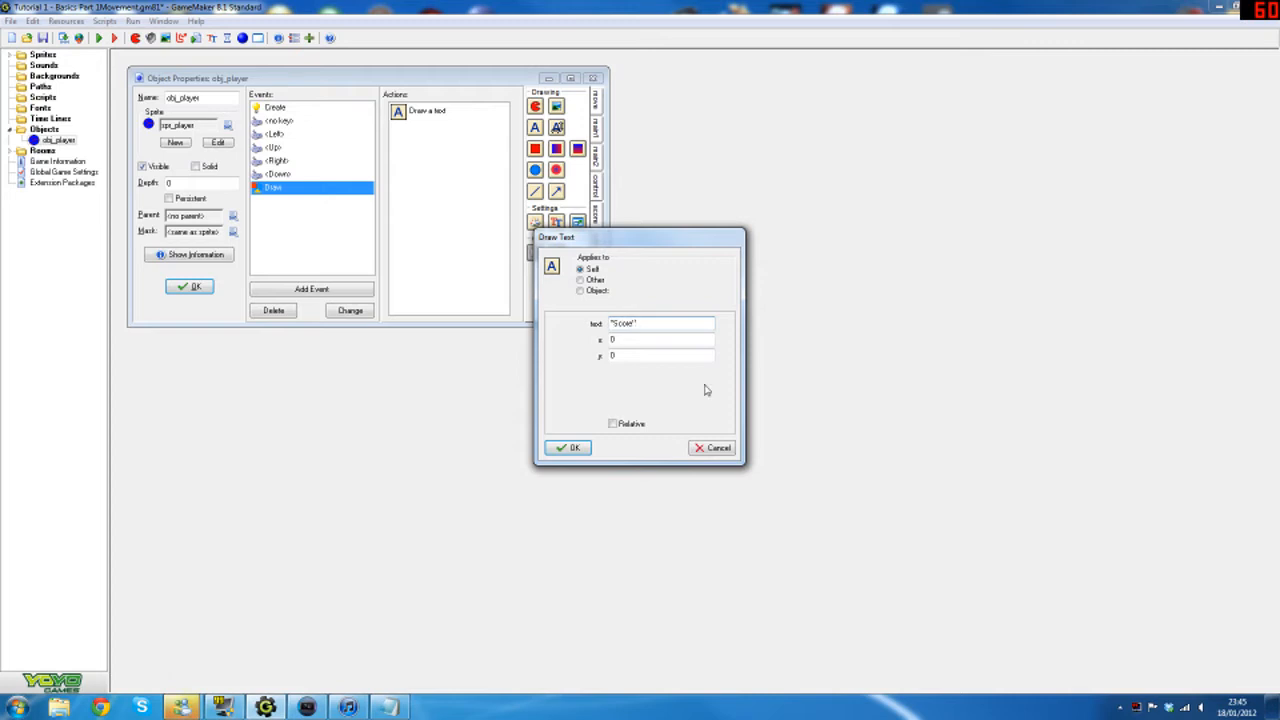
left_click(712, 447)
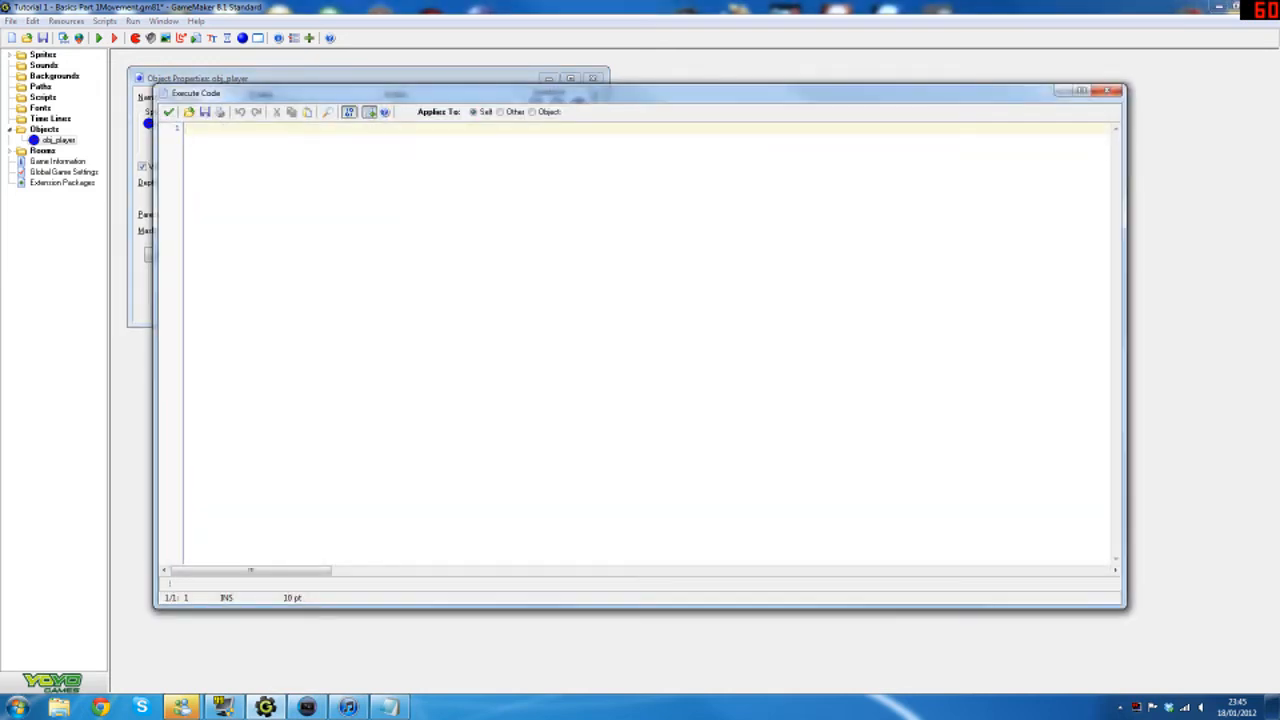
- Write draw_text(5,5,"Score: " + score) in the Draw code, save it, and test-run
type("draw")
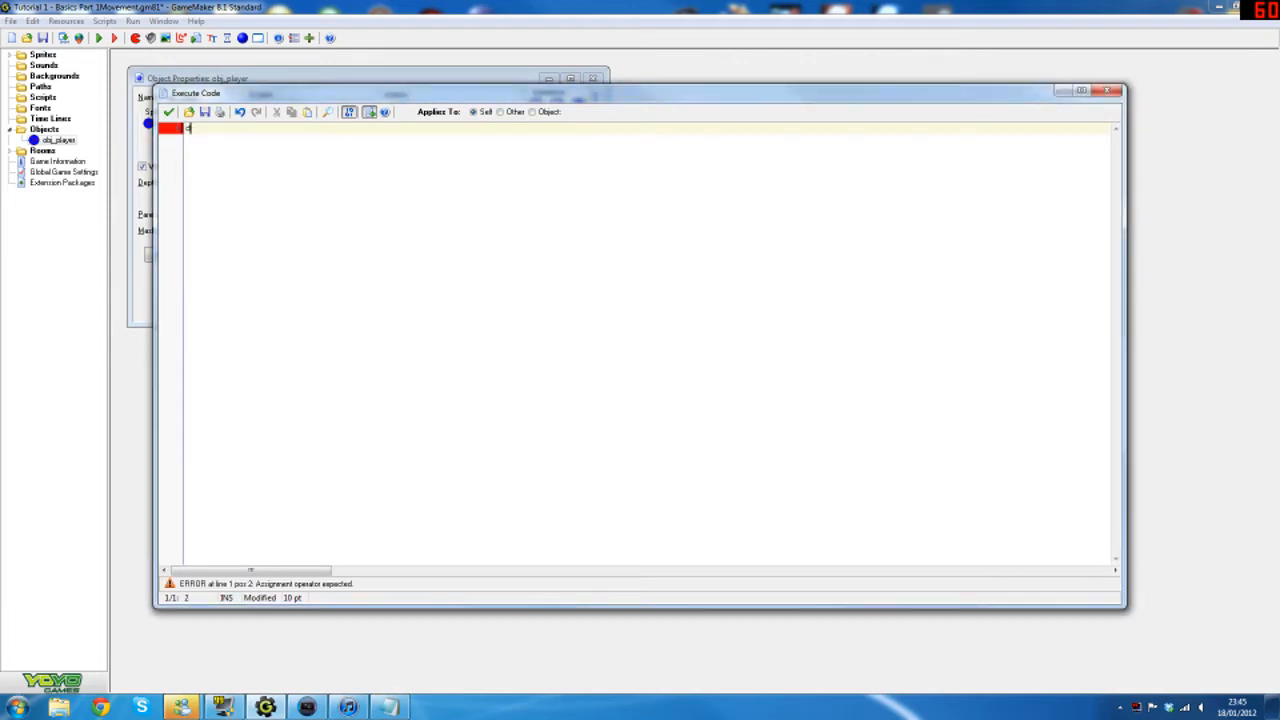
type("draw_text(")
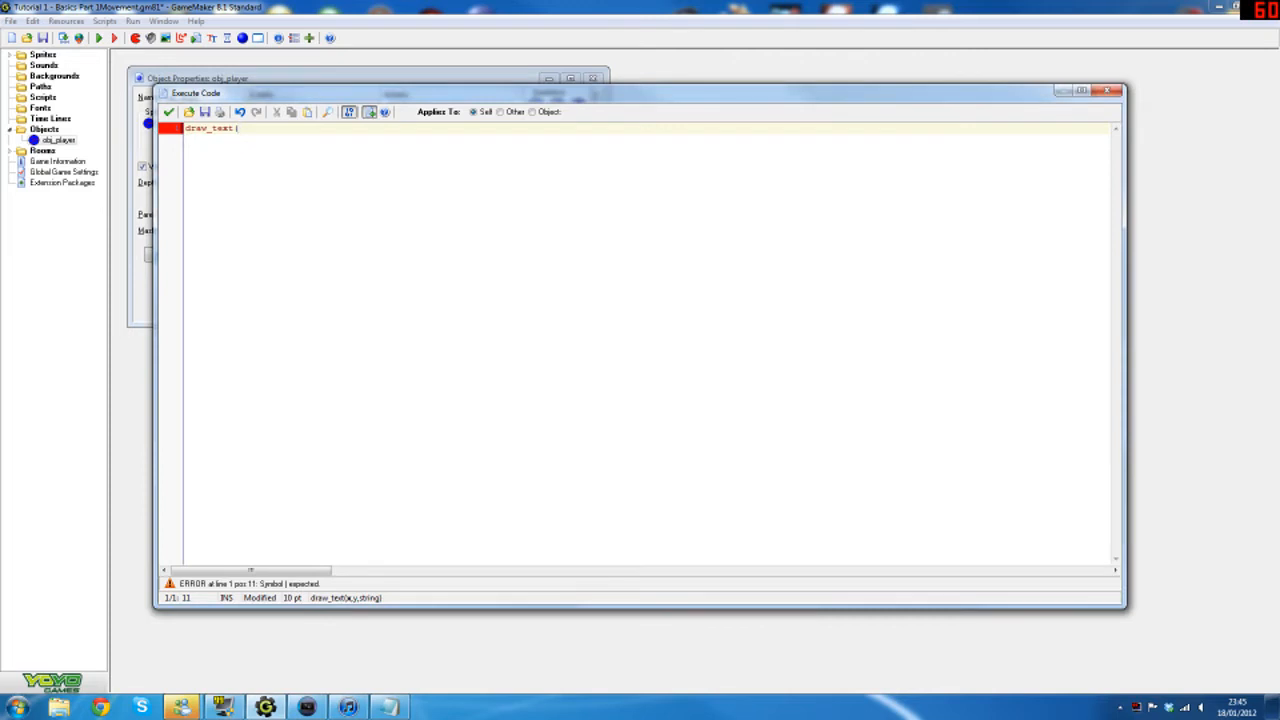
type("5,5,")
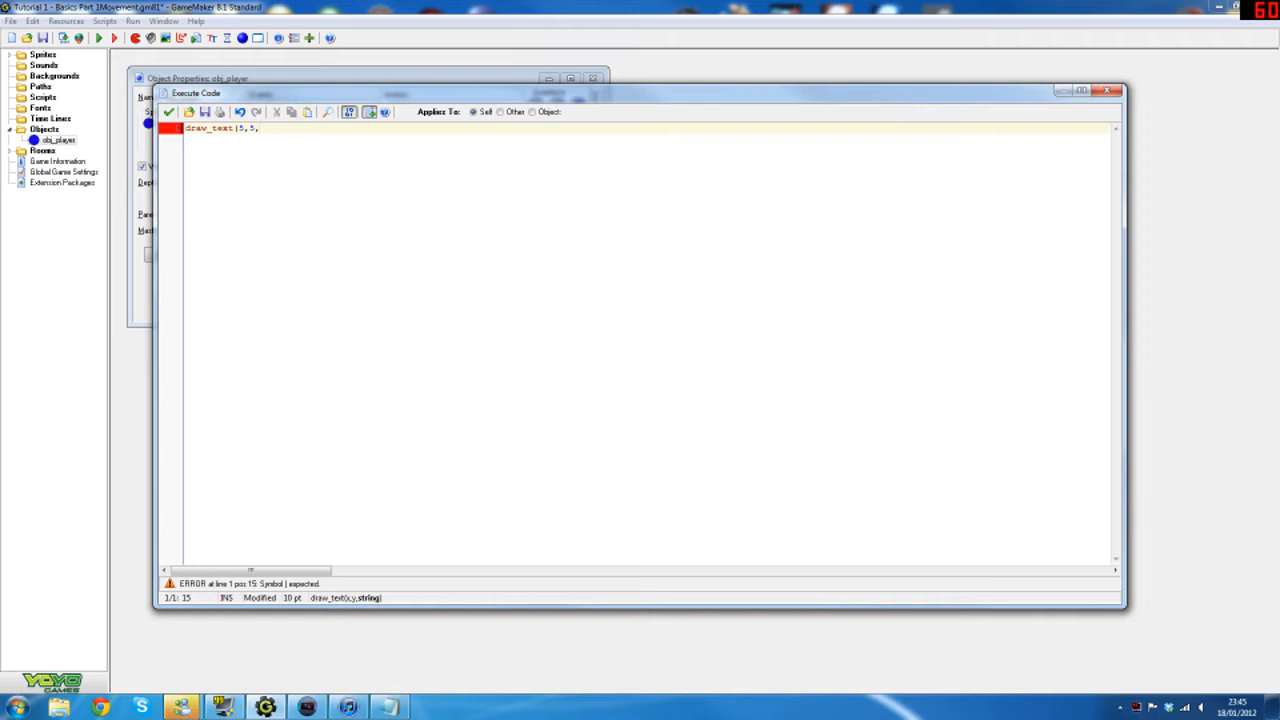
type("\"Score:")
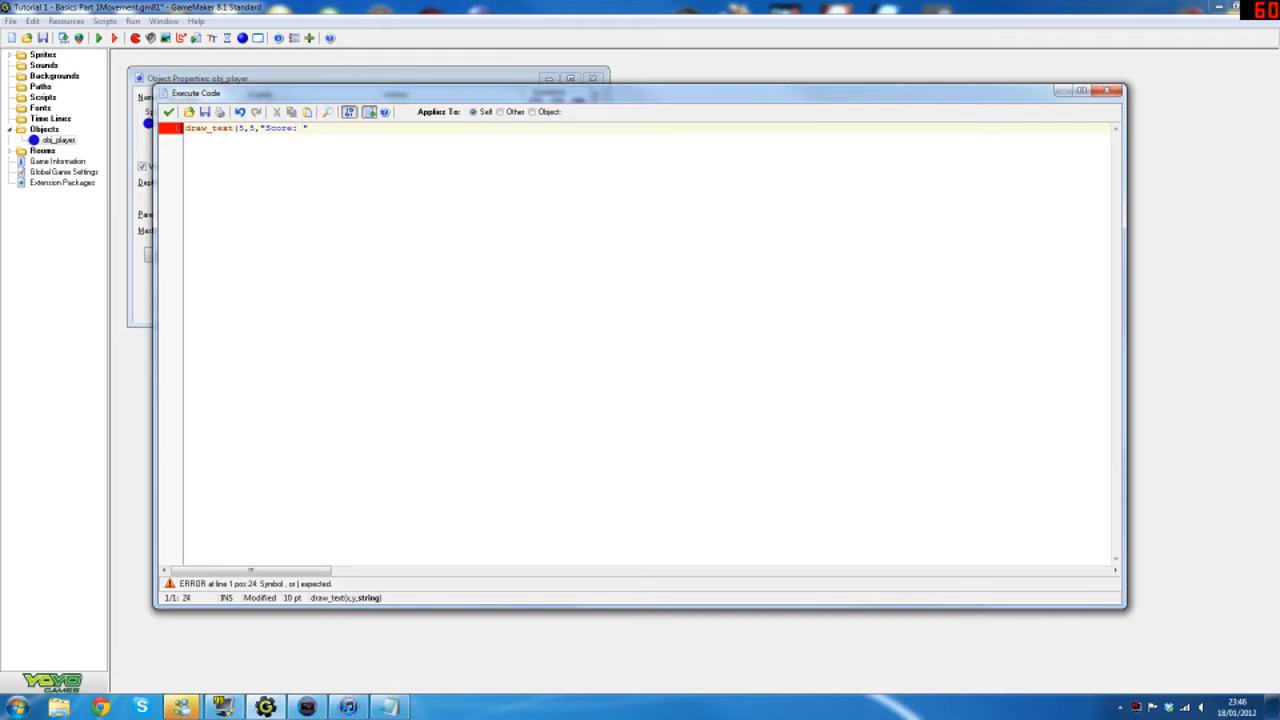
left_click(169, 112)
type(" + );")
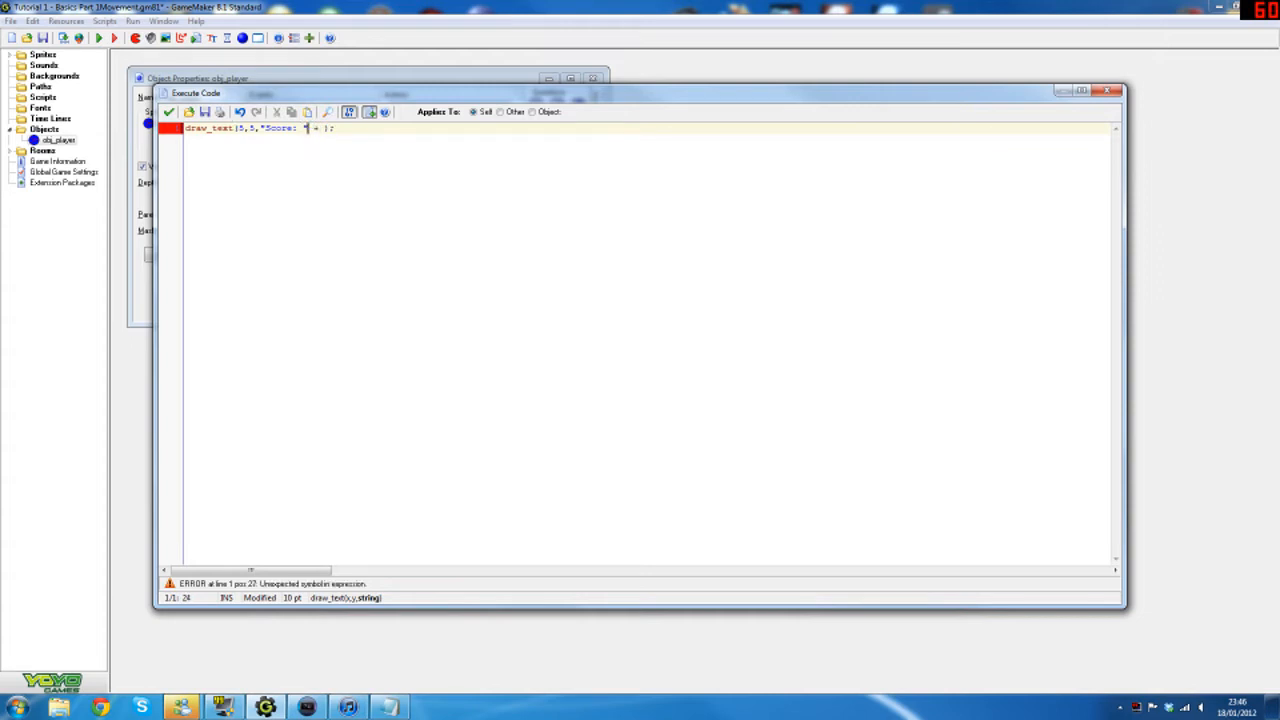
type("\" \"")
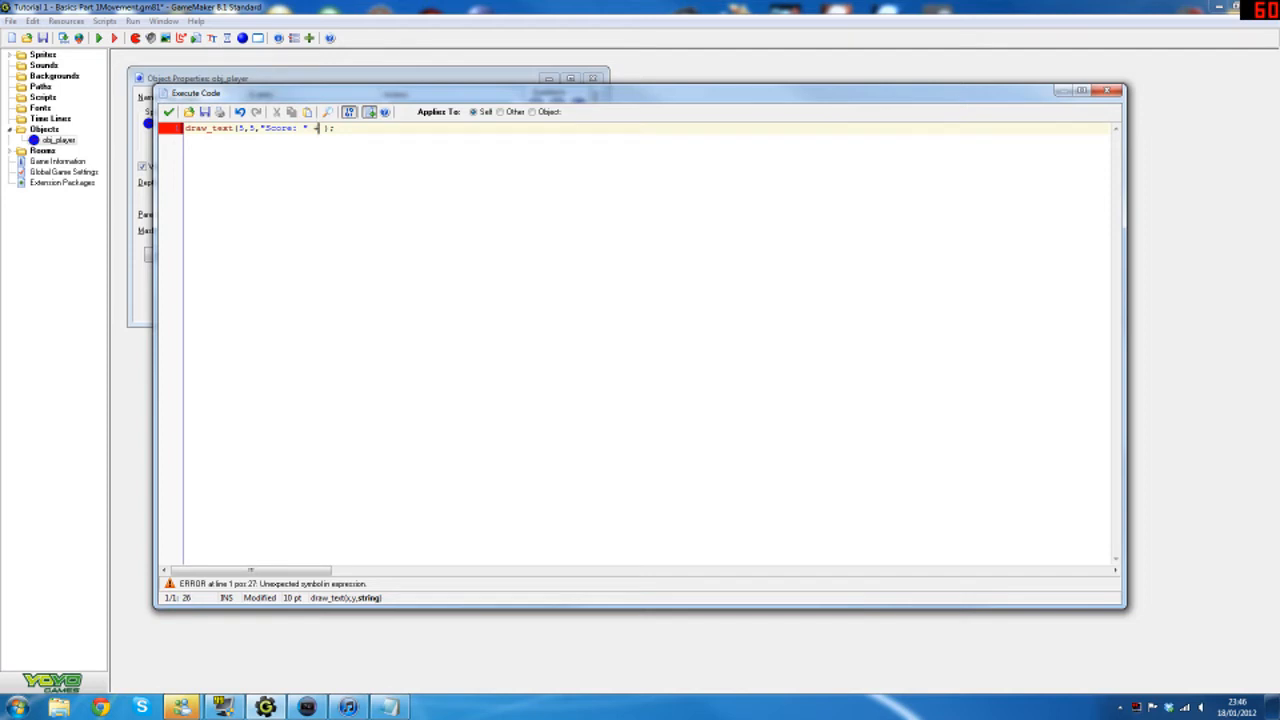
type("+")
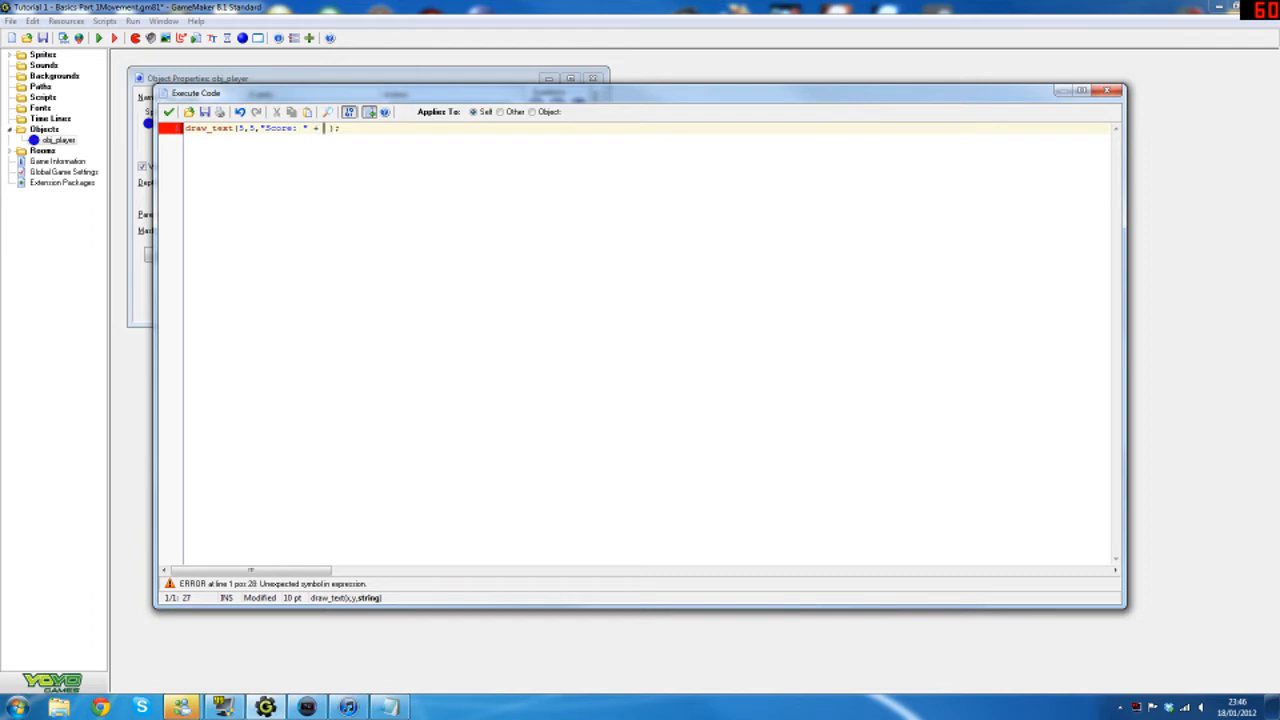
type("score")
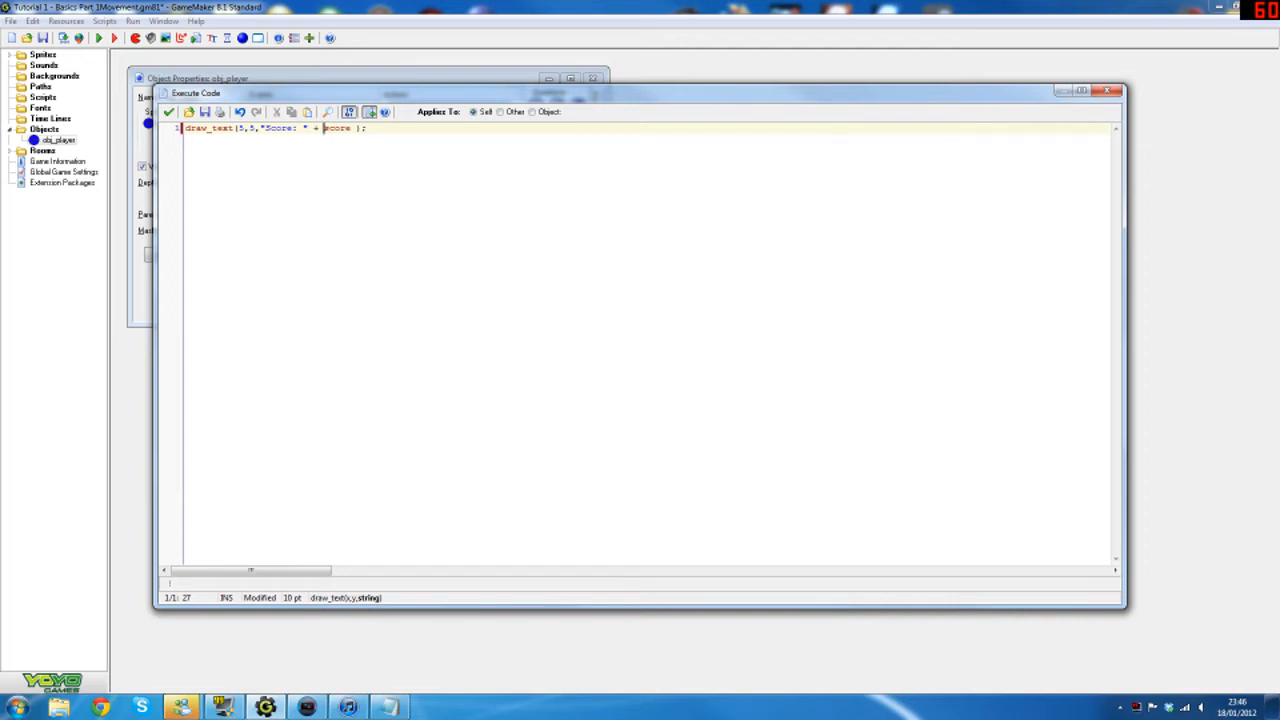
left_click(99, 38)
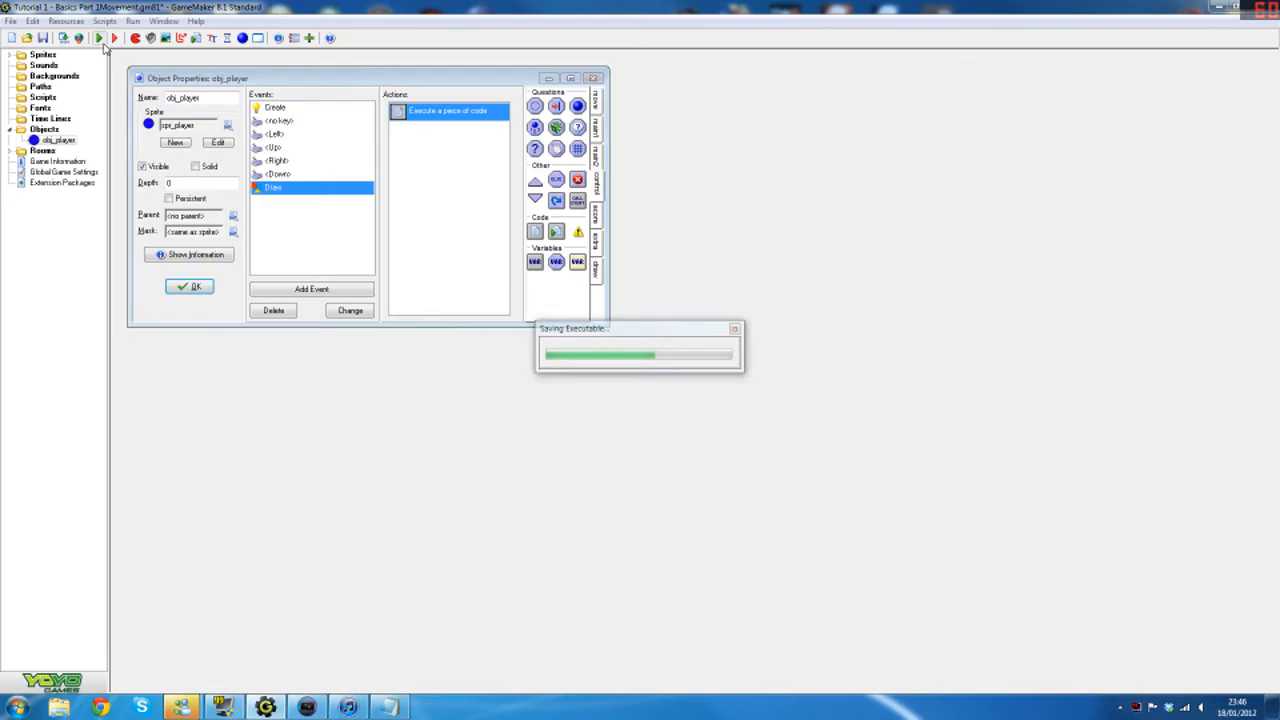
left_click(113, 38)
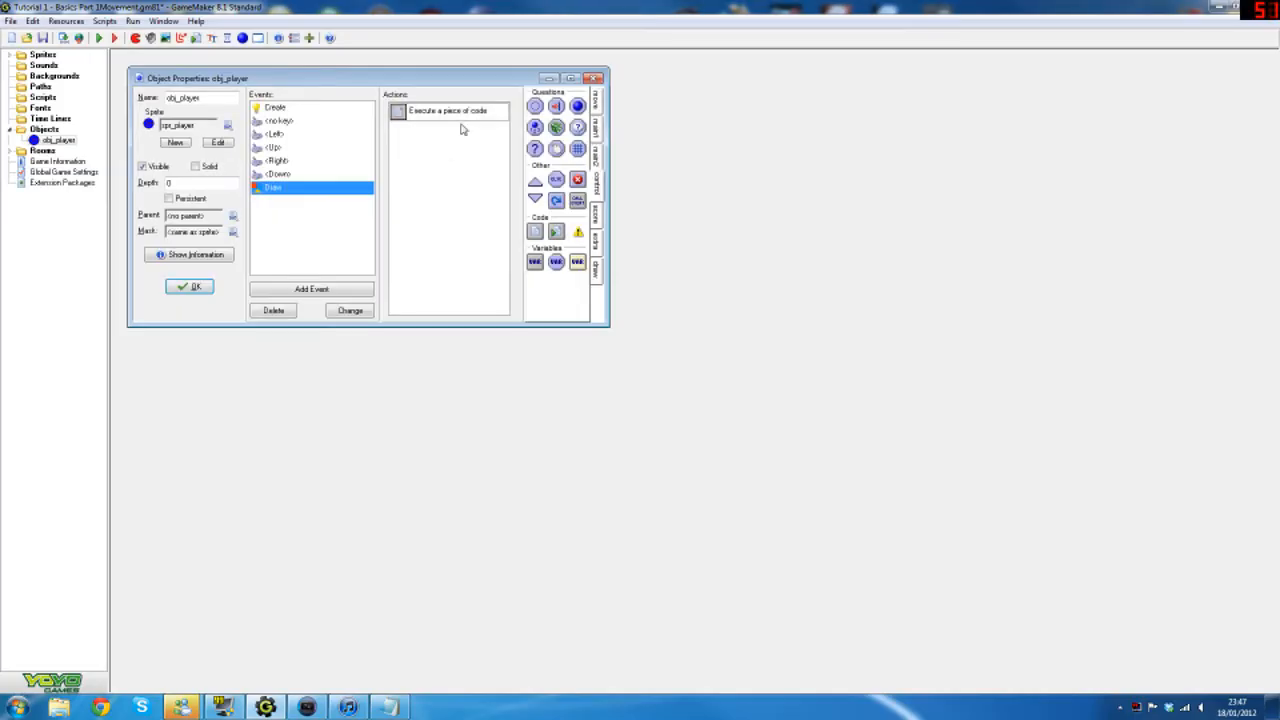
- Fix the Draw code's score expression and delete the example text line
double_click(448, 110)
type("draw_text(5,5,\"Score: \" + string(score) );")
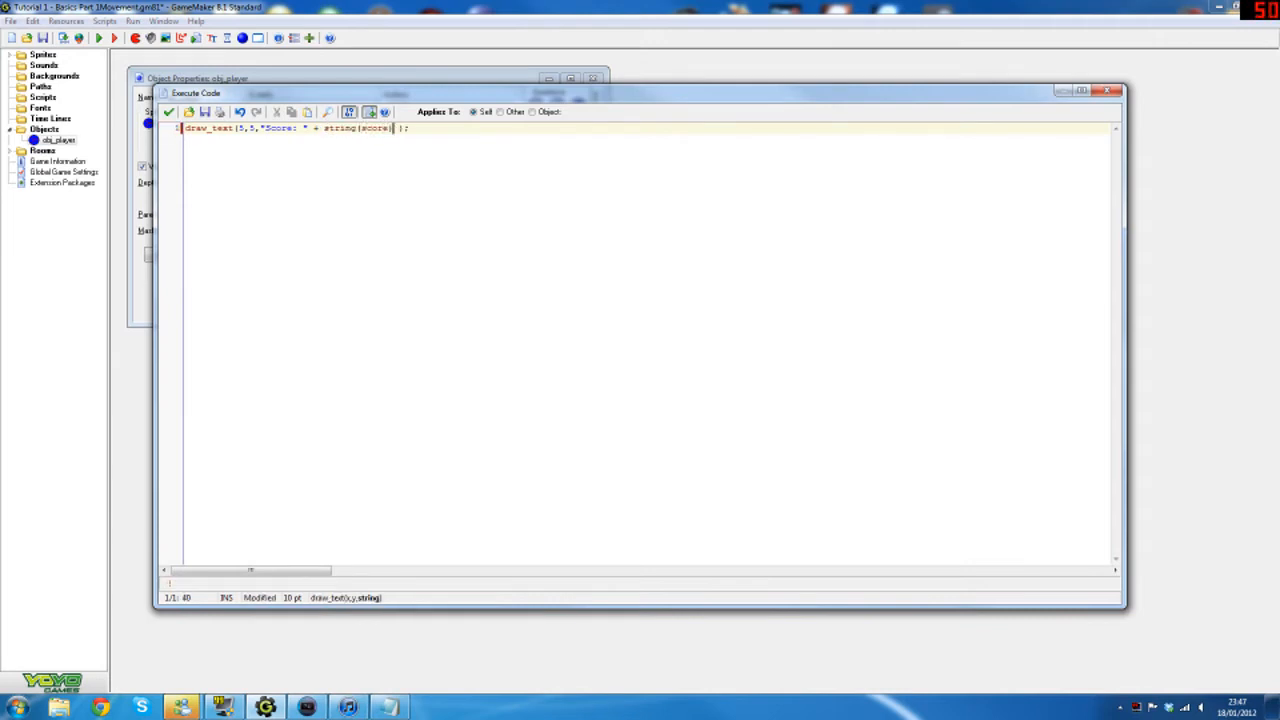
double_click(340, 128)
type("//")
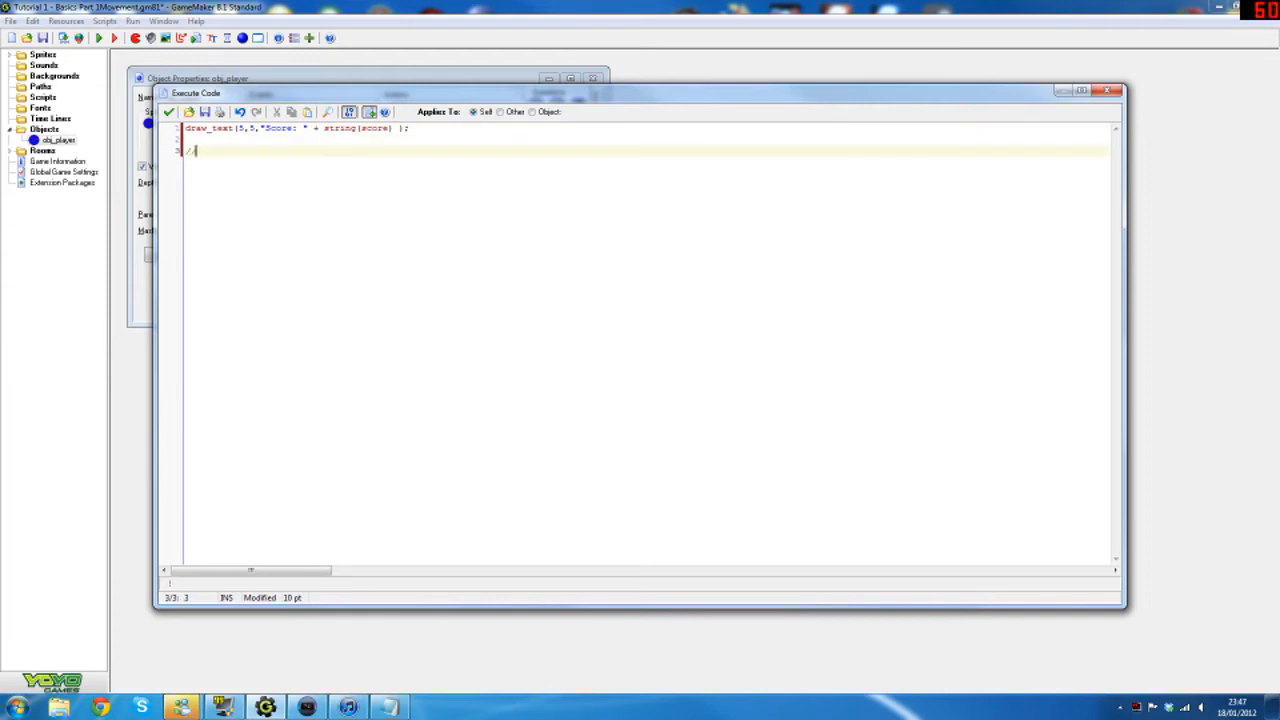
key("BackSpace")
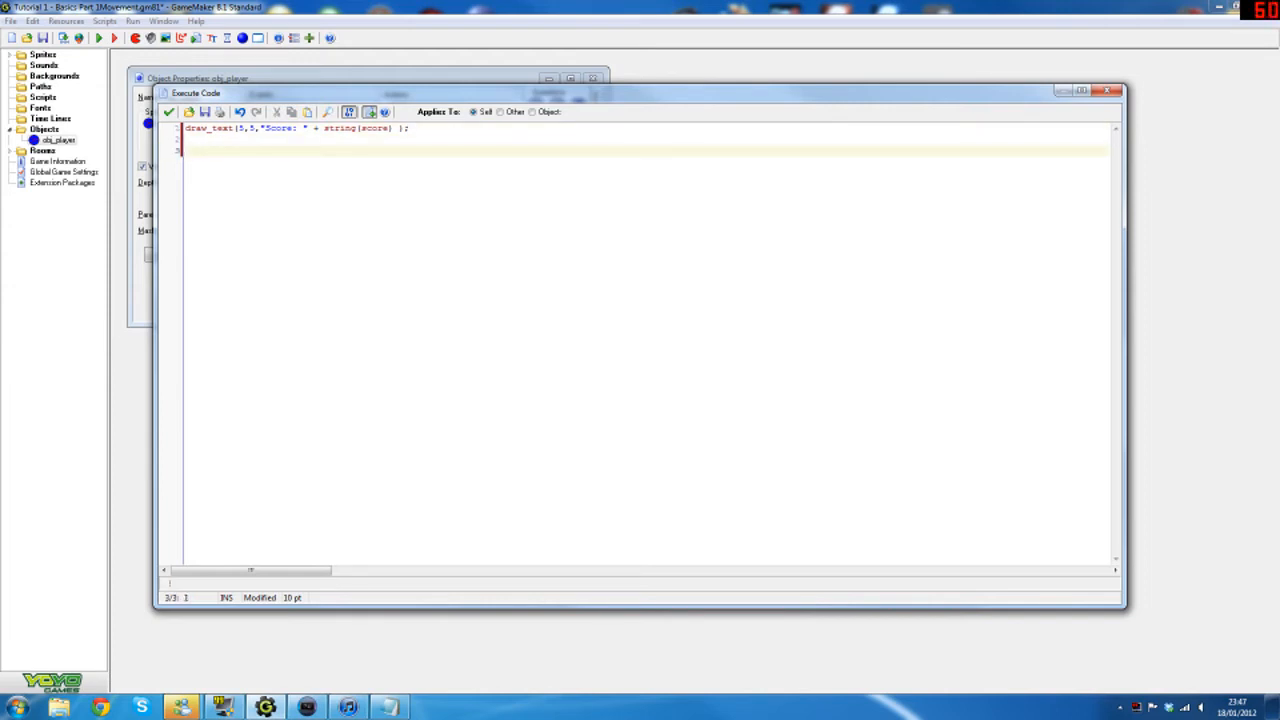
type("real")
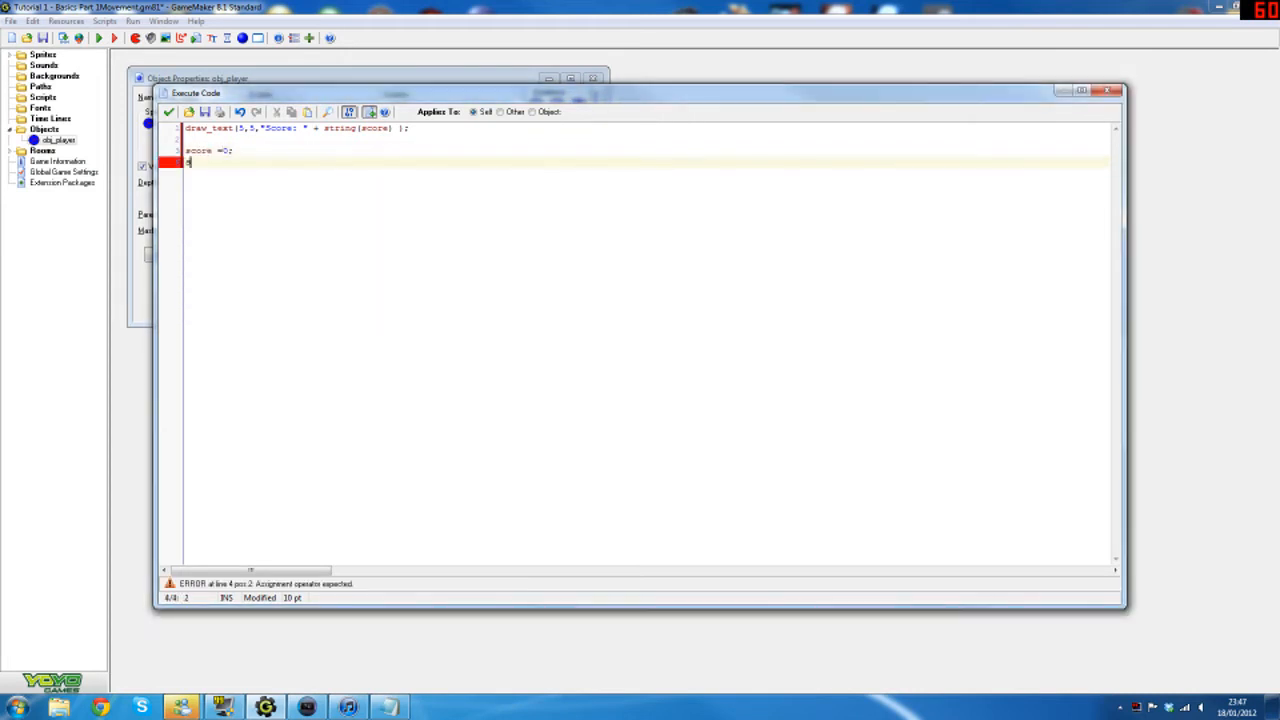
type("text=\"\"")
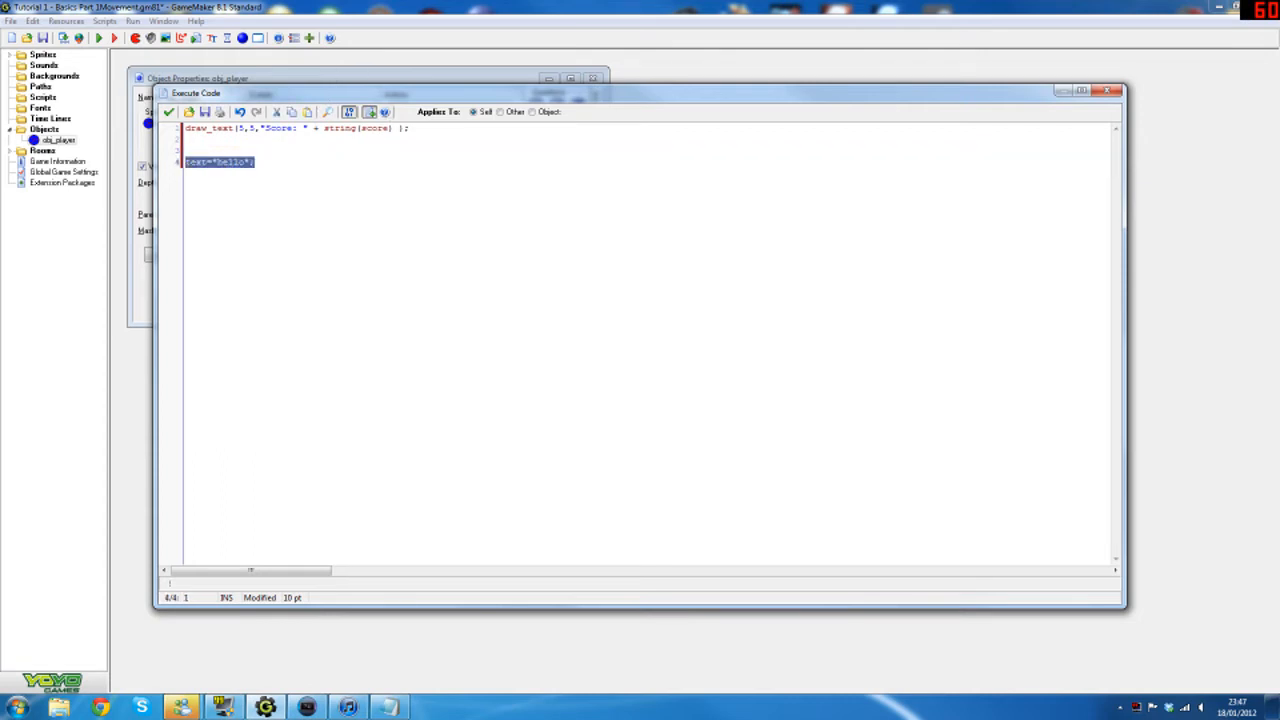
key("Delete")
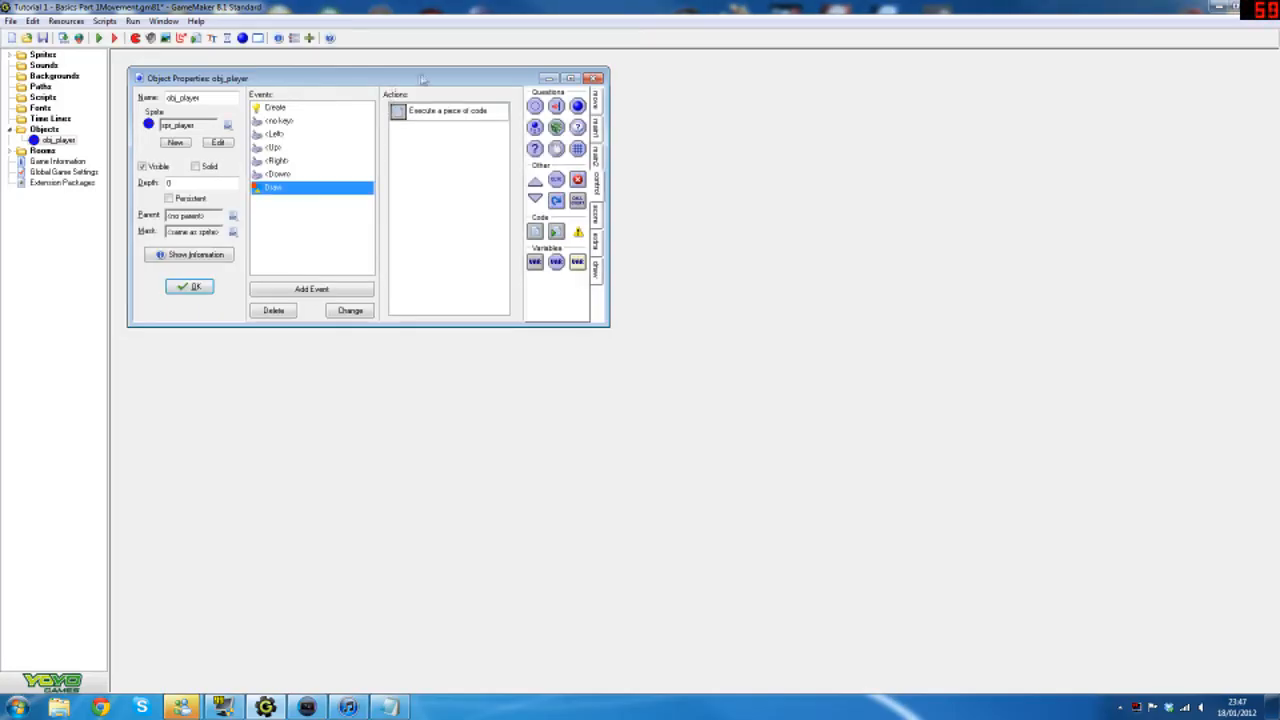
- Add draw_self(); to obj_player's Draw code, save it, and test-run the game
double_click(447, 110)
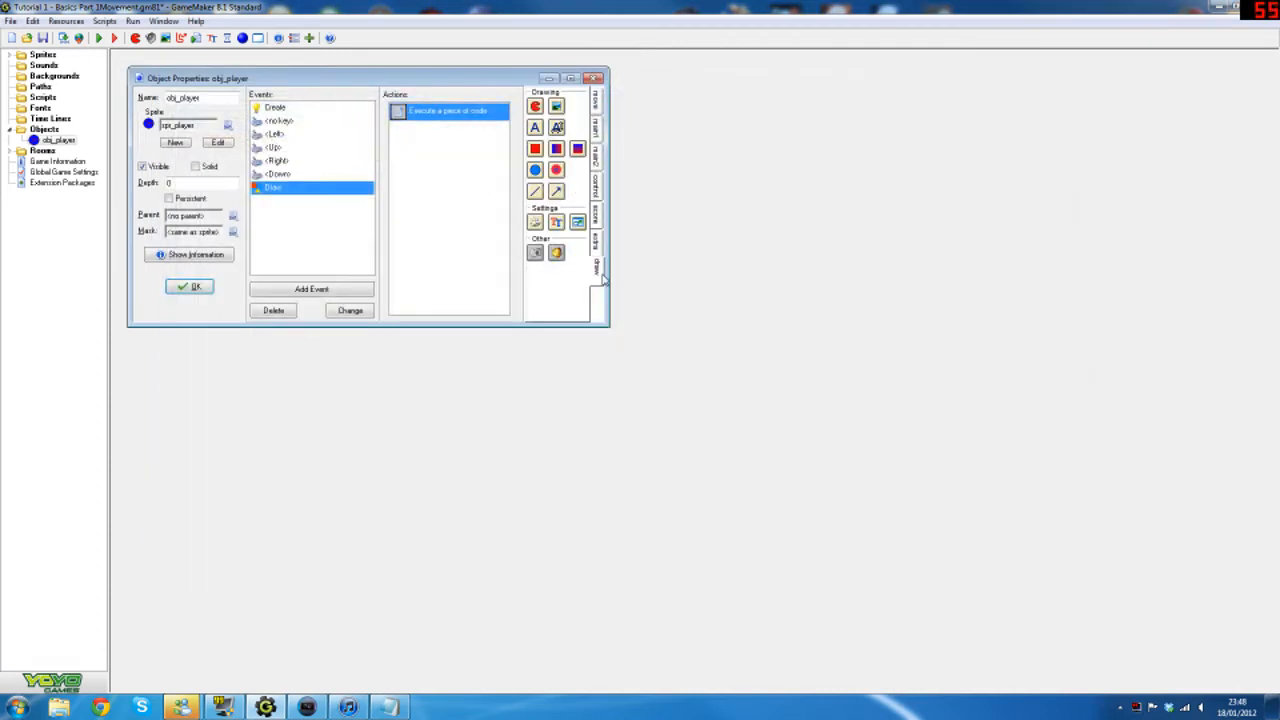
mouse_move(535, 108)
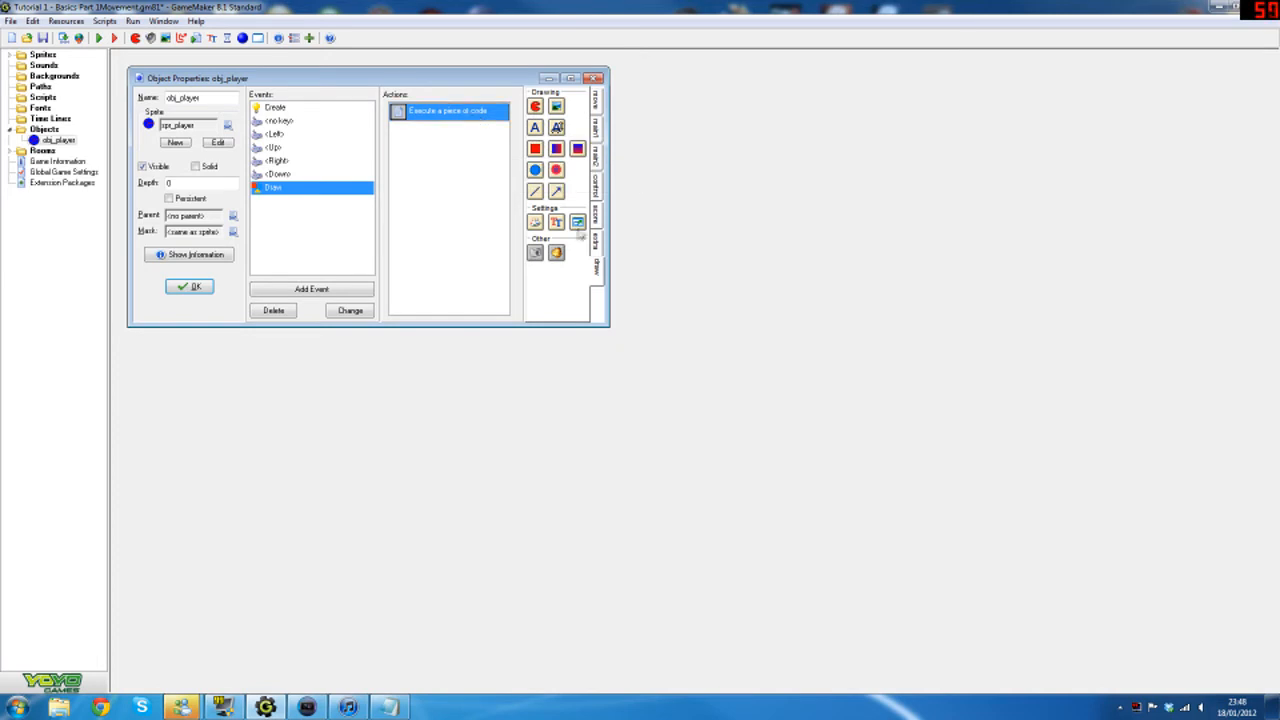
double_click(447, 111)
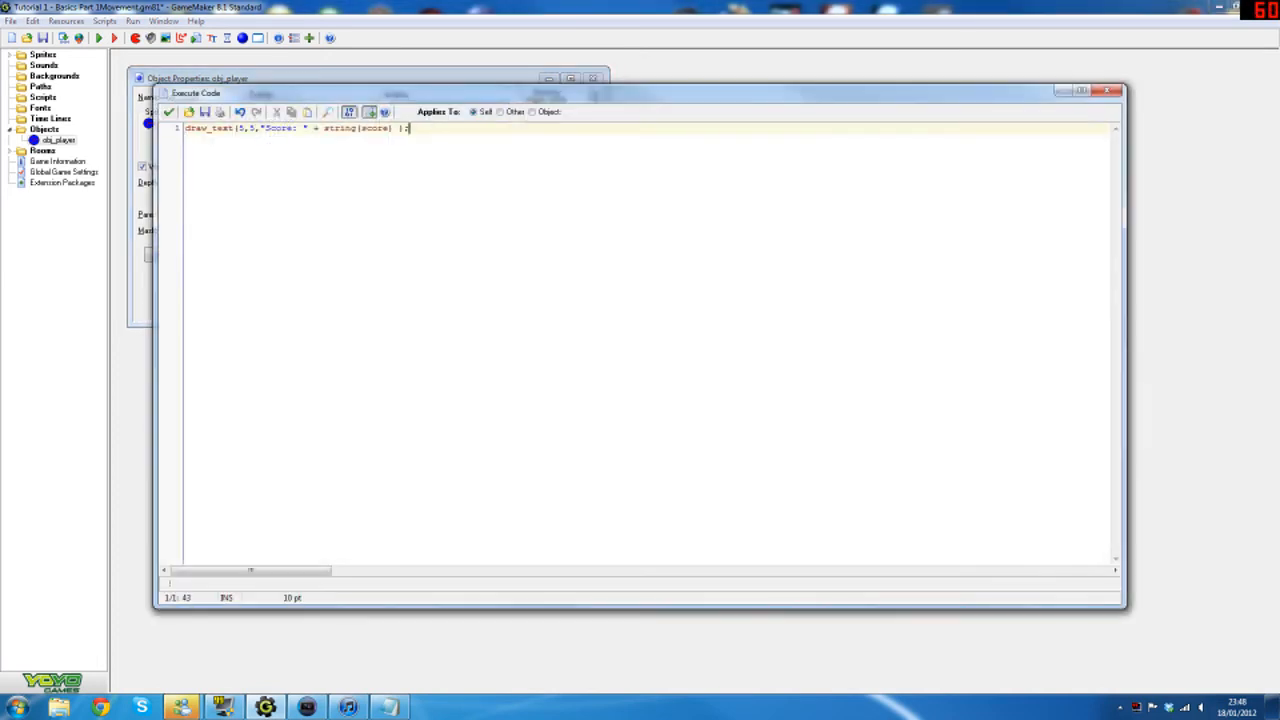
type("draw_self();")
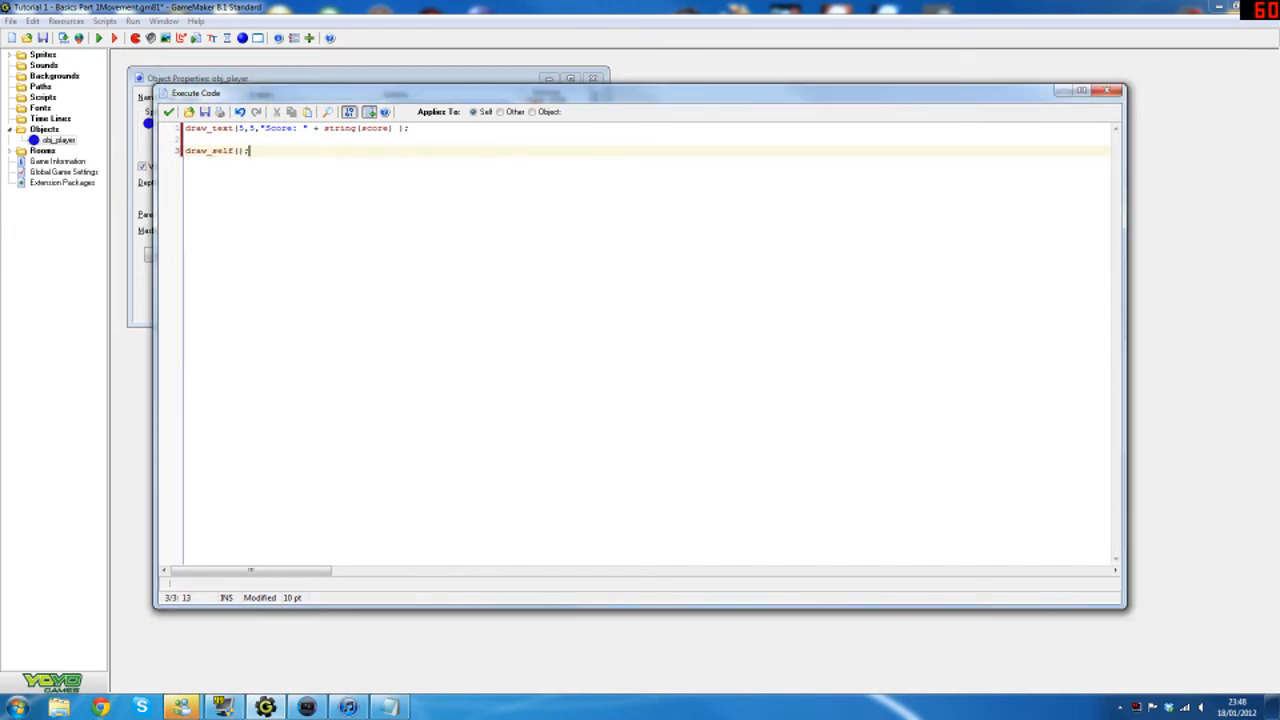
left_click(99, 38)
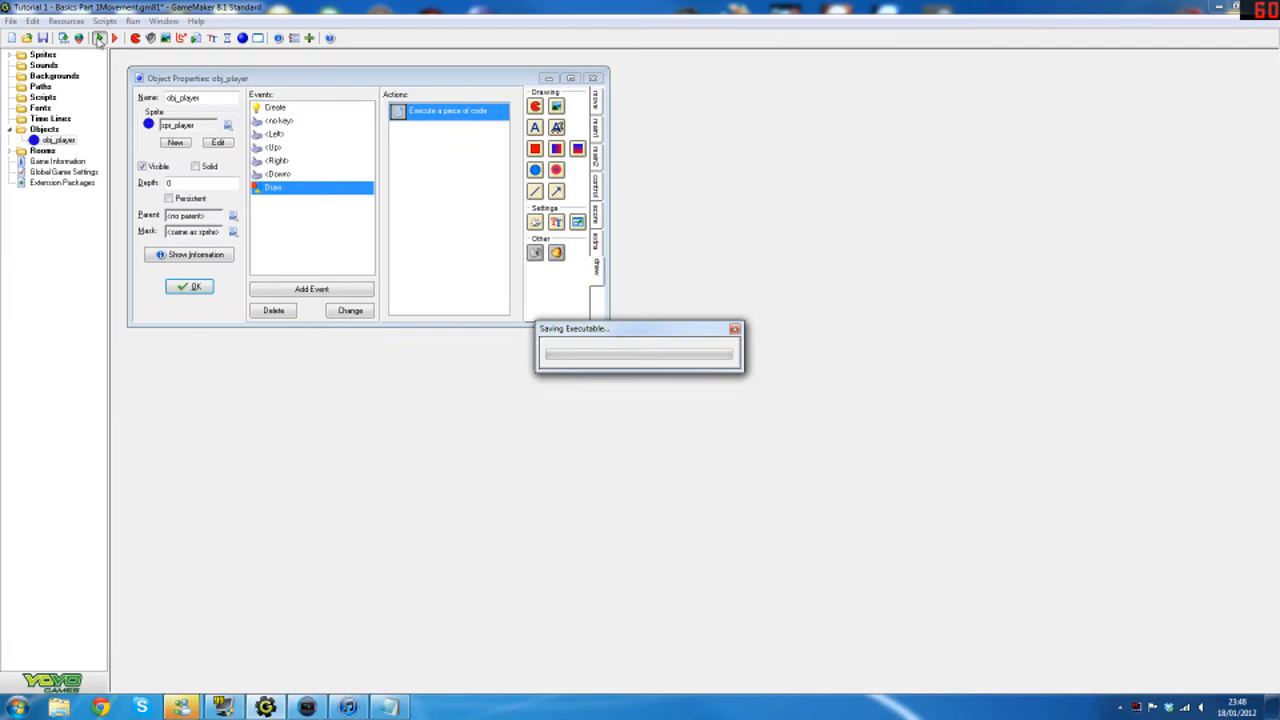
left_click(114, 38)
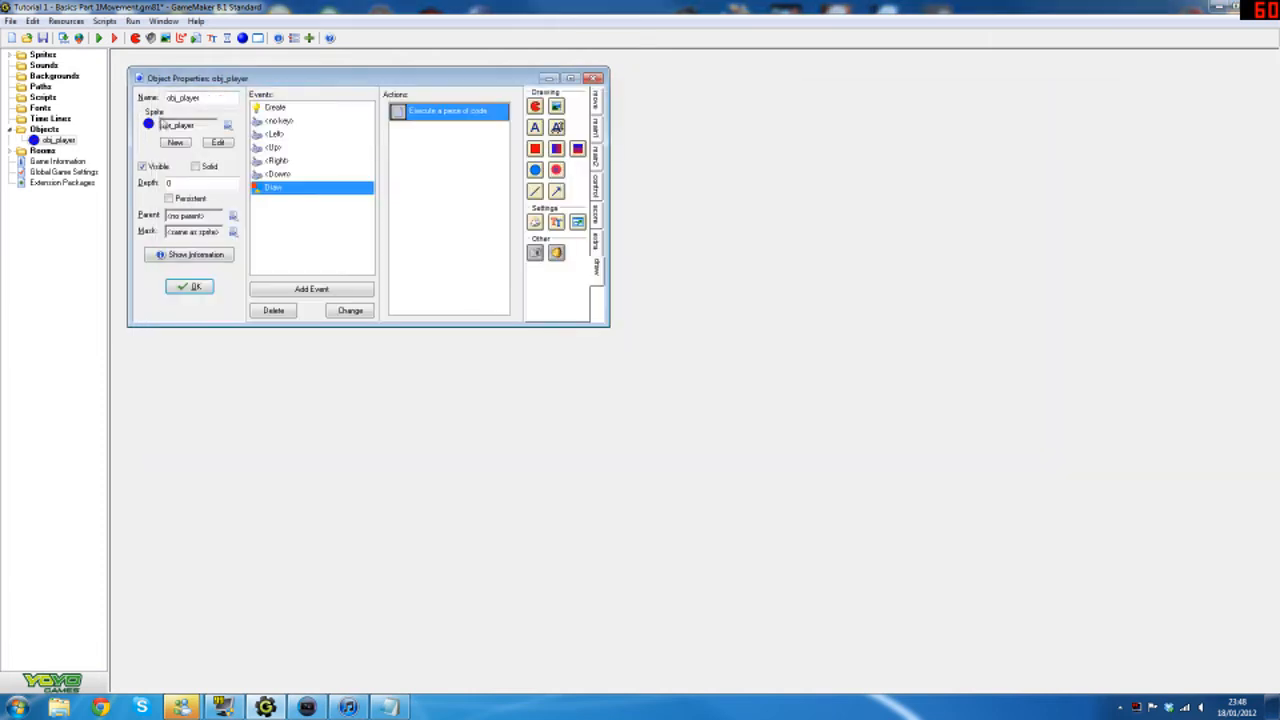
- Review obj_player's Down, Right and Create event actions, then close the object
left_click(278, 174)
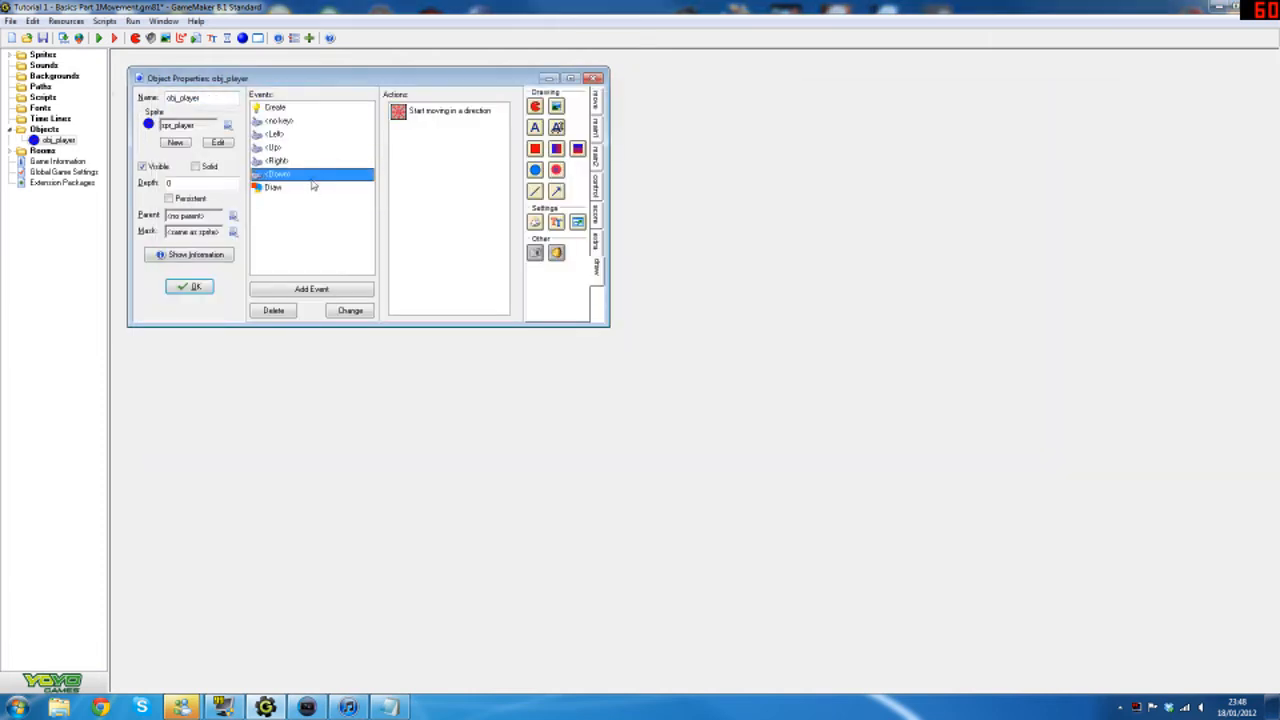
left_click(277, 161)
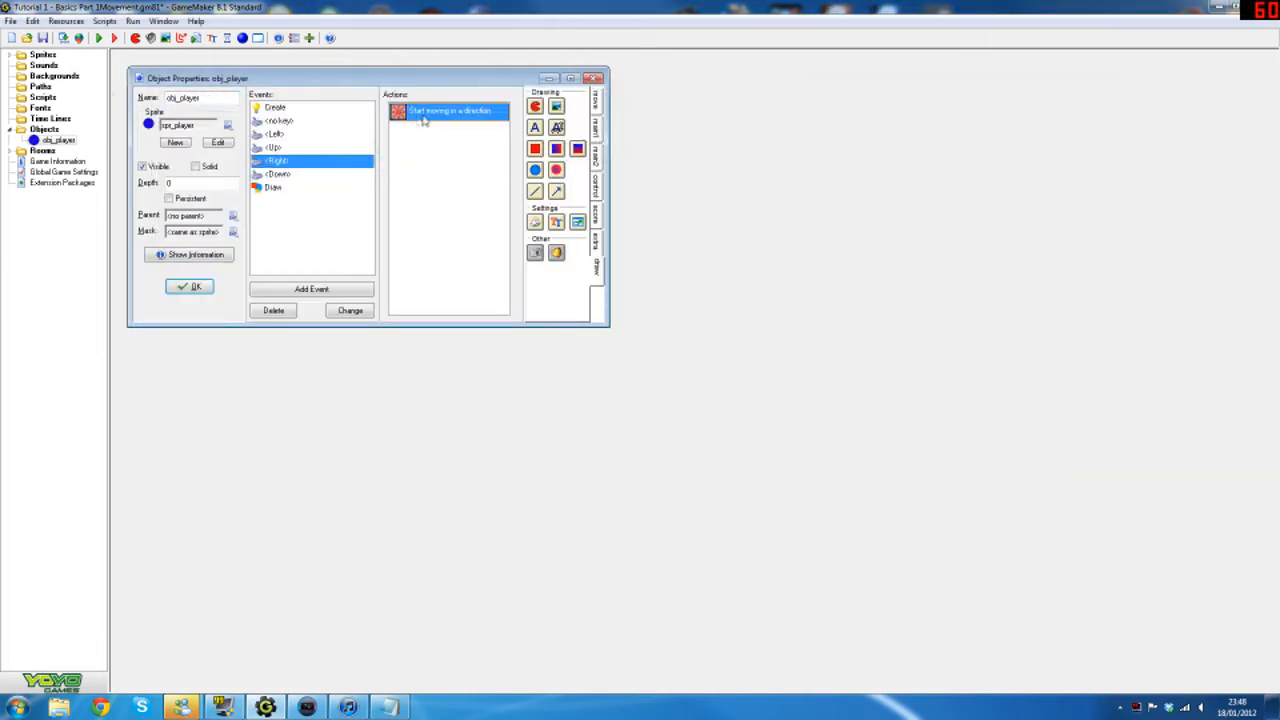
left_click(273, 188)
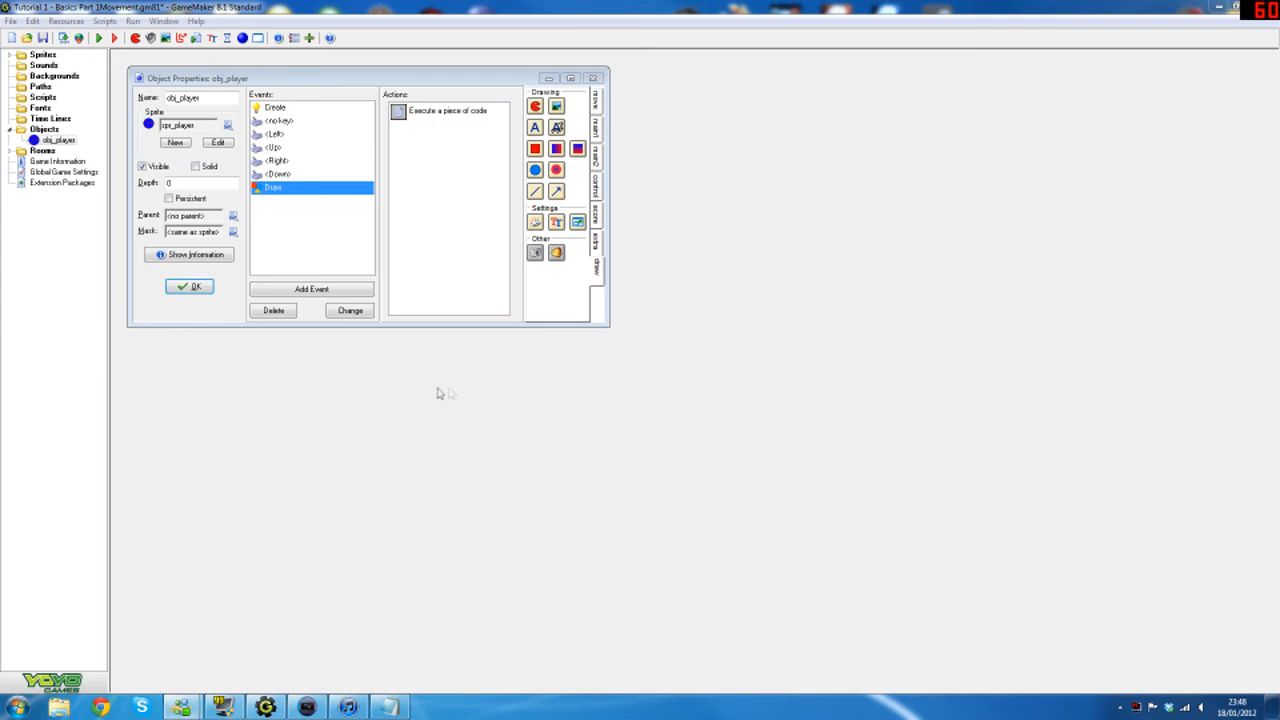
left_click(275, 107)
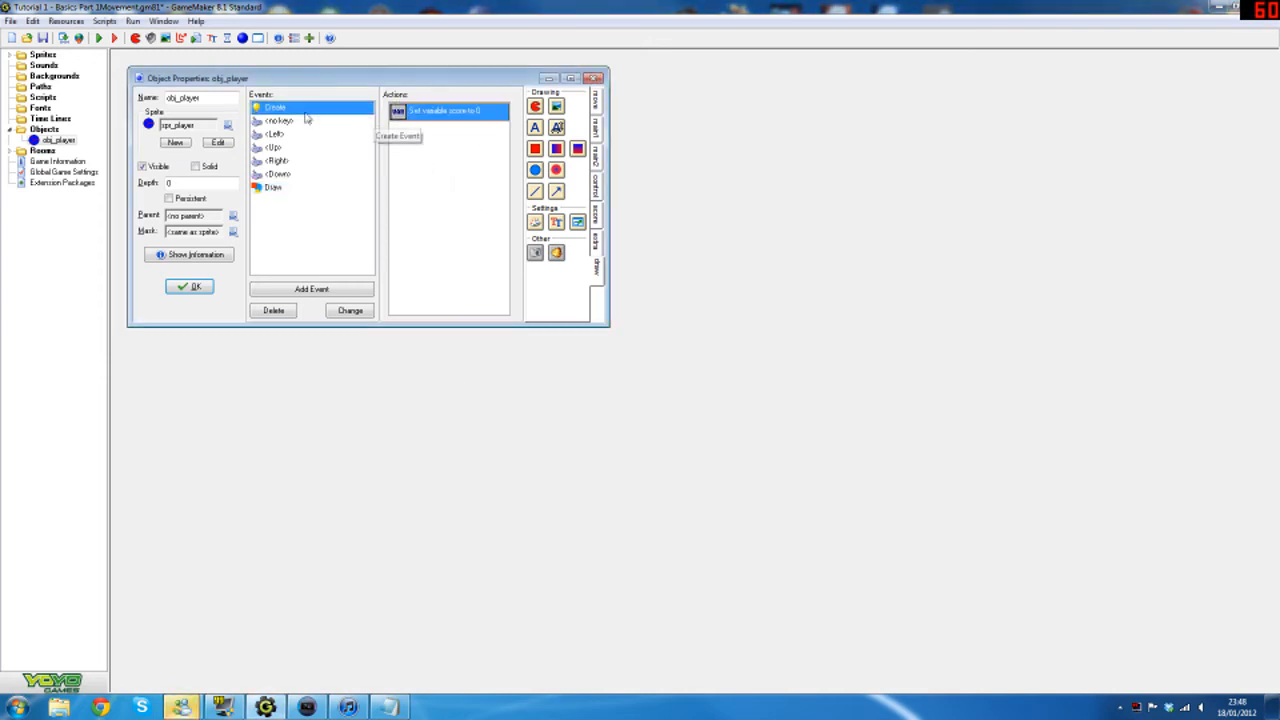
left_click(278, 121)
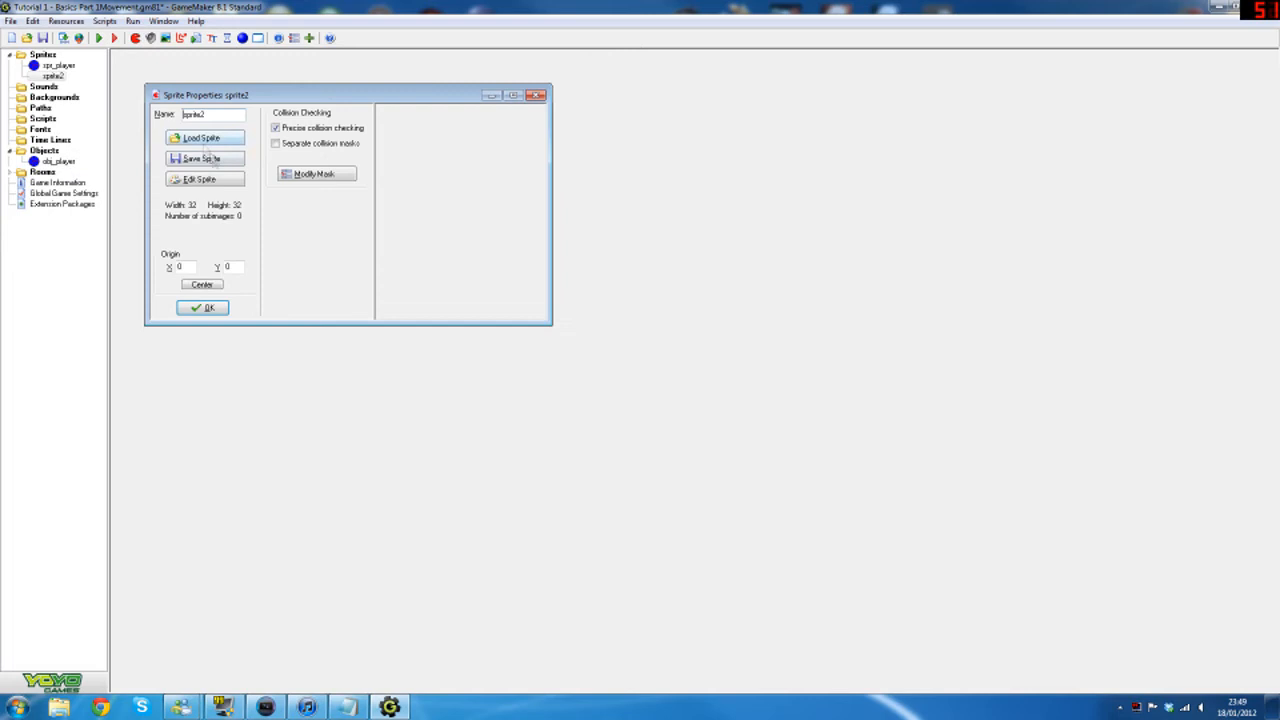
- Draw sprite2's image with a blue outline, yellow fill and green speckles, then keep it
left_click(199, 178)
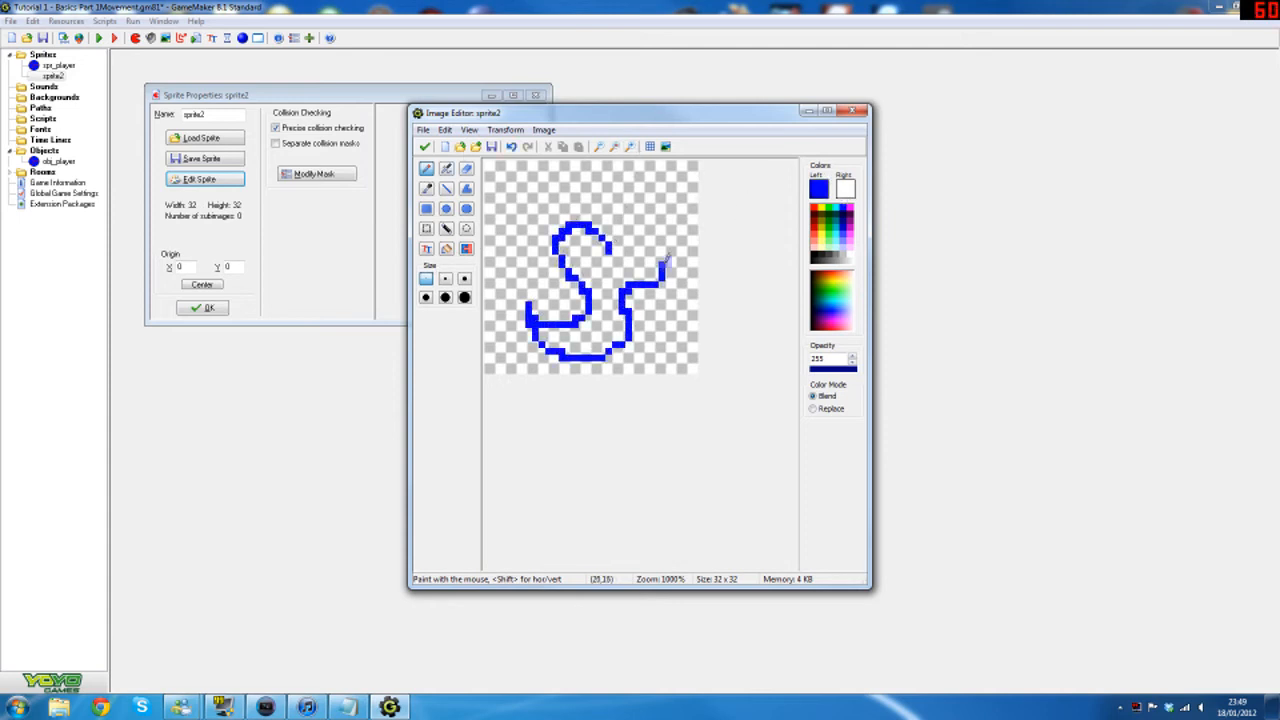
left_click(465, 228)
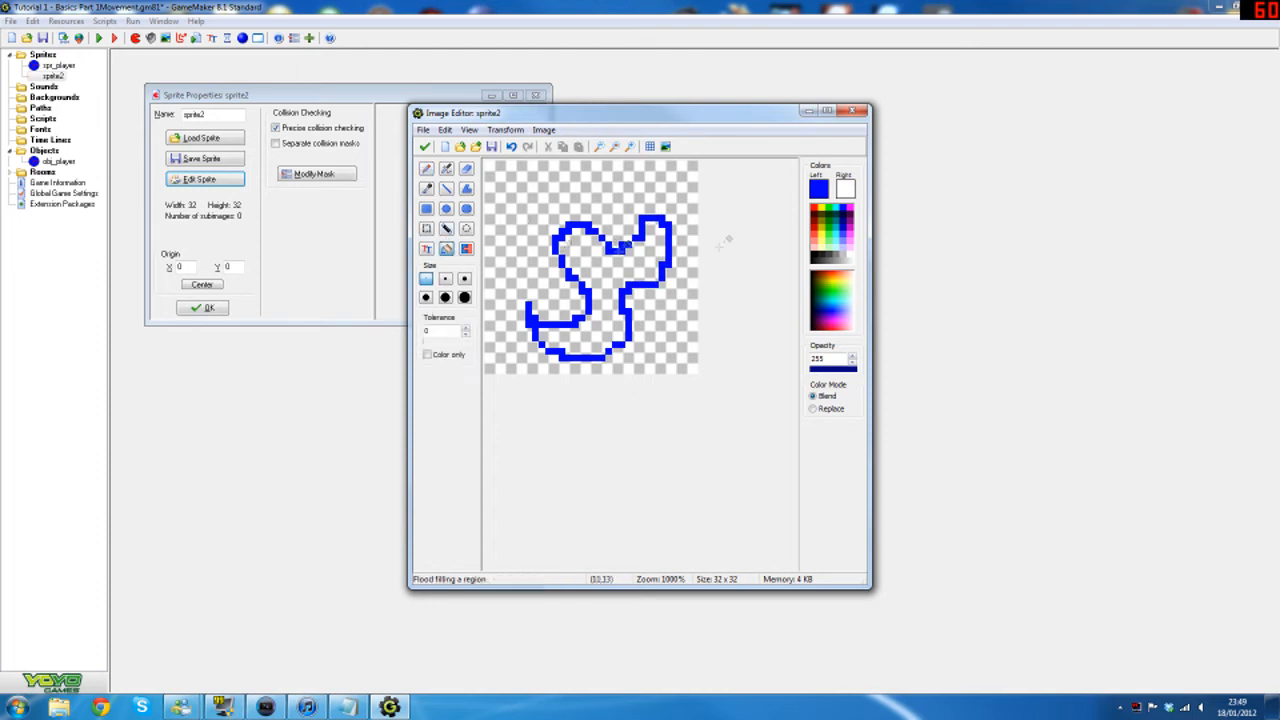
left_click(620, 250)
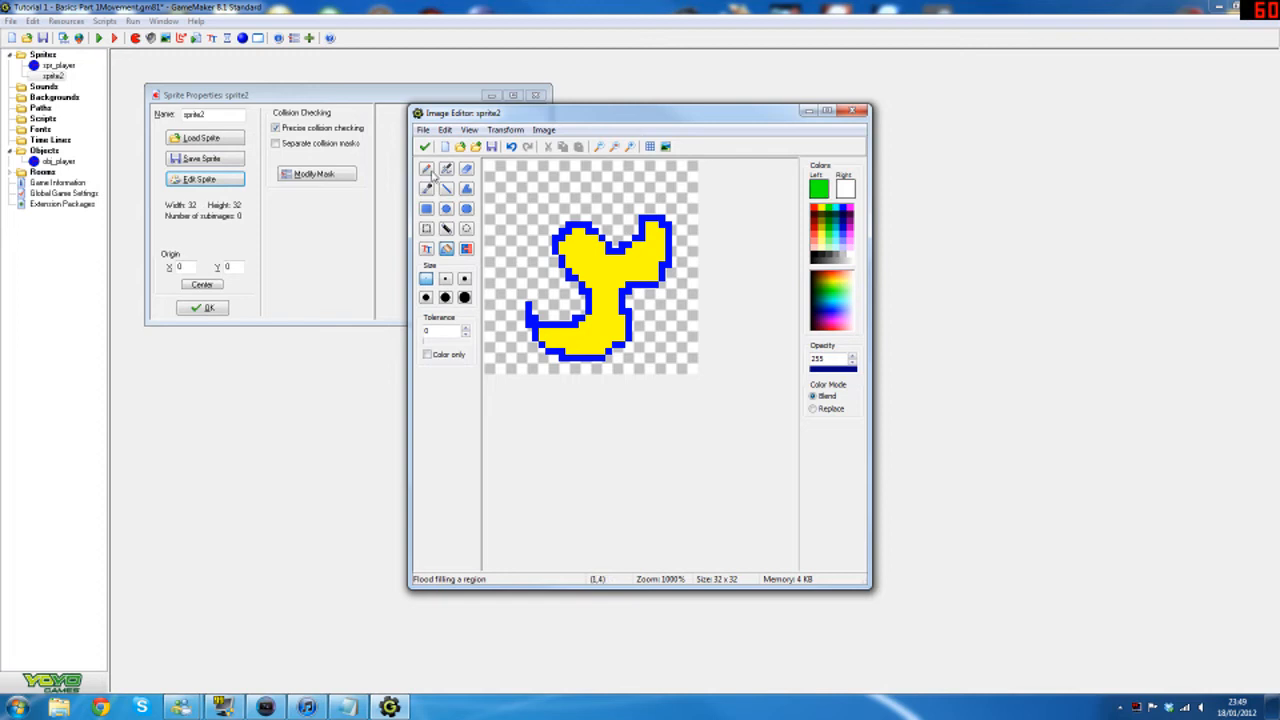
left_click(426, 168)
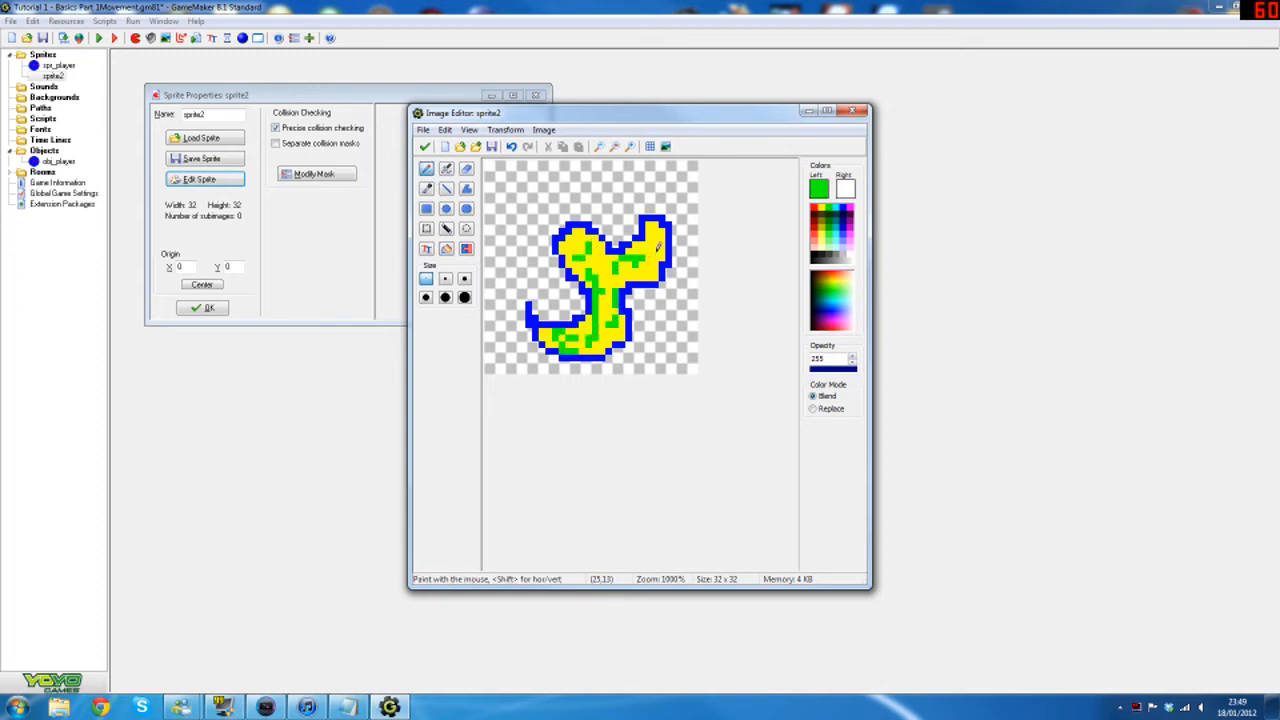
left_click(424, 146)
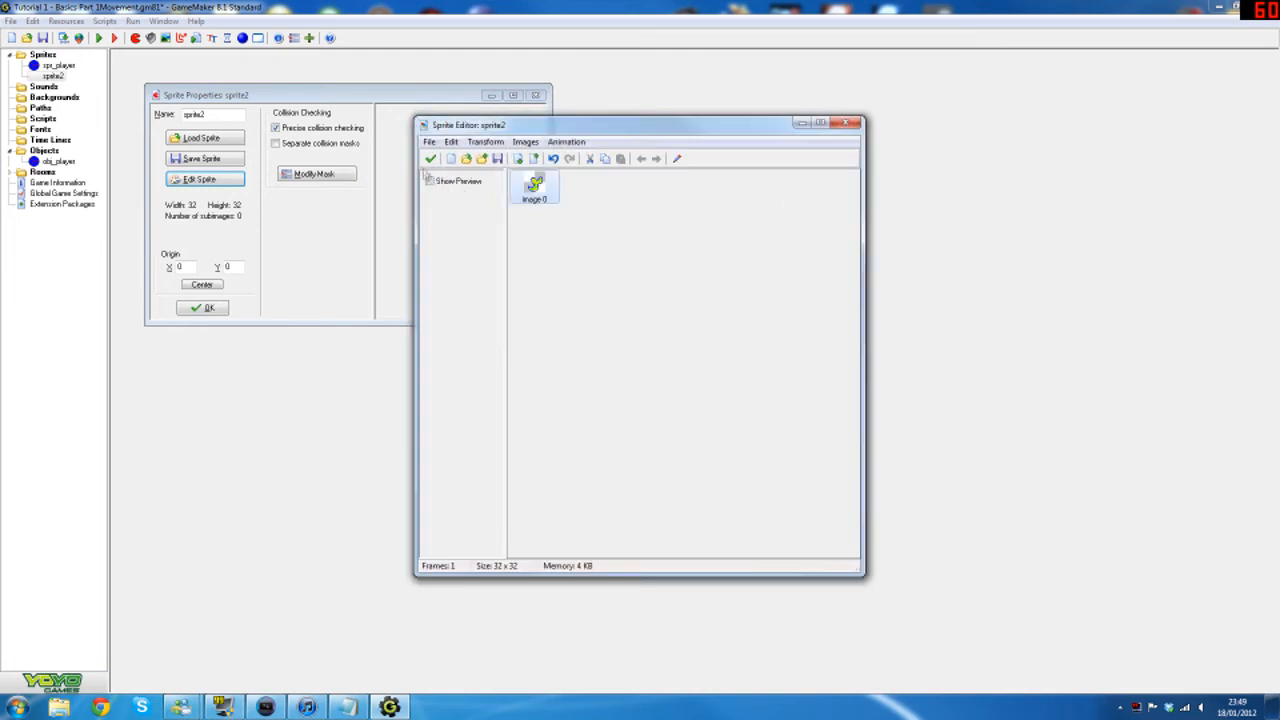
- Apply a dark teal glow to the pickup image and rename the sprite spr_pickup
left_click(525, 141)
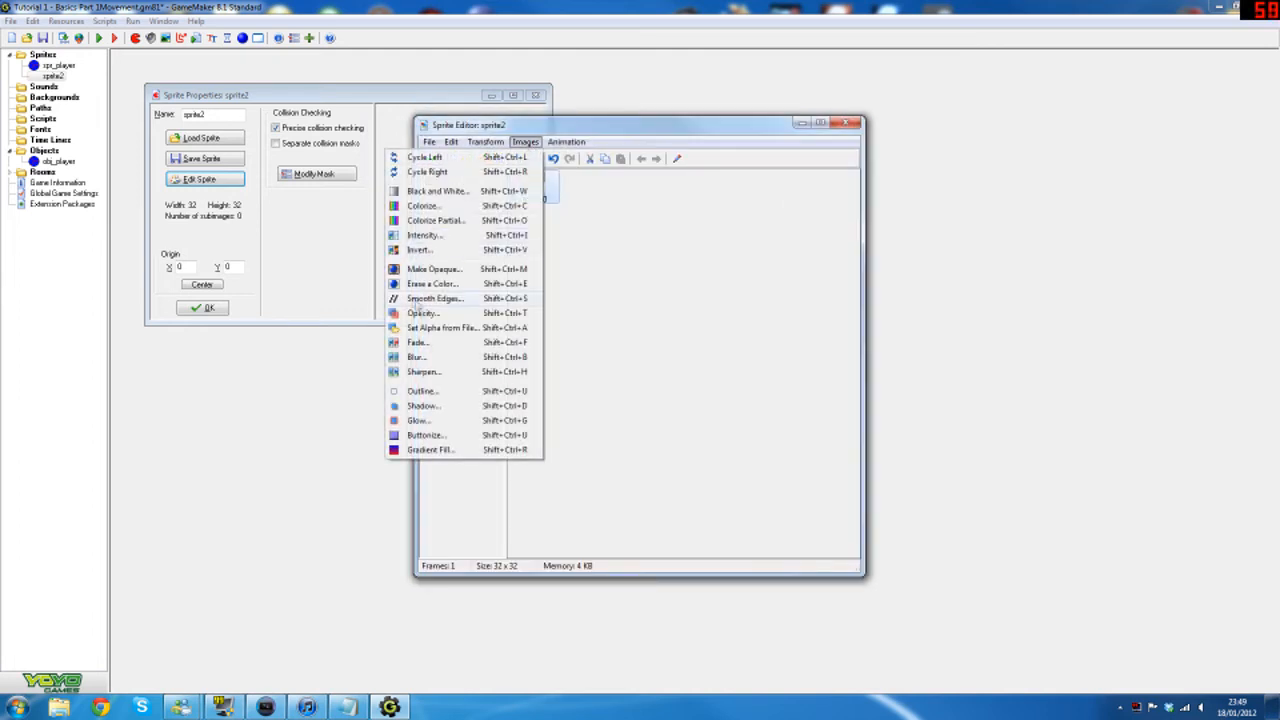
left_click(418, 420)
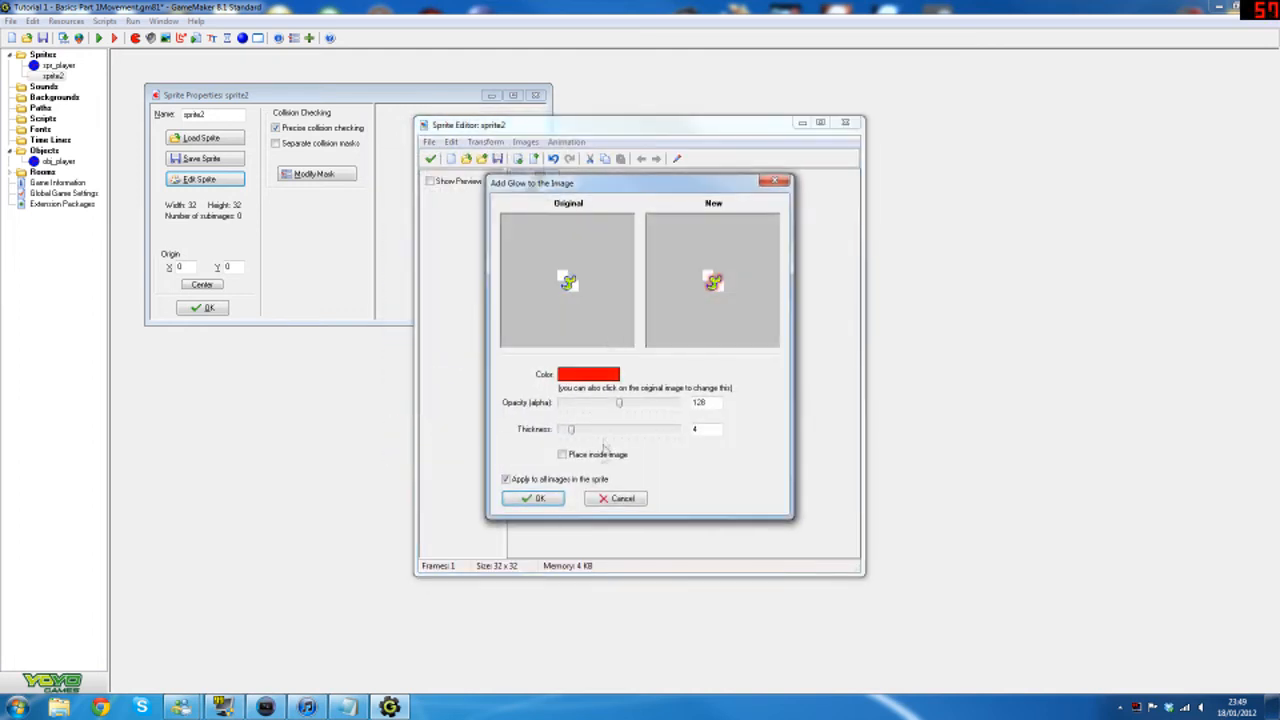
left_click(588, 373)
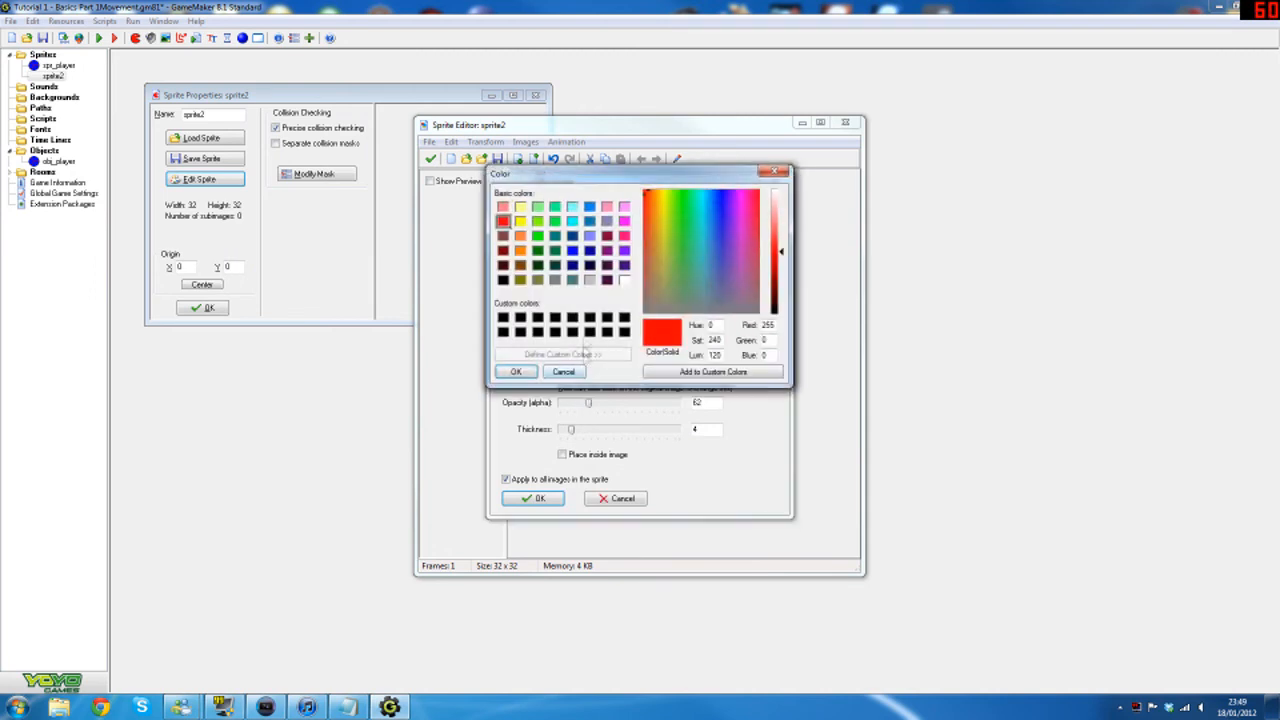
left_click(516, 371)
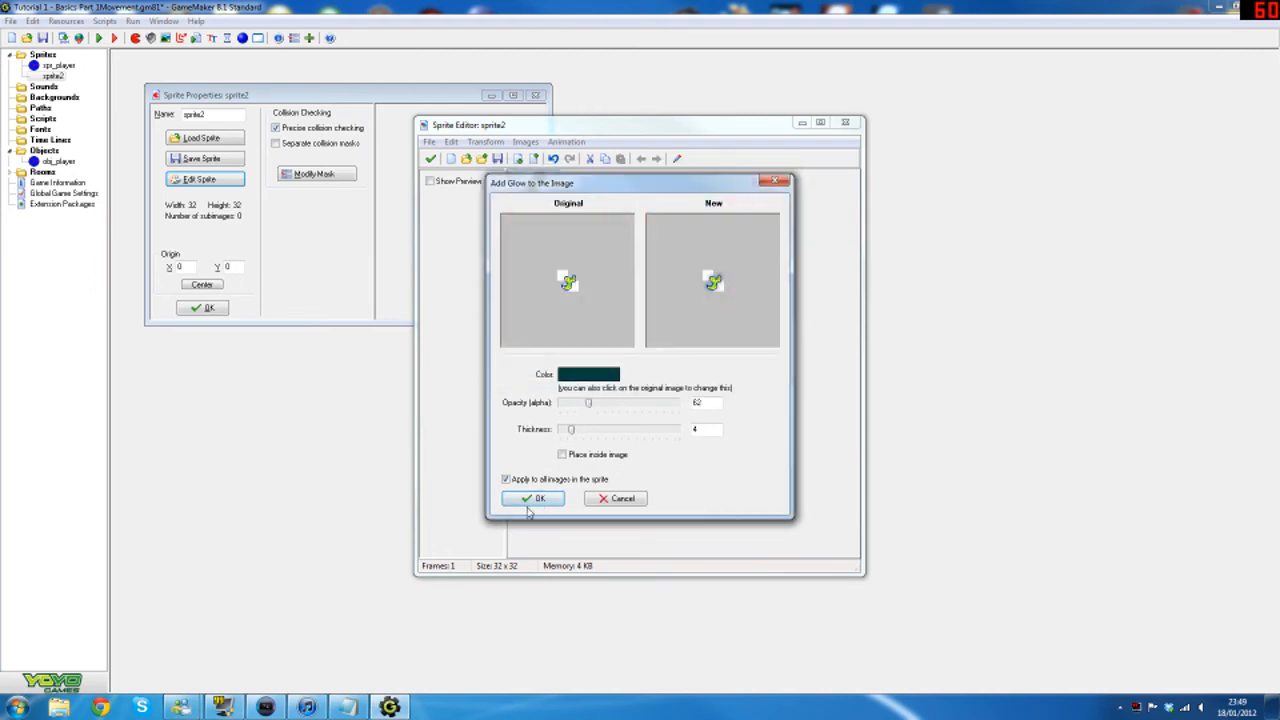
left_click(534, 498)
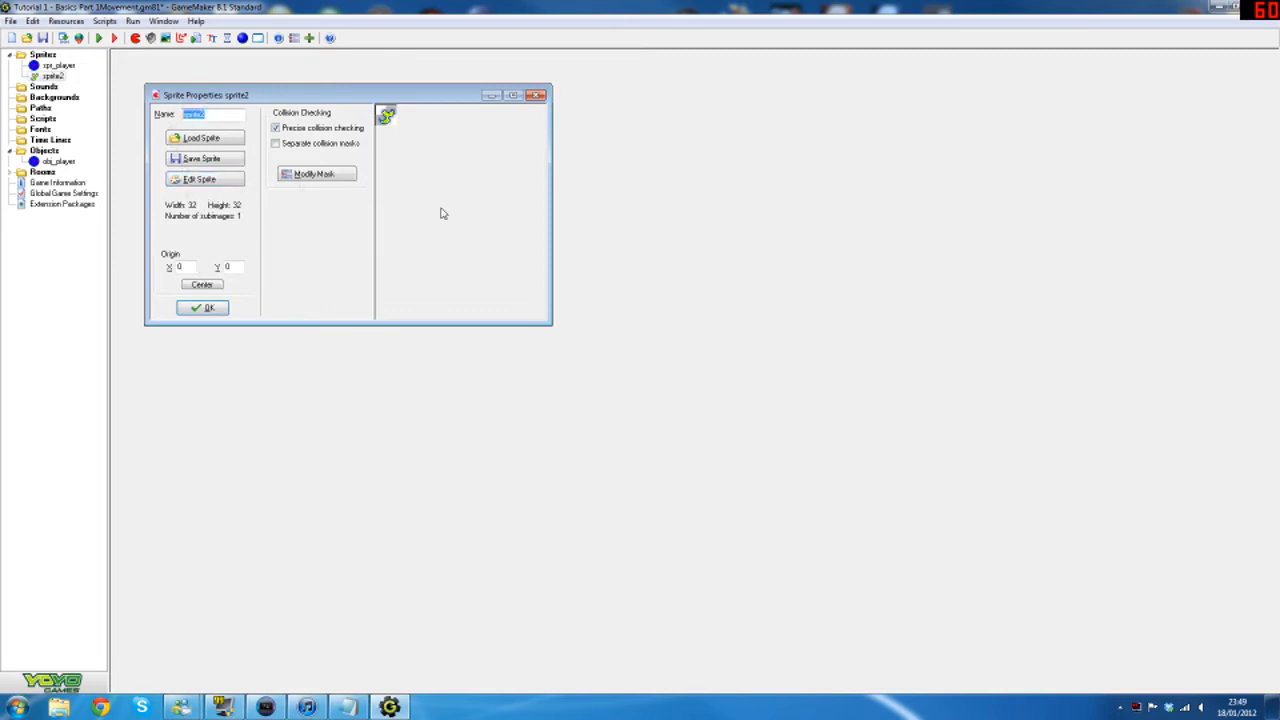
type("spr_pl")
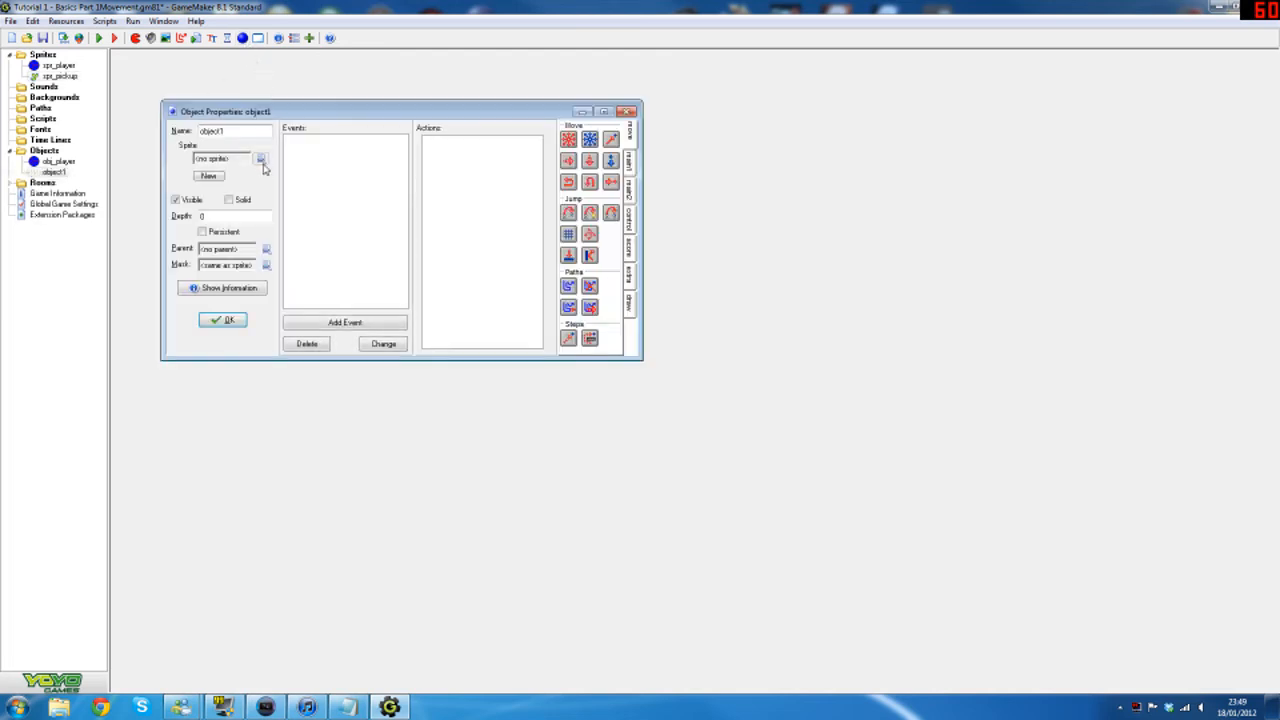
- Give the new object the spr_pickup sprite, name it obj_pickup, and confirm
left_click(260, 158)
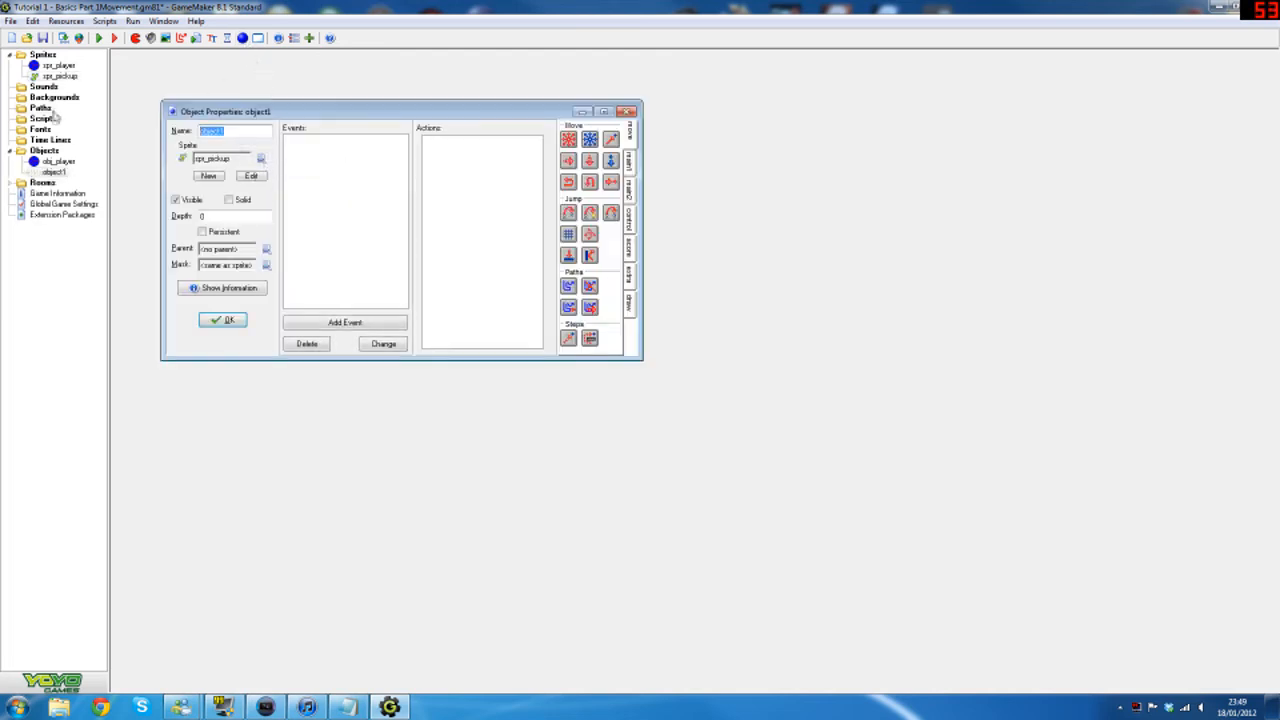
type("obj_pickup")
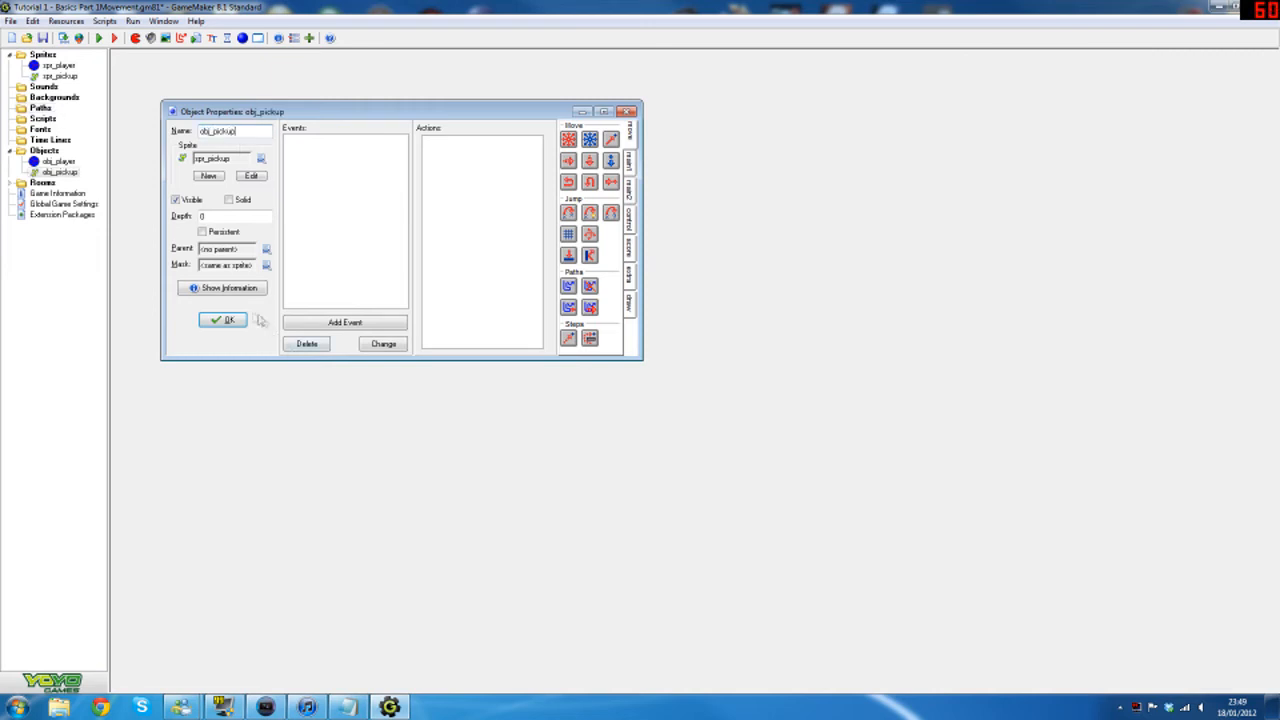
left_click(222, 320)
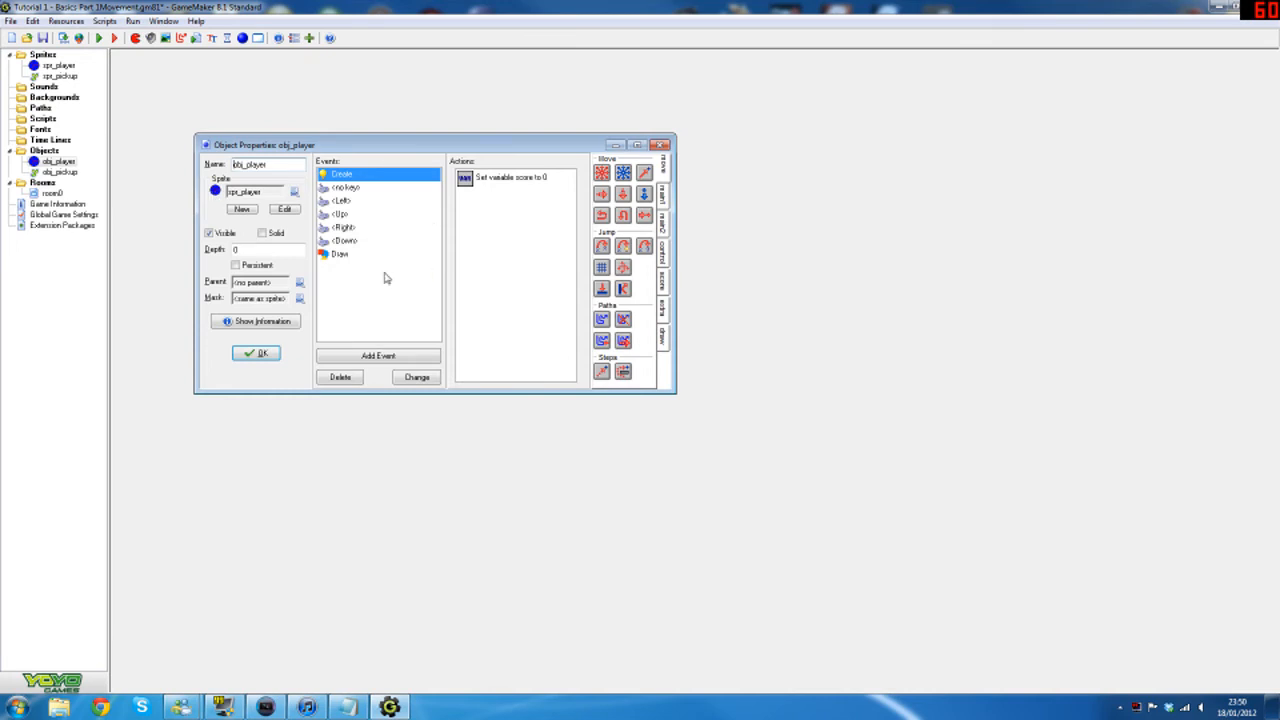
- Review obj_player's Draw event actions, then start adding a new event
left_click(340, 253)
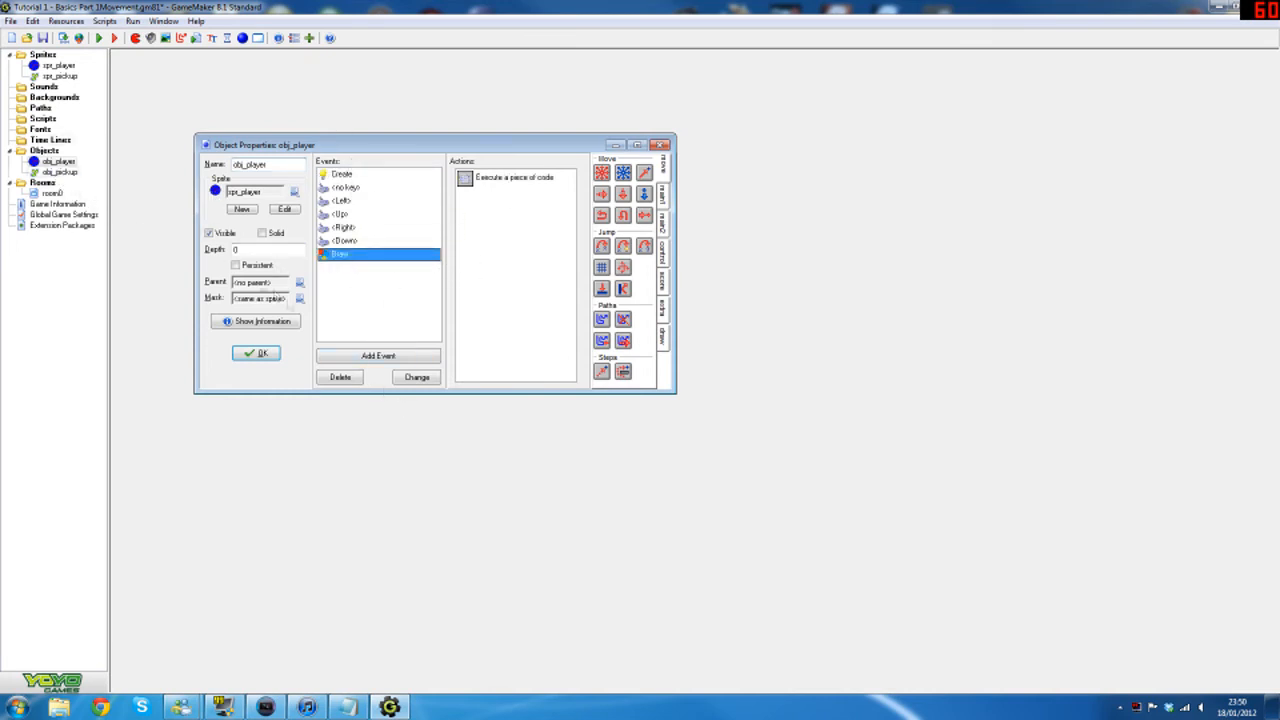
left_click(378, 356)
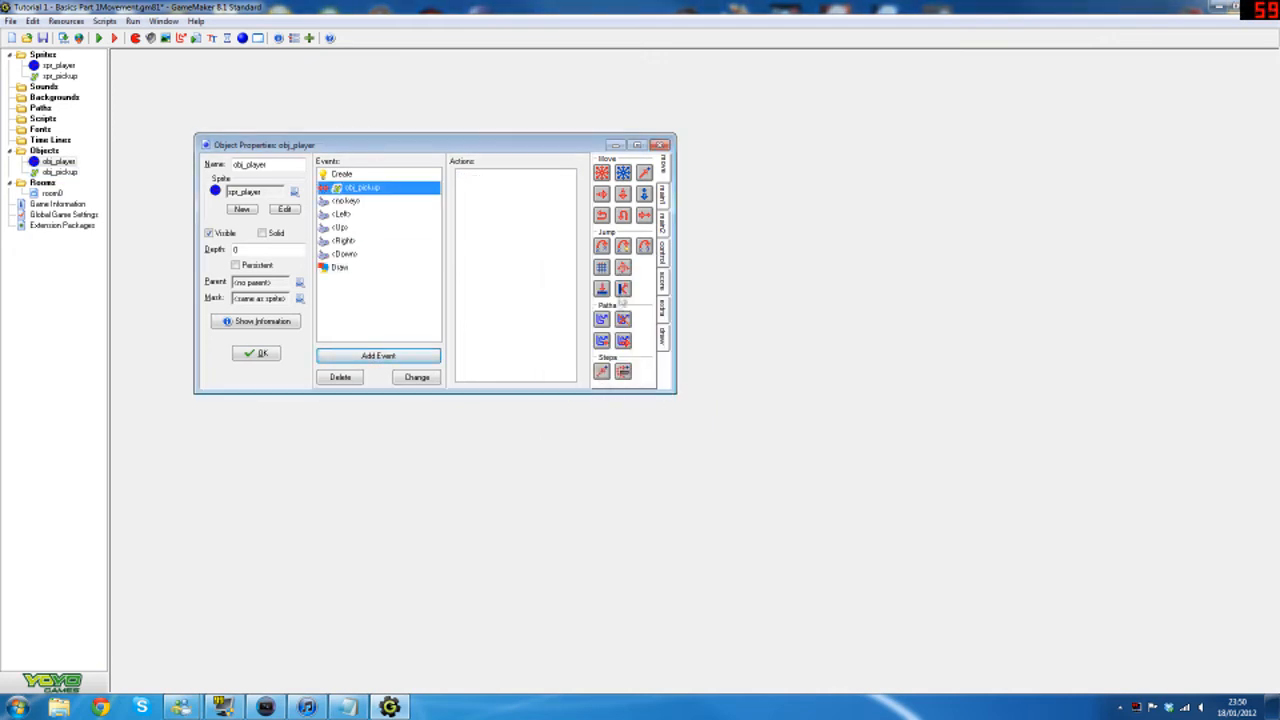
left_click(378, 355)
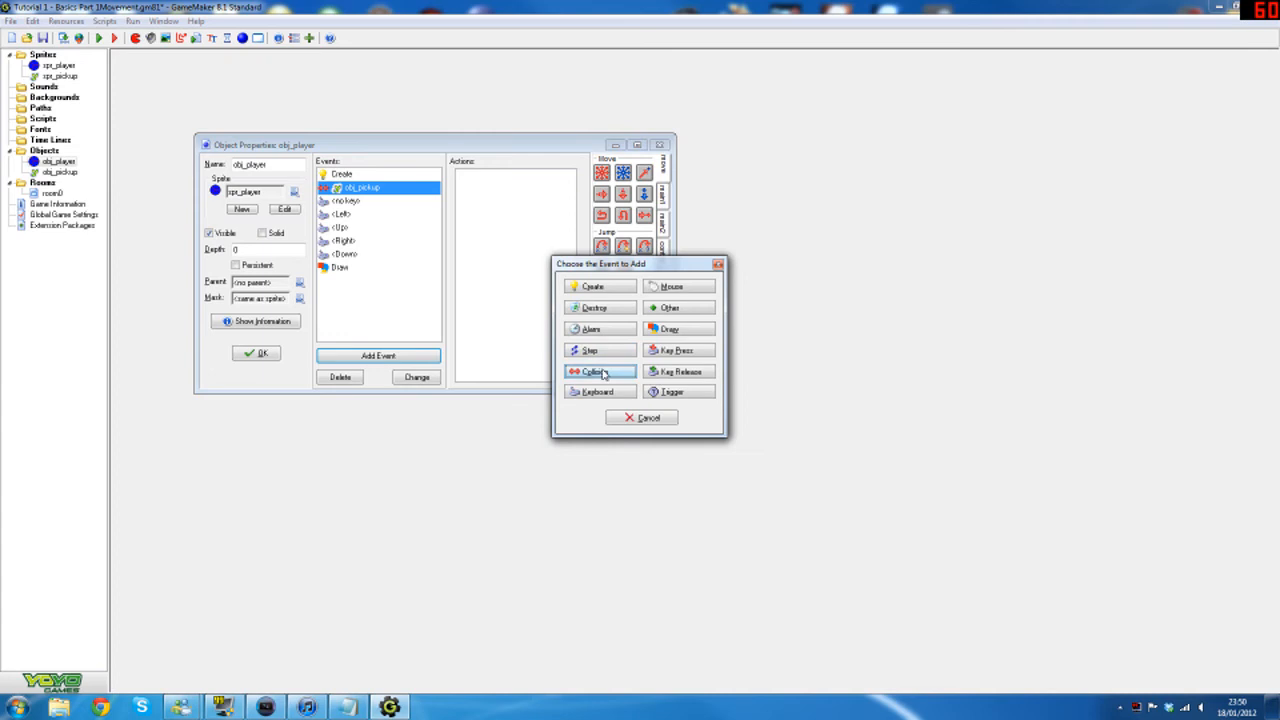
- Choose the Collision event type to list the target objects
left_click(594, 372)
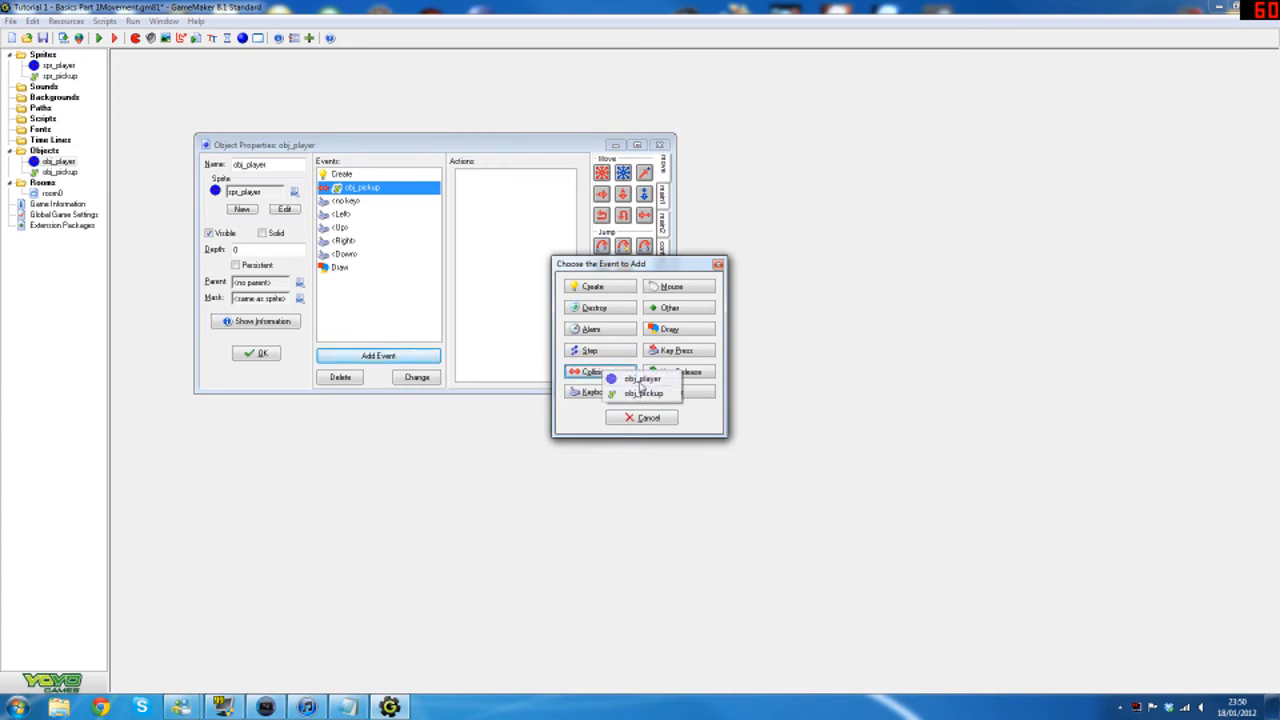
mouse_move(633, 392)
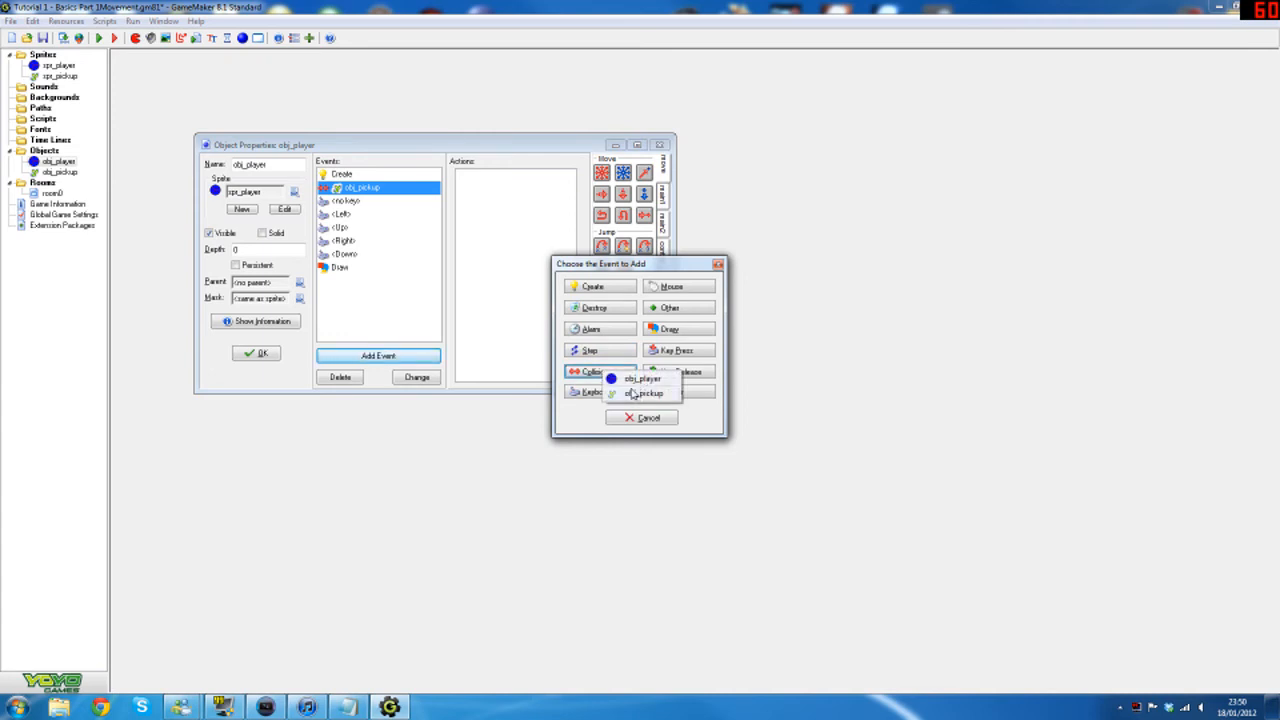
mouse_move(382, 248)
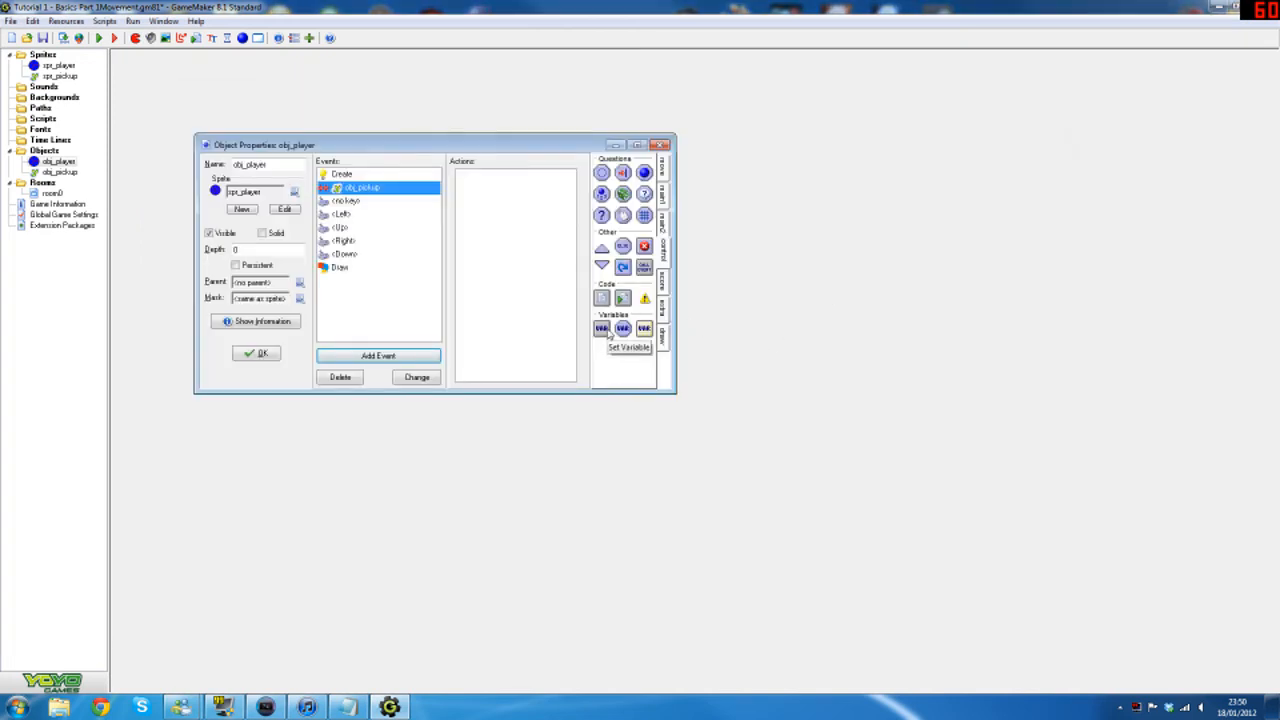
- Add a Set Variable action giving score a relative +10
left_click(628, 347)
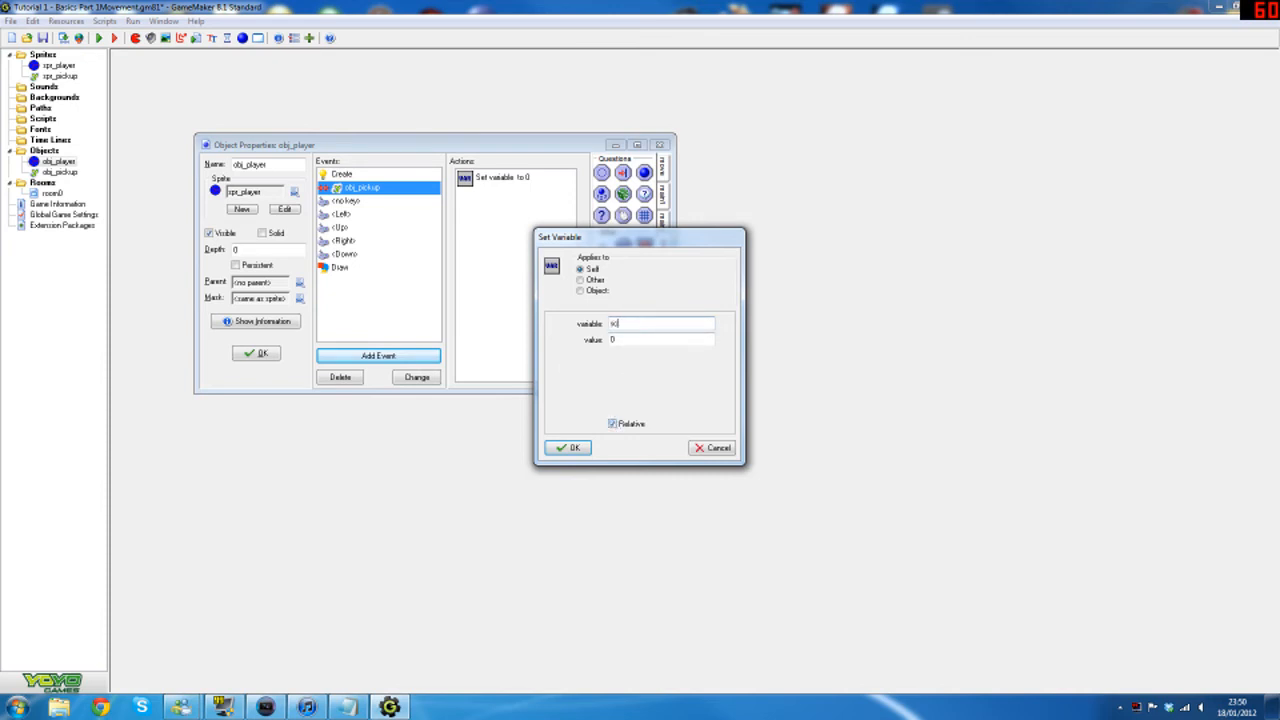
type("score")
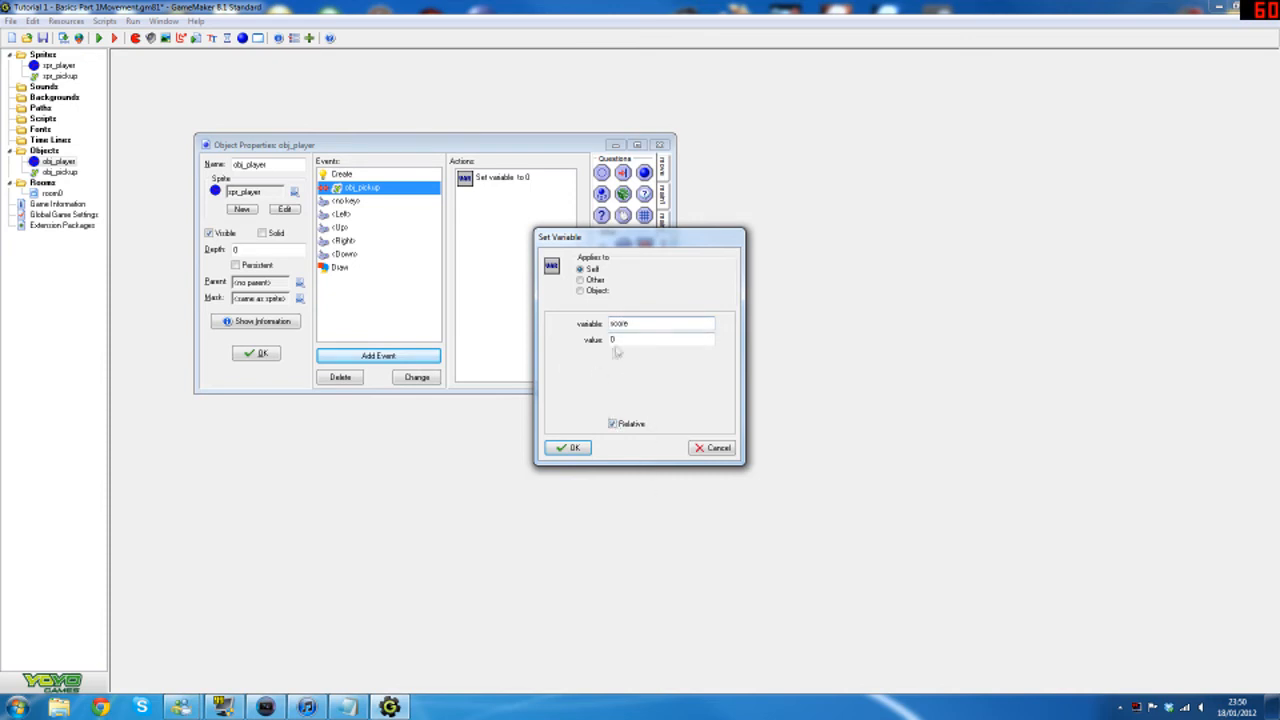
type("10")
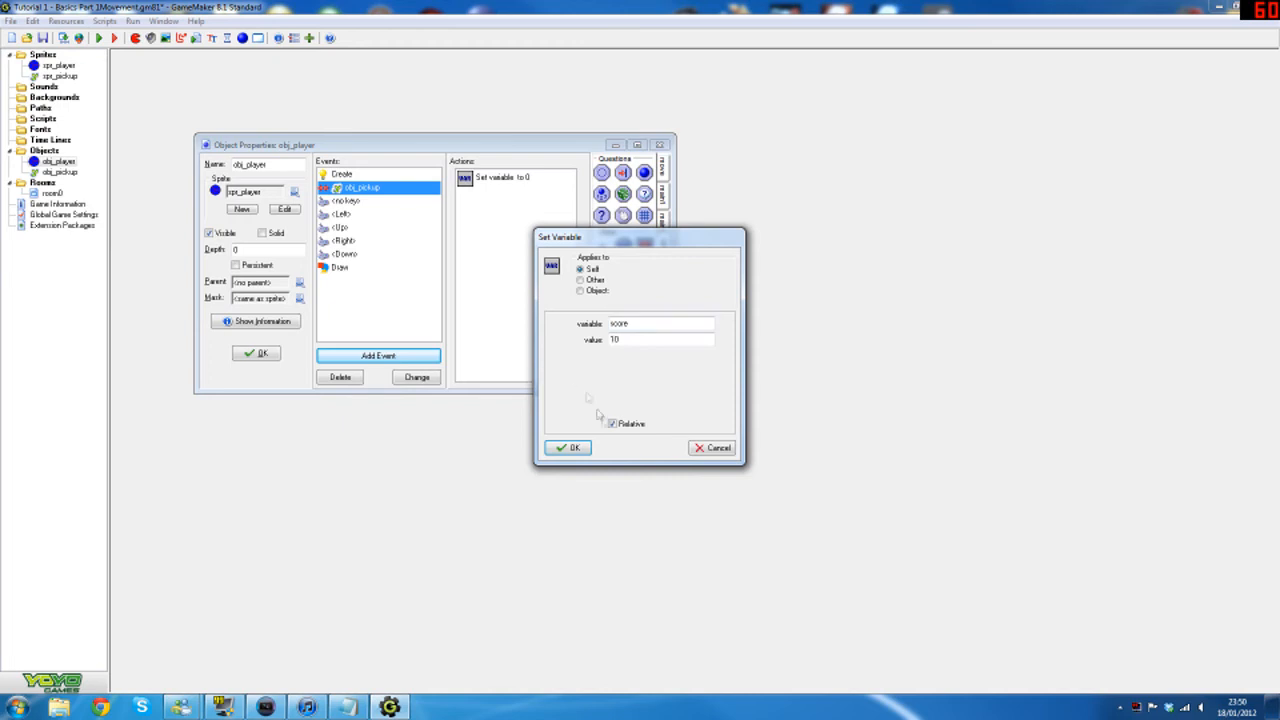
mouse_move(630, 410)
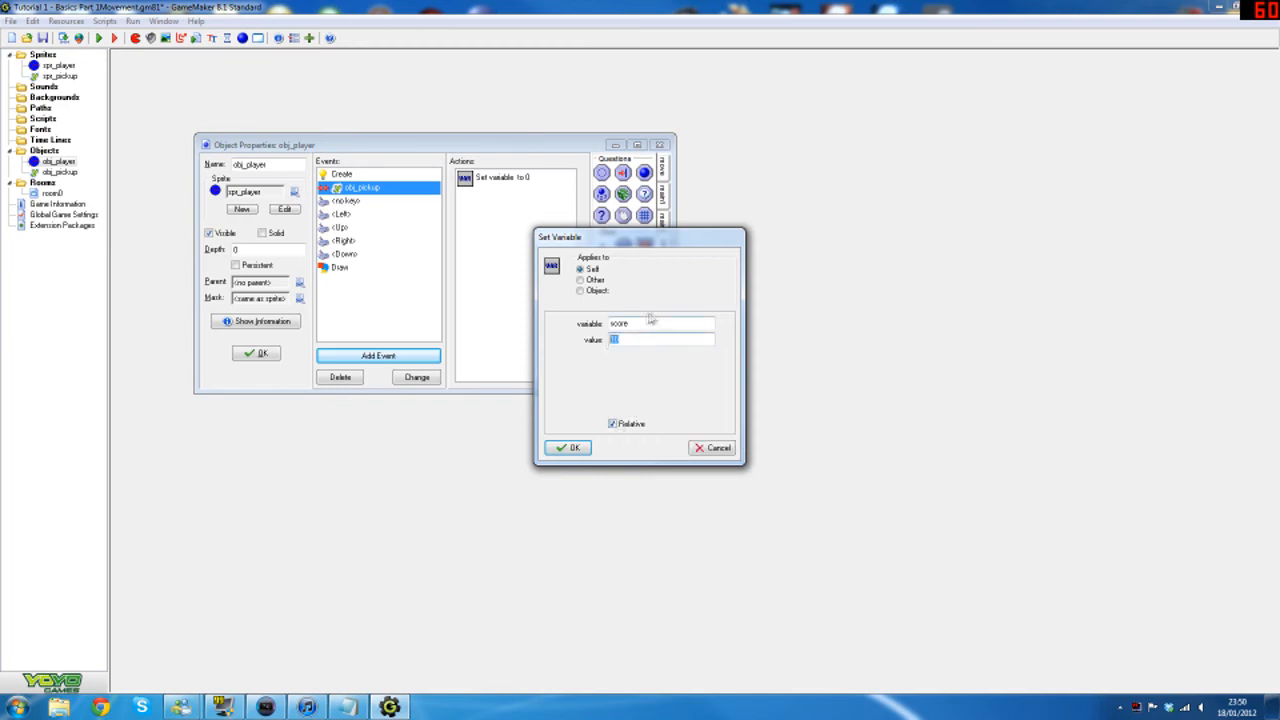
left_click(568, 447)
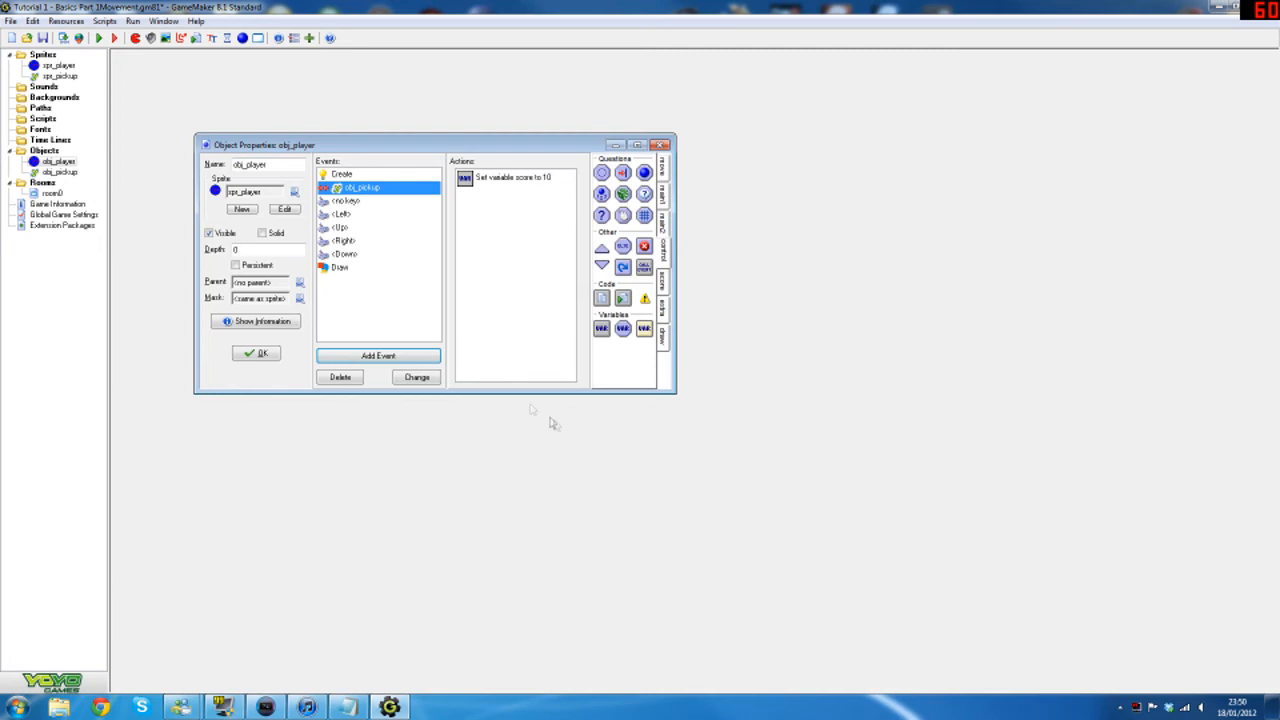
mouse_move(668, 206)
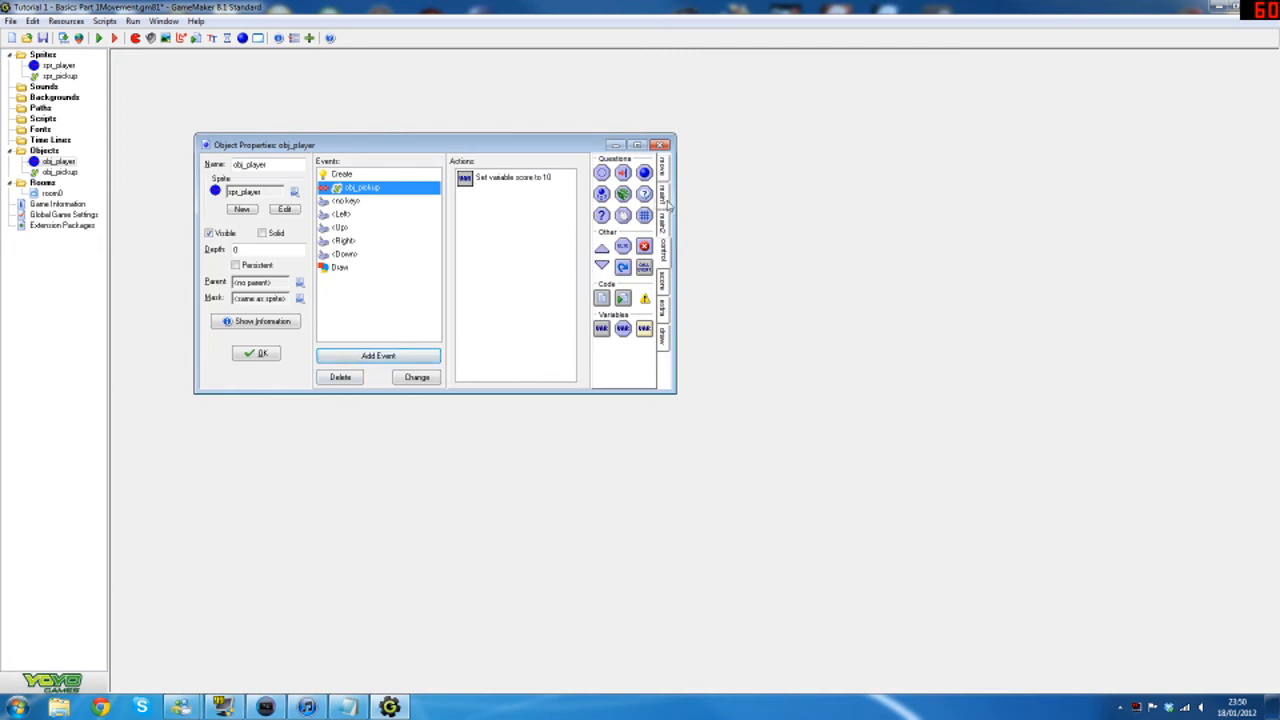
left_click(663, 200)
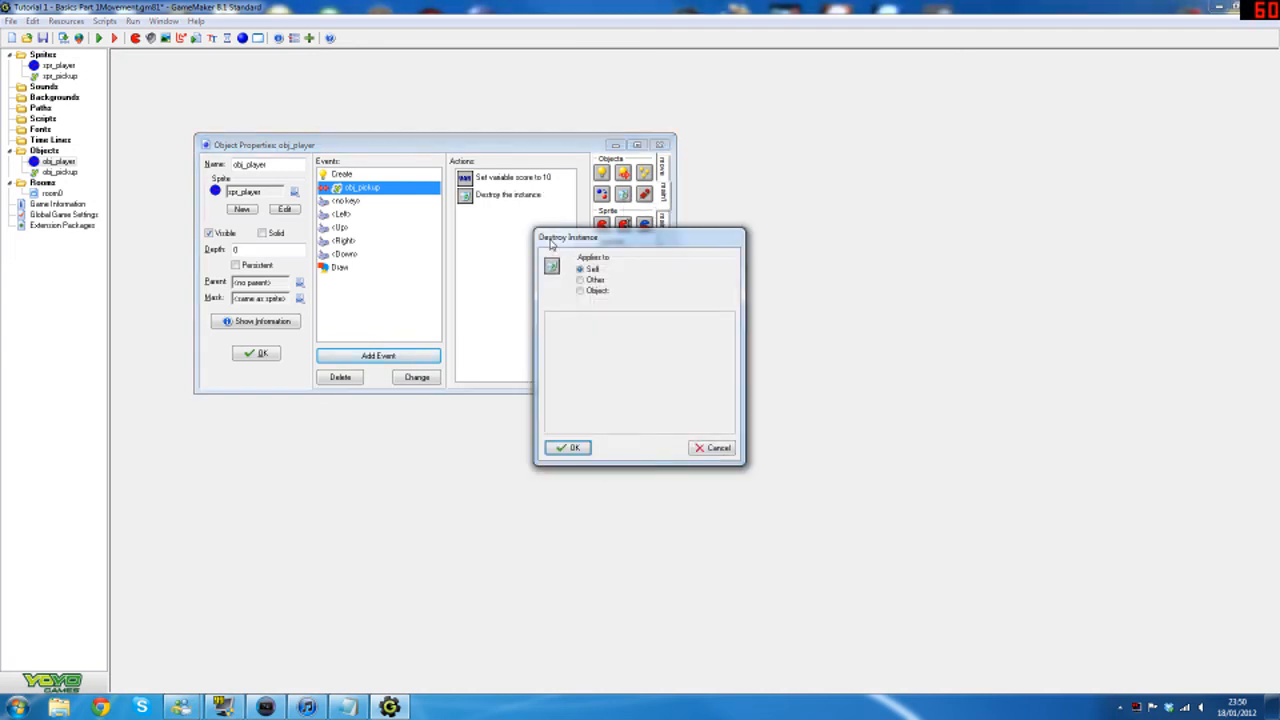
- Replace the self-targeted Destroy Instance with one applying to Other
left_click(711, 447)
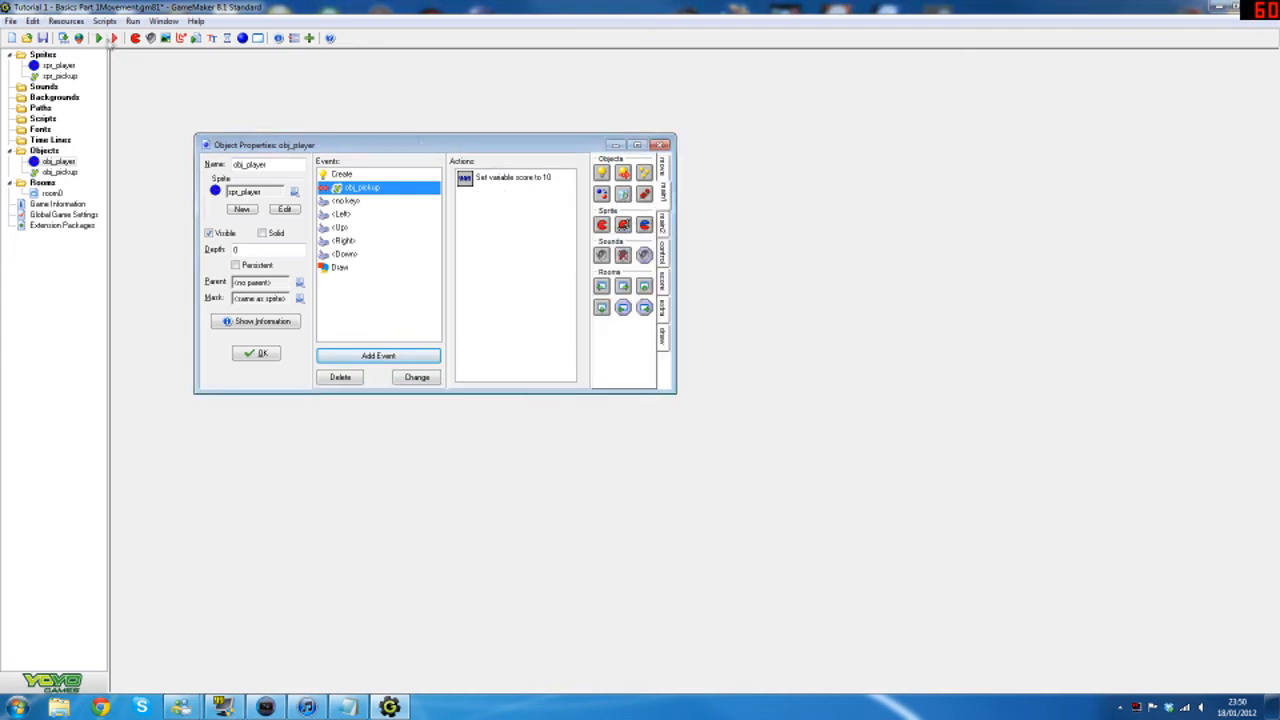
left_click(98, 38)
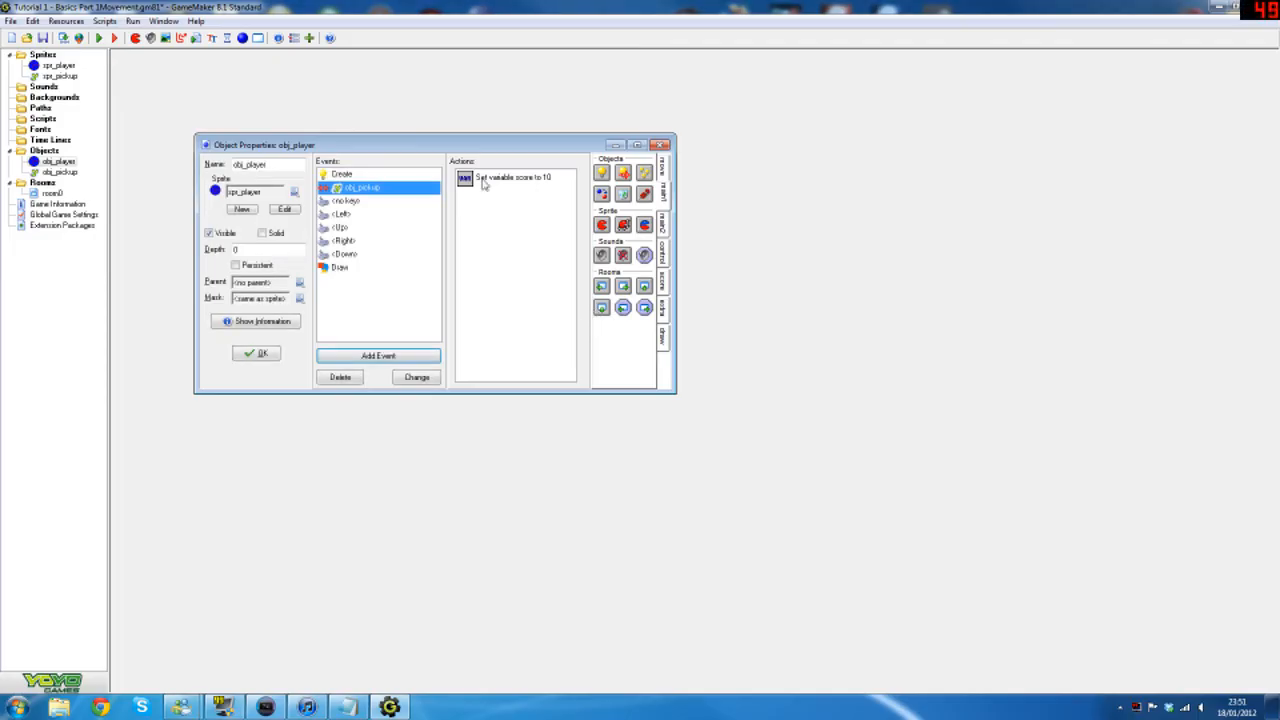
left_click(513, 177)
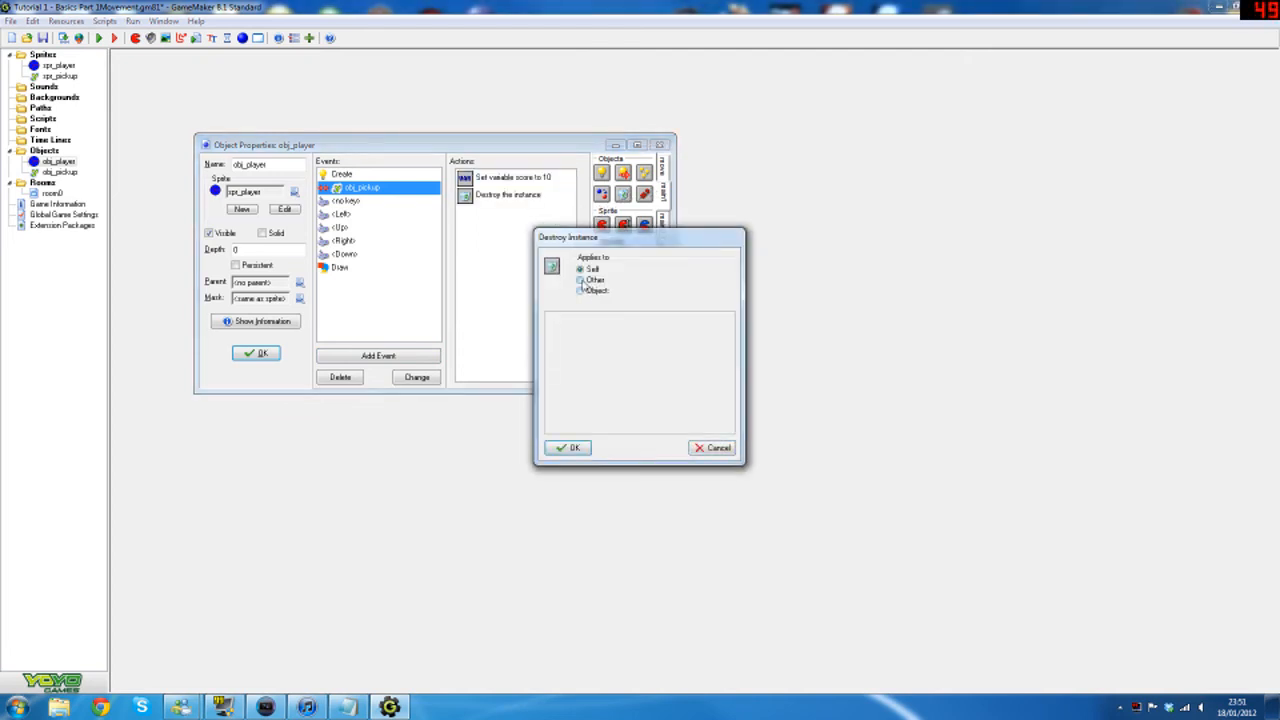
left_click(580, 280)
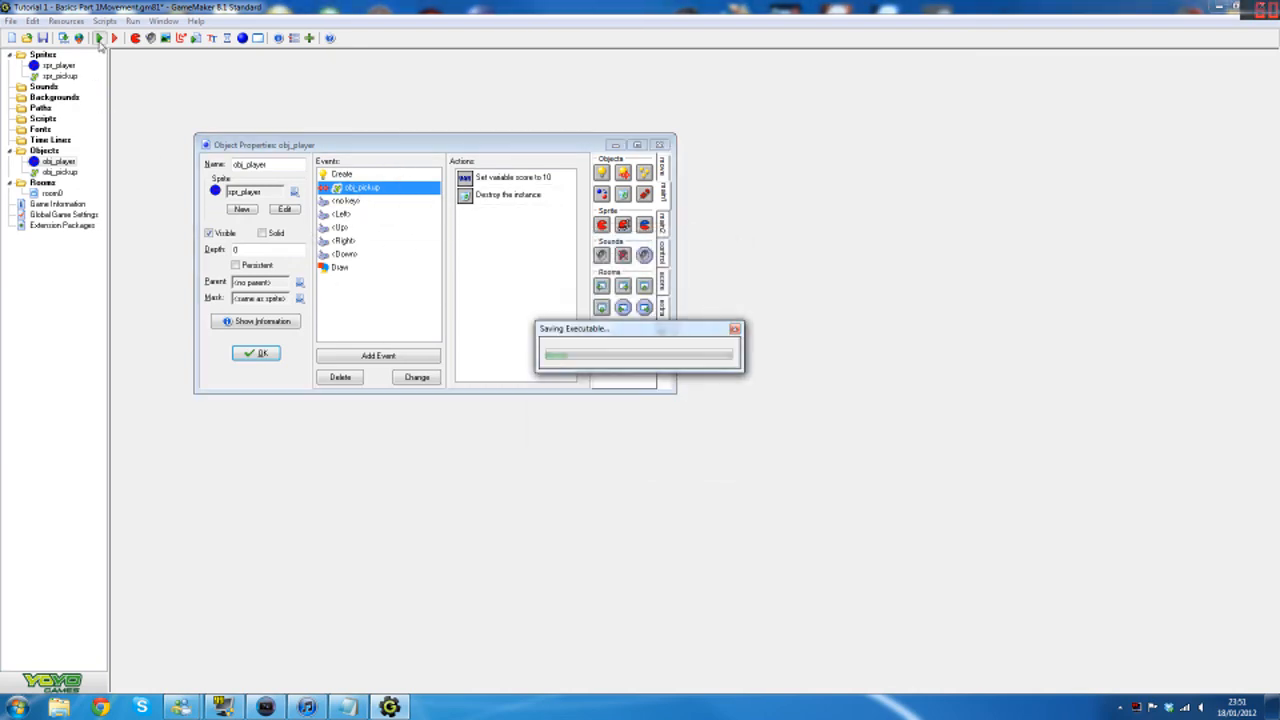
- Run the game to test collecting pickups, then close it
left_click(114, 38)
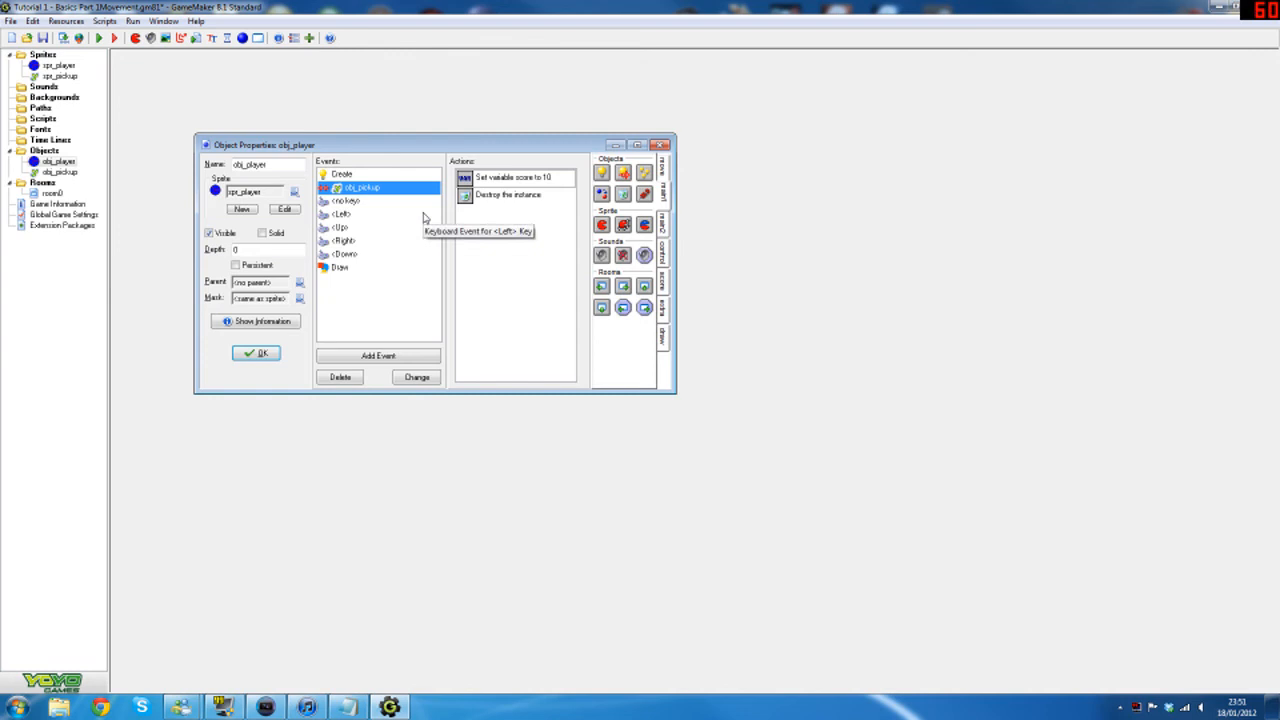
mouse_move(183, 155)
type("Tutorial 1 - Basics Part 2")
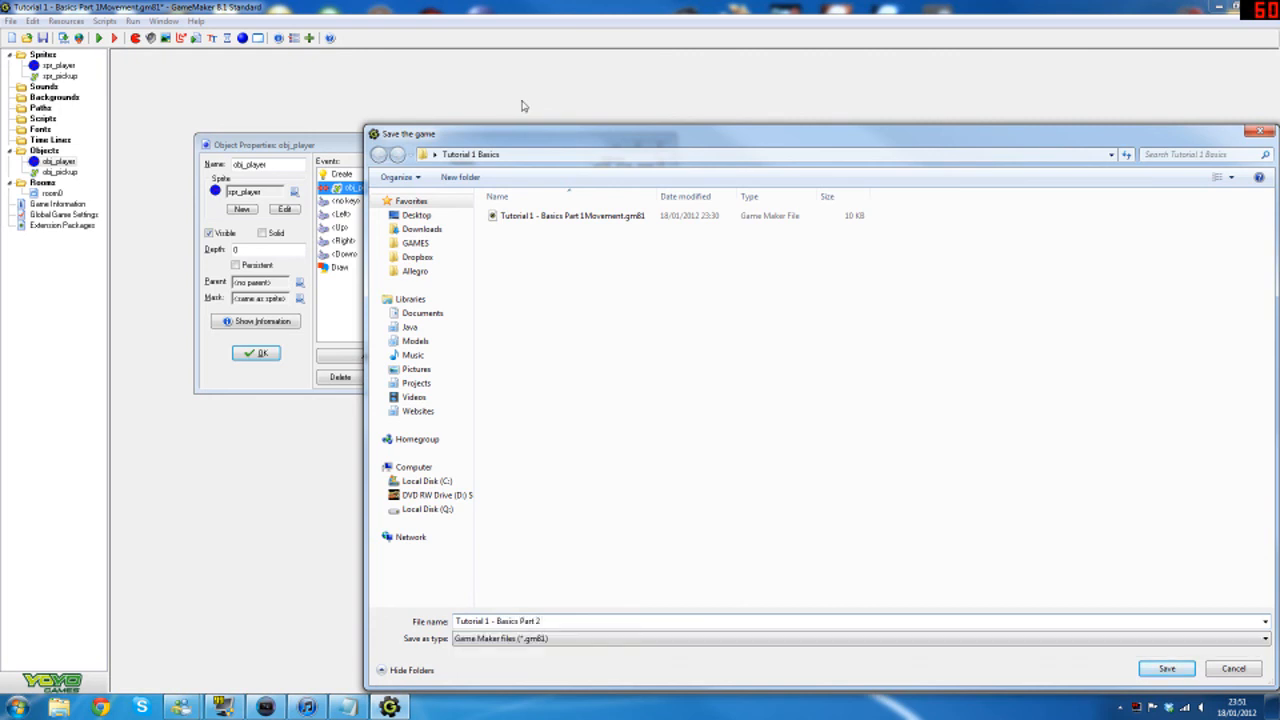
- Save the project as 'Tutorial 1 - Basics Part 2 Pickups'
type("Pickups")
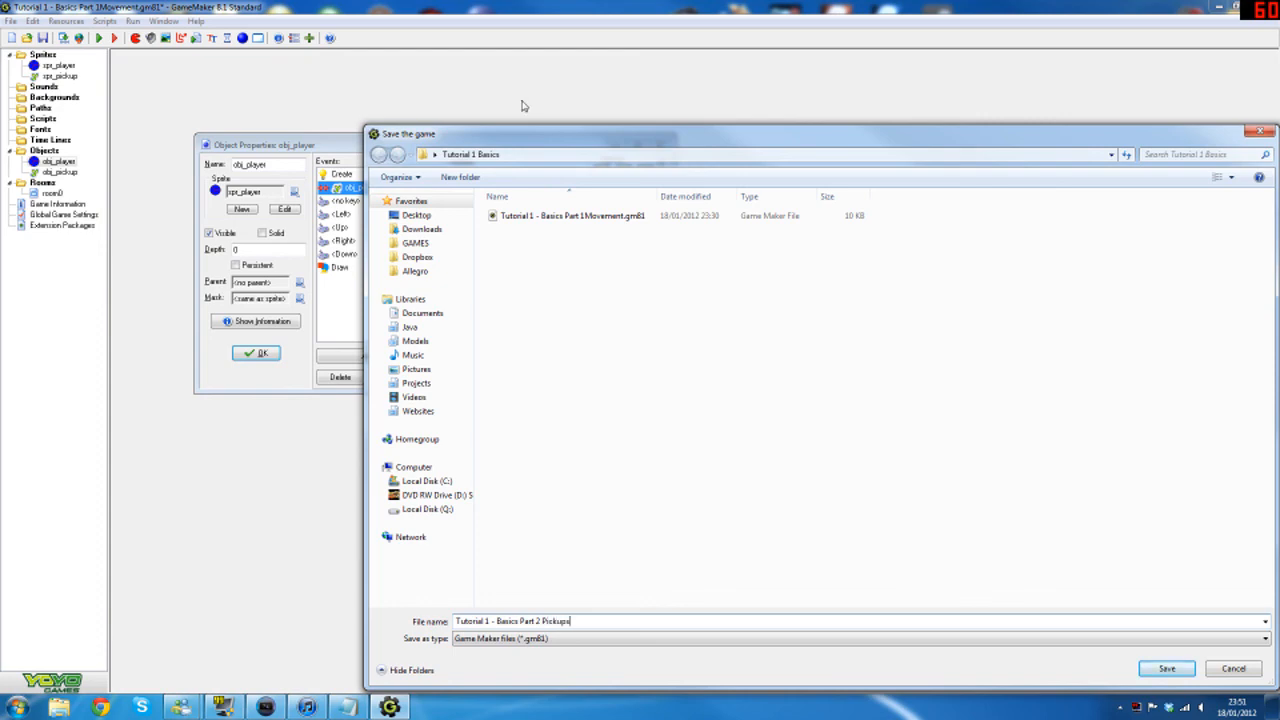
left_click(1165, 668)
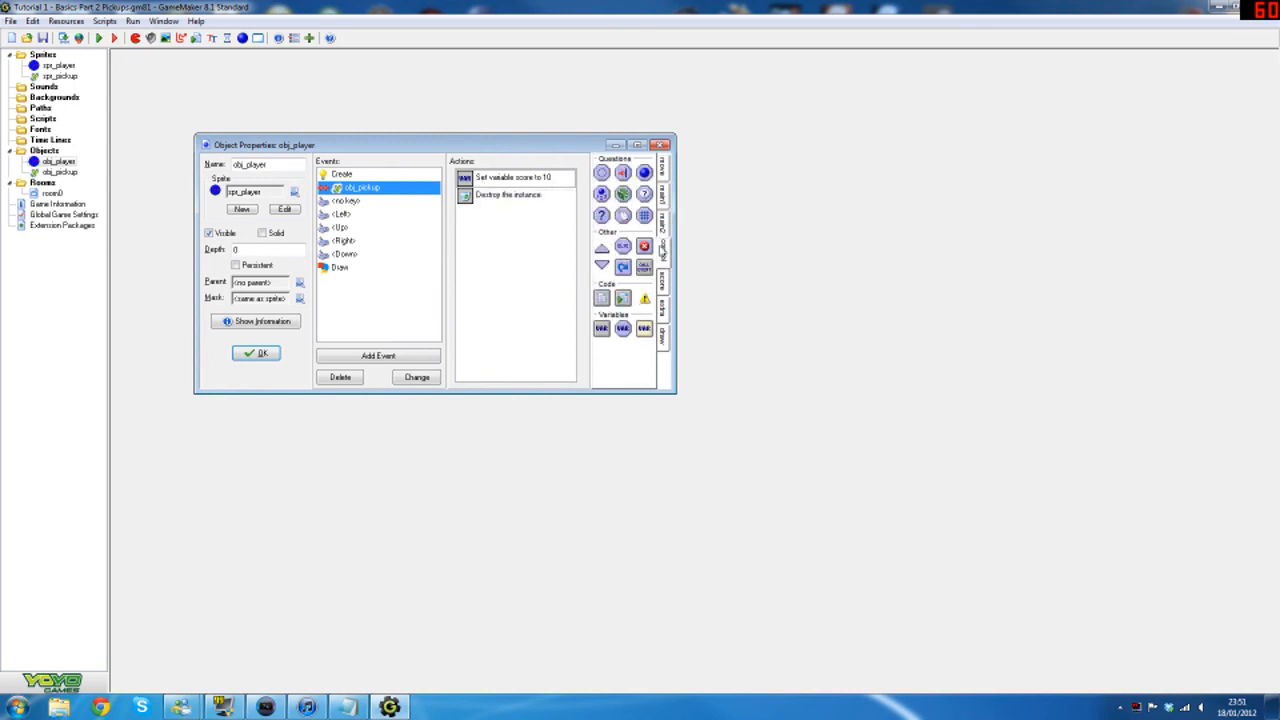
left_click(342, 173)
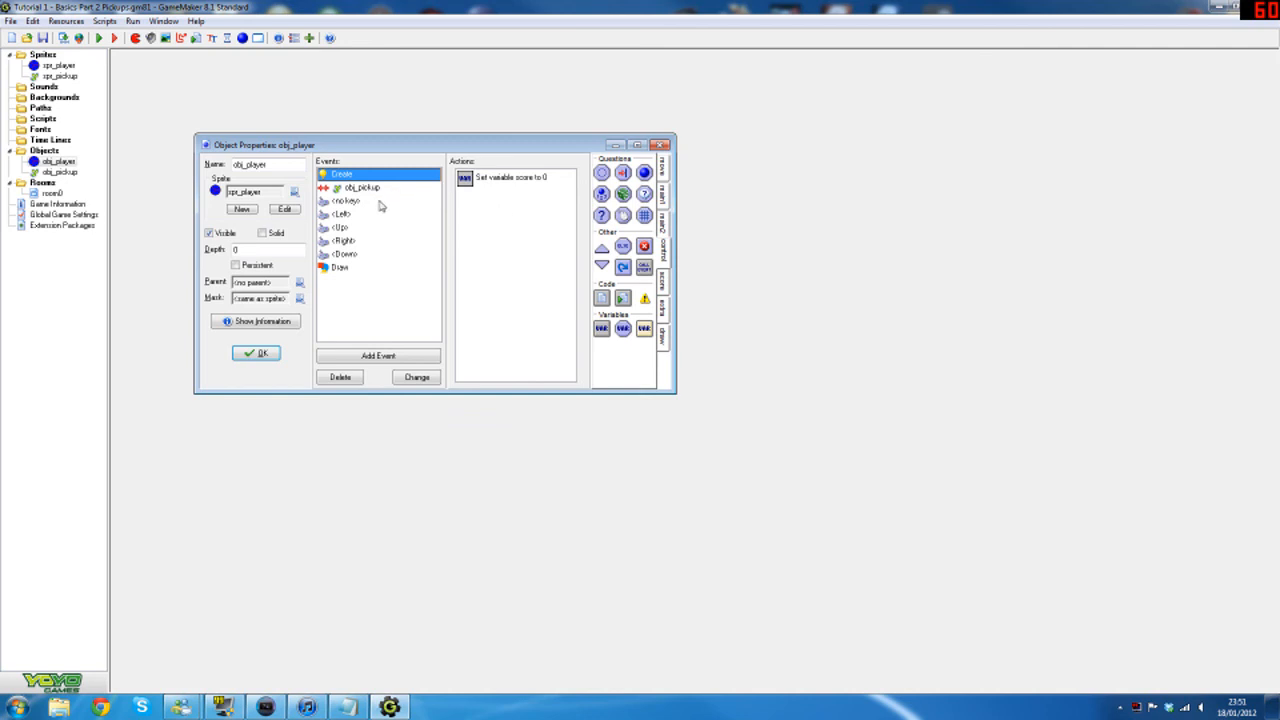
left_click(360, 188)
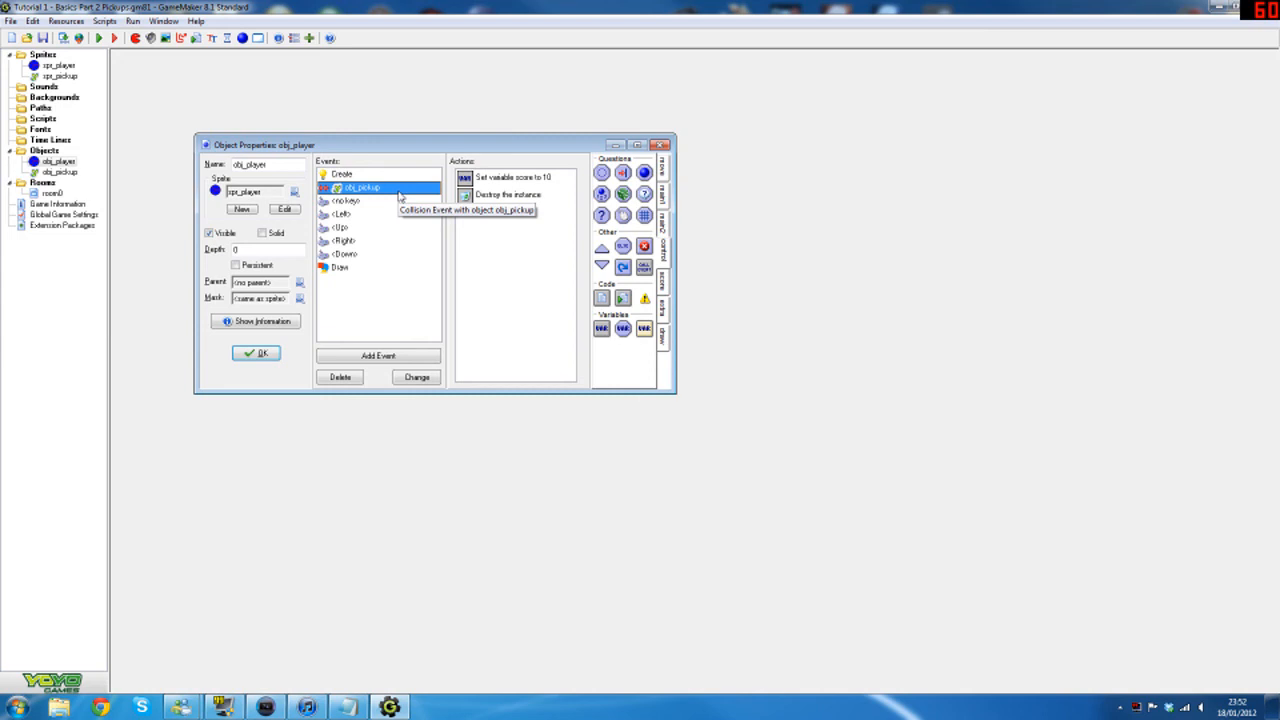
mouse_move(403, 156)
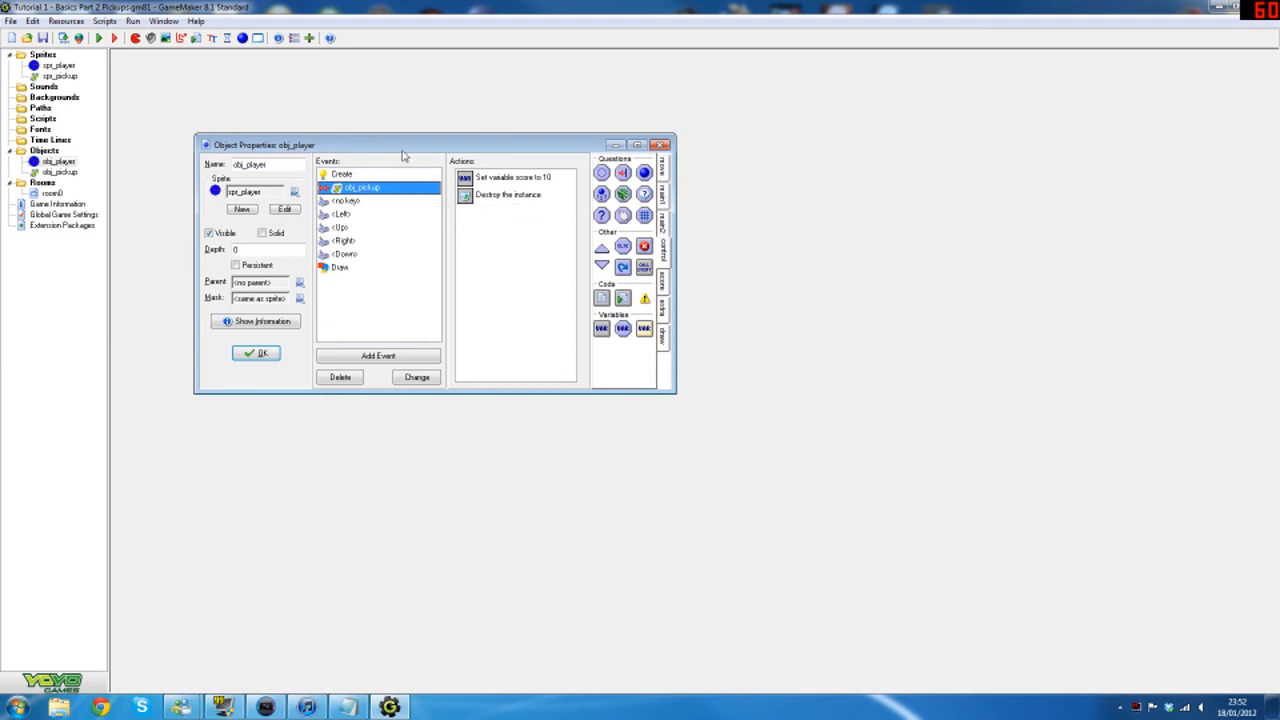
mouse_move(400, 133)
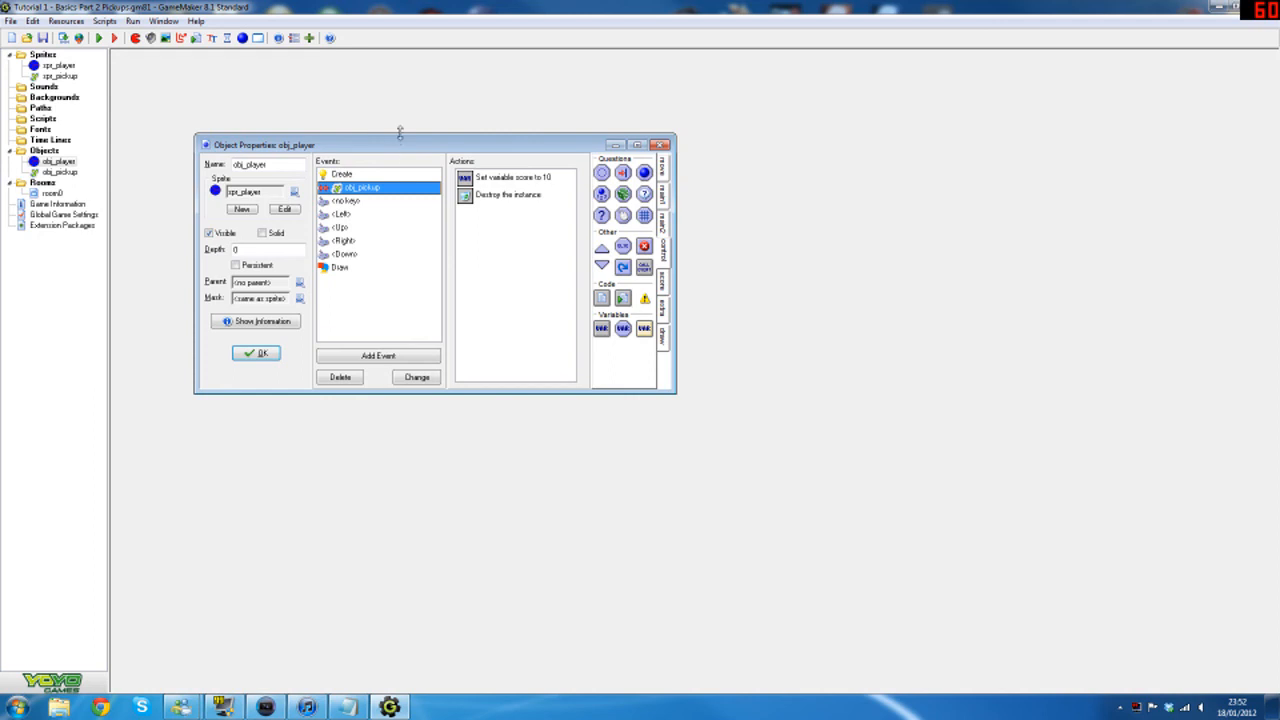
mouse_move(320, 93)
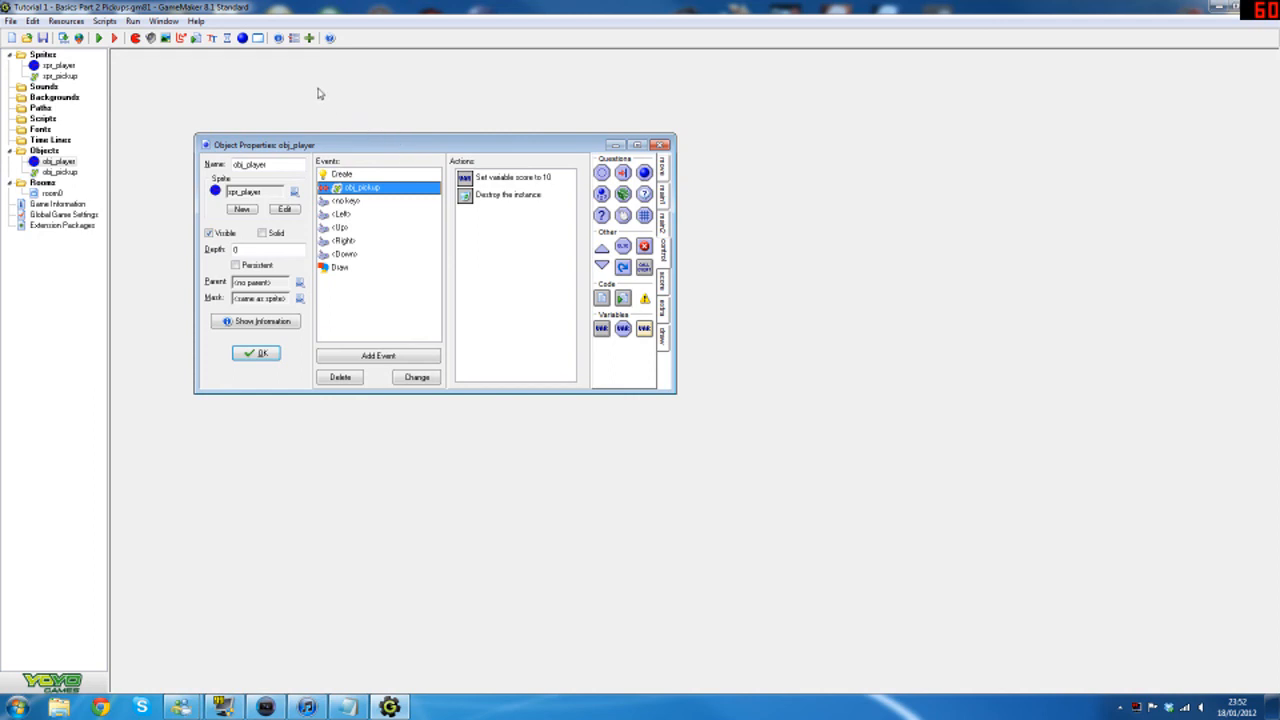
mouse_move(318, 77)
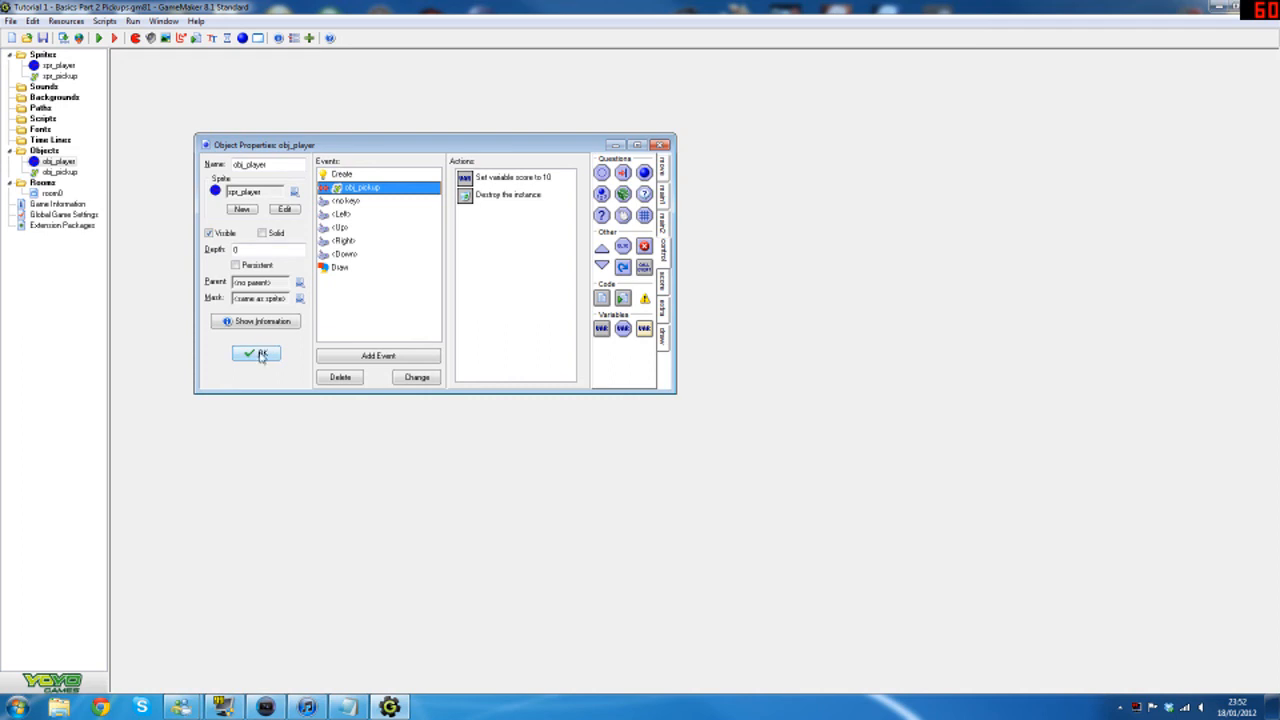
- Close obj_player's Object Properties with OK, keeping the changes
left_click(256, 354)
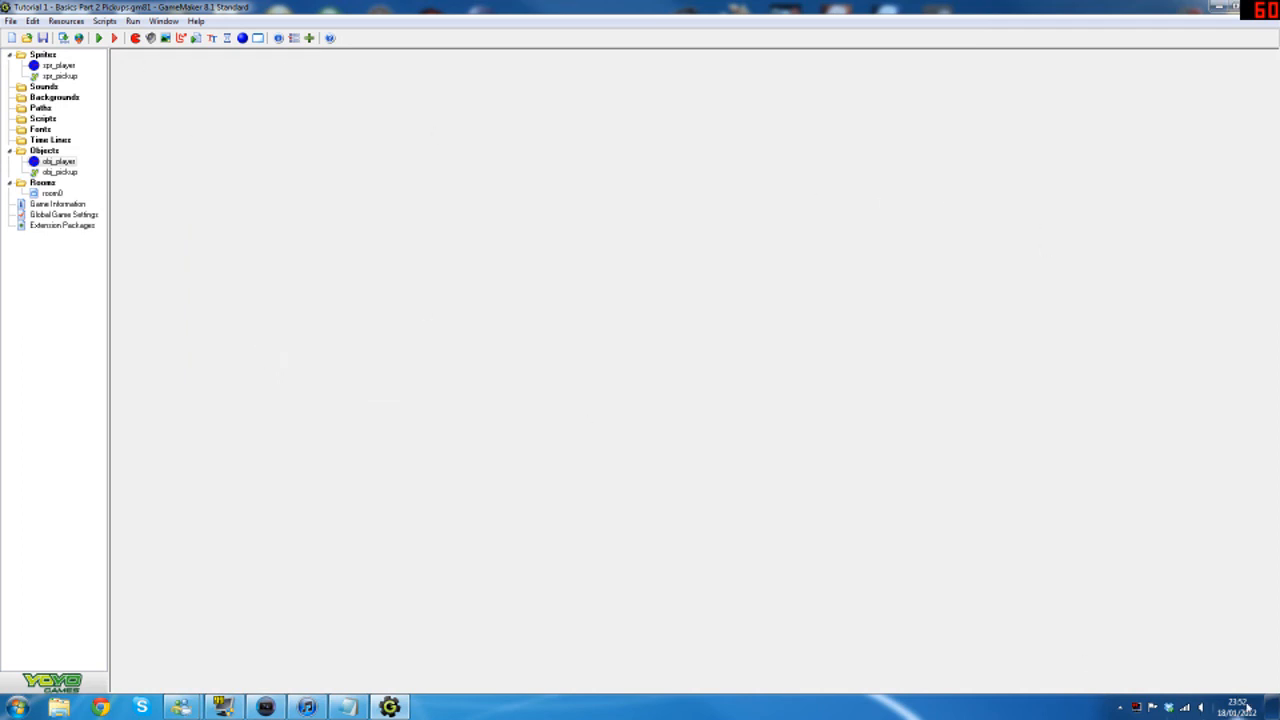
mouse_move(1068, 633)
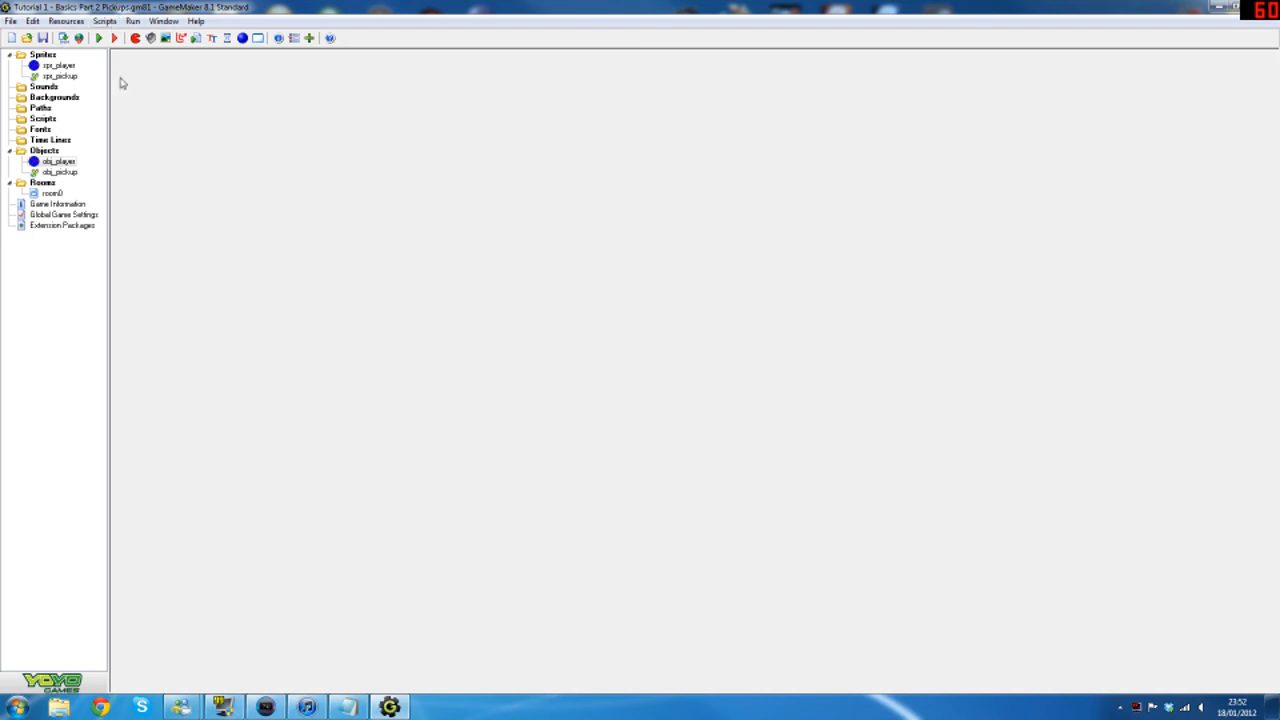
mouse_move(113, 77)
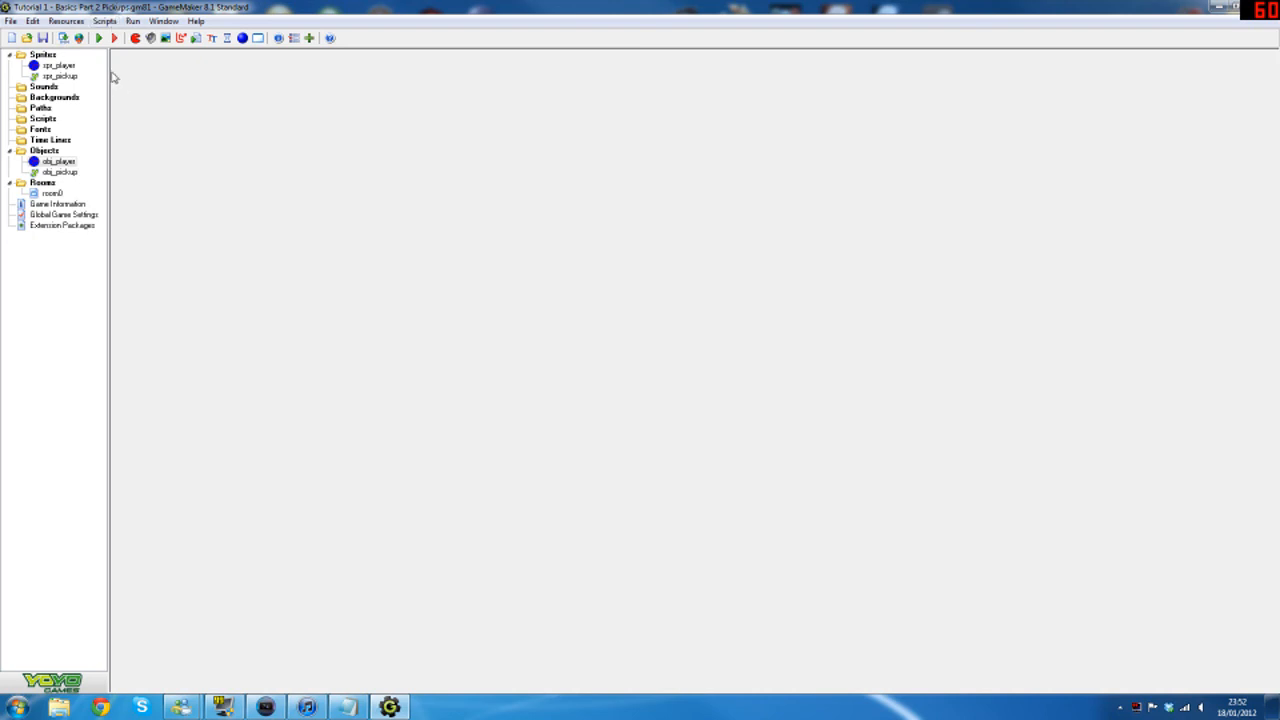
mouse_move(175, 64)
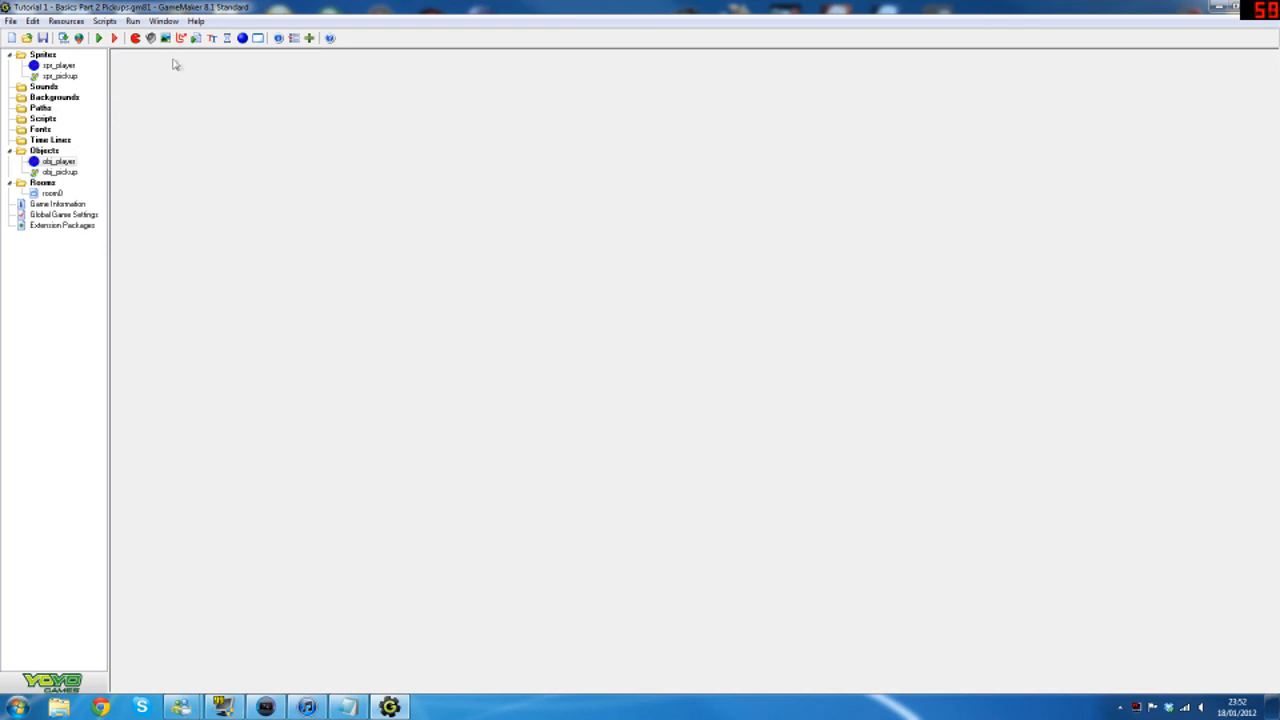
mouse_move(184, 54)
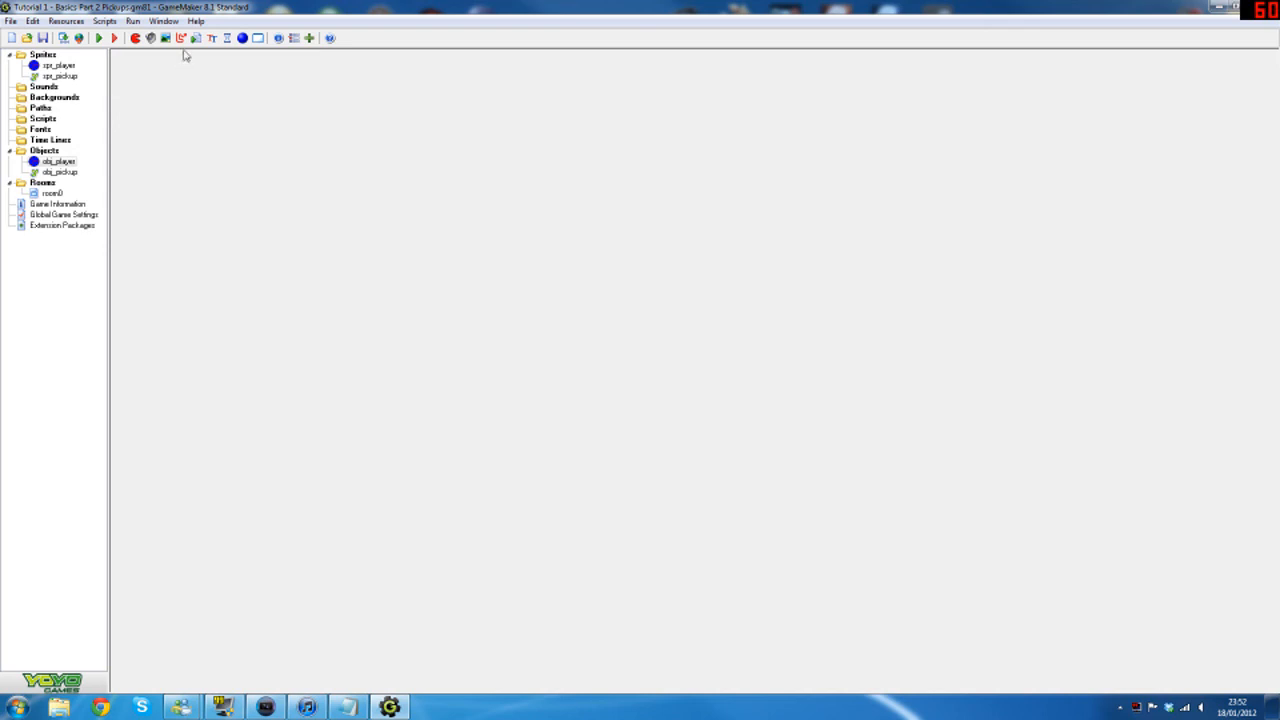